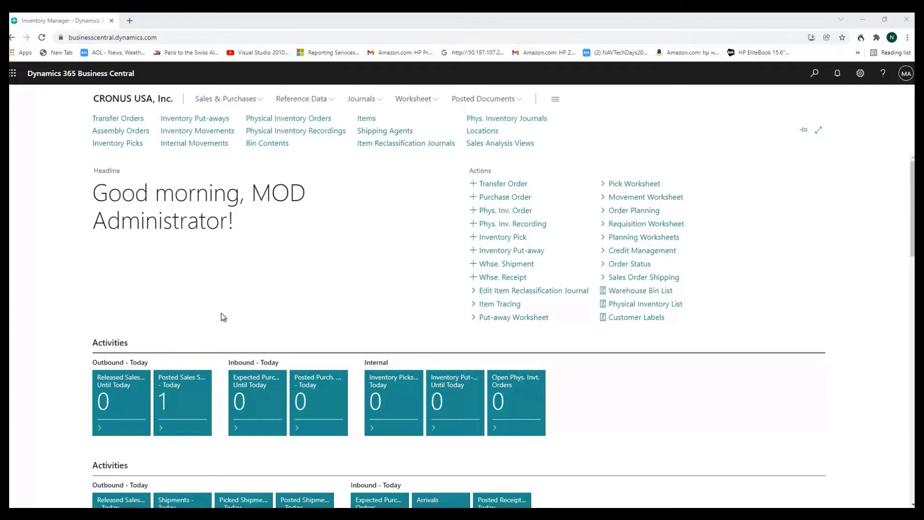
mouse_move(245, 308)
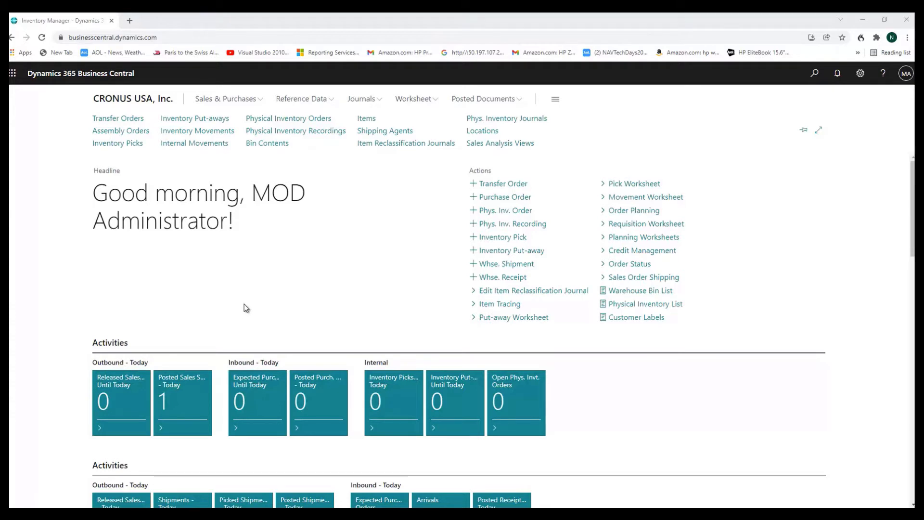
mouse_move(379, 290)
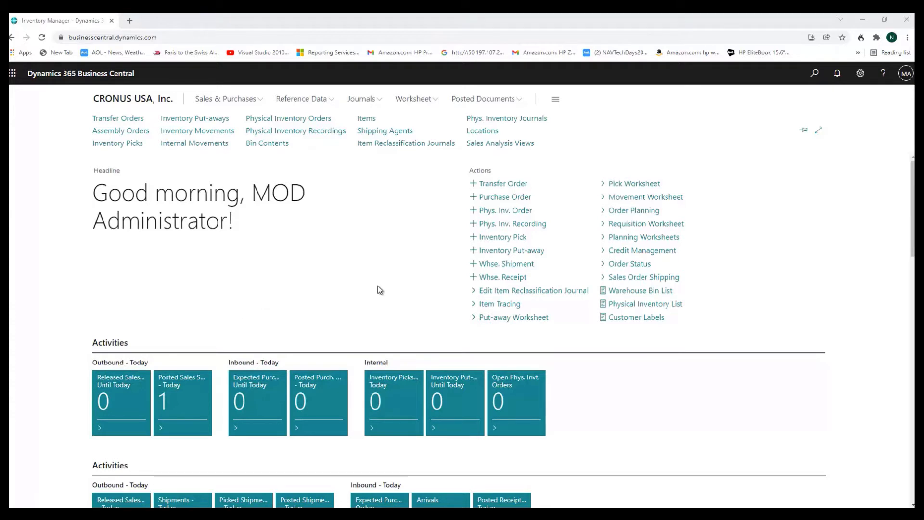
mouse_move(462, 262)
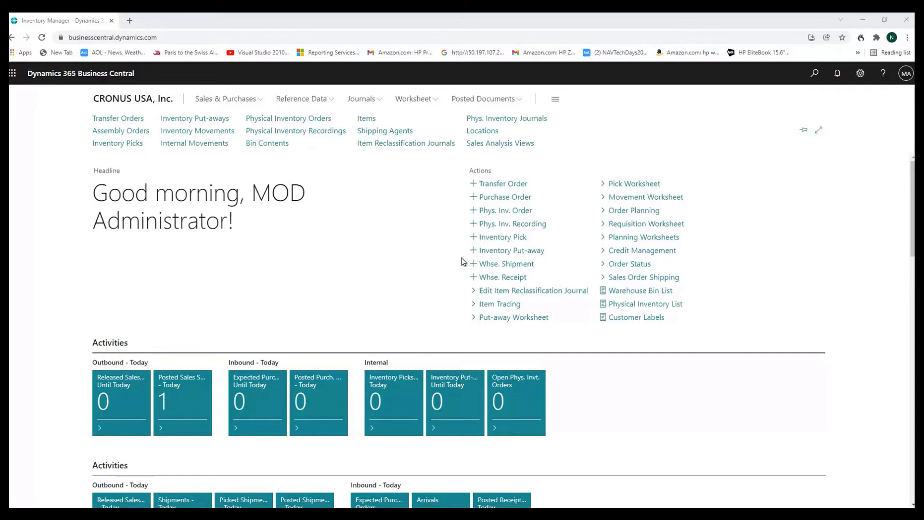
mouse_move(497, 147)
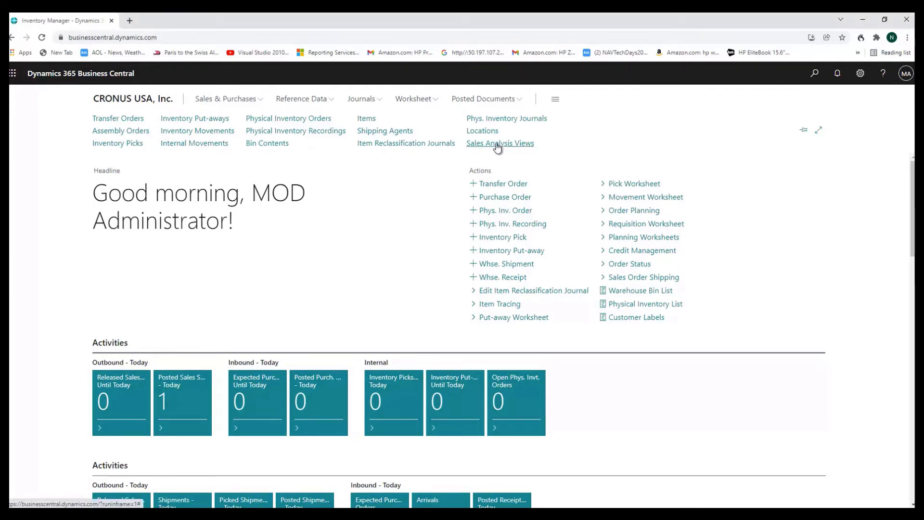
Show the Sales Analysis Views list containing the SALE 1 Item Sales Demo view
click(499, 142)
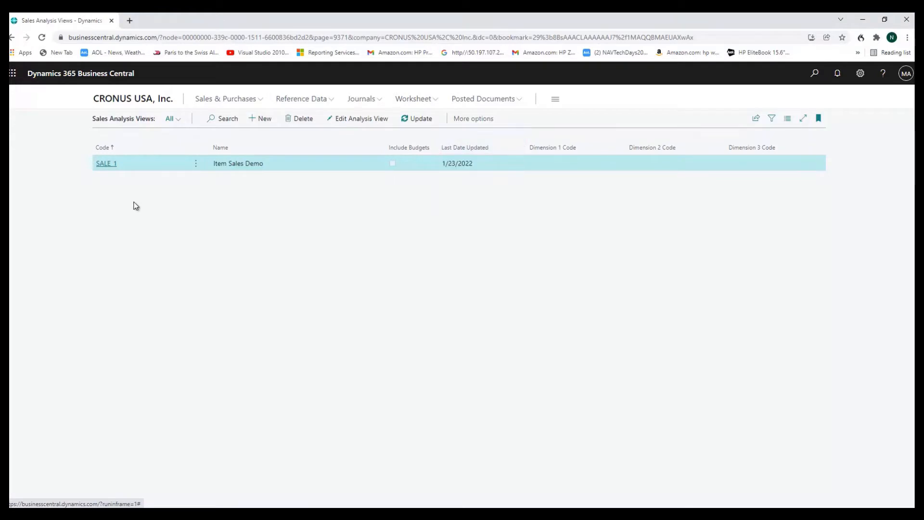
mouse_move(106, 165)
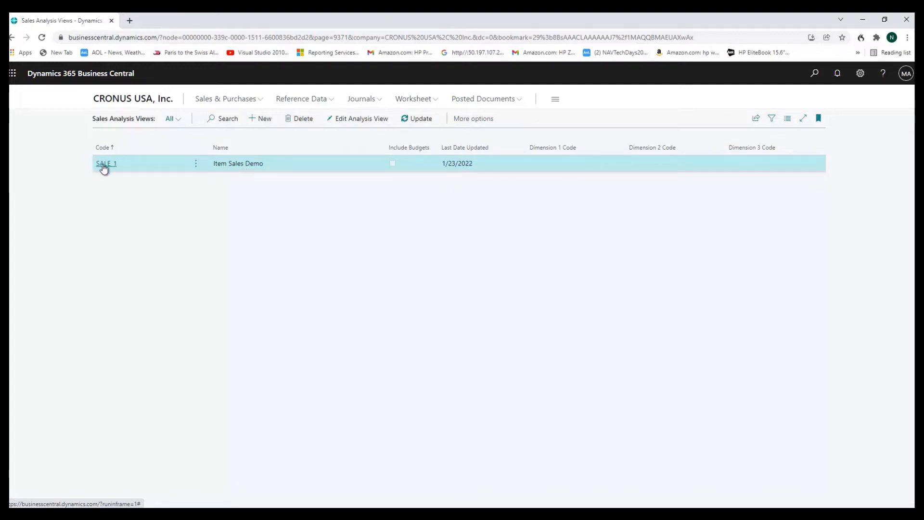
View the SALE_1 card, keeping Month date compression and checking the 1/1/2019 starting date
click(106, 162)
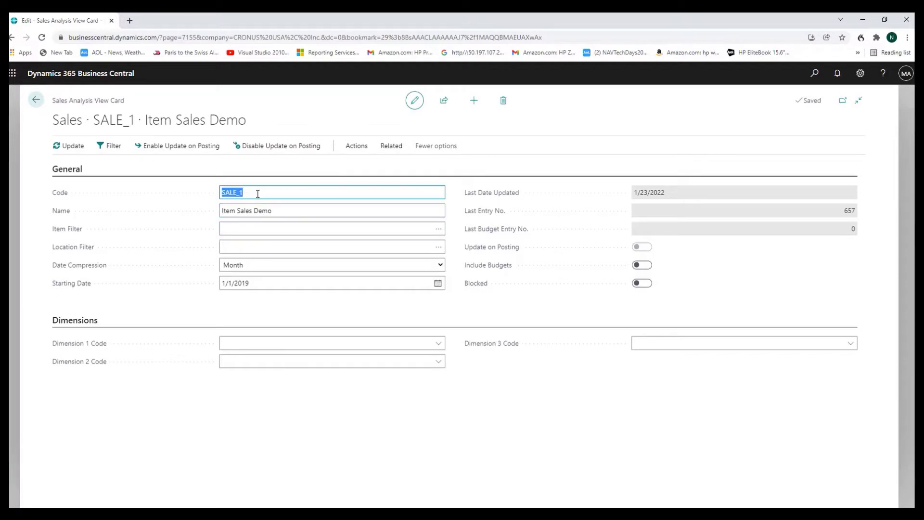
mouse_move(308, 261)
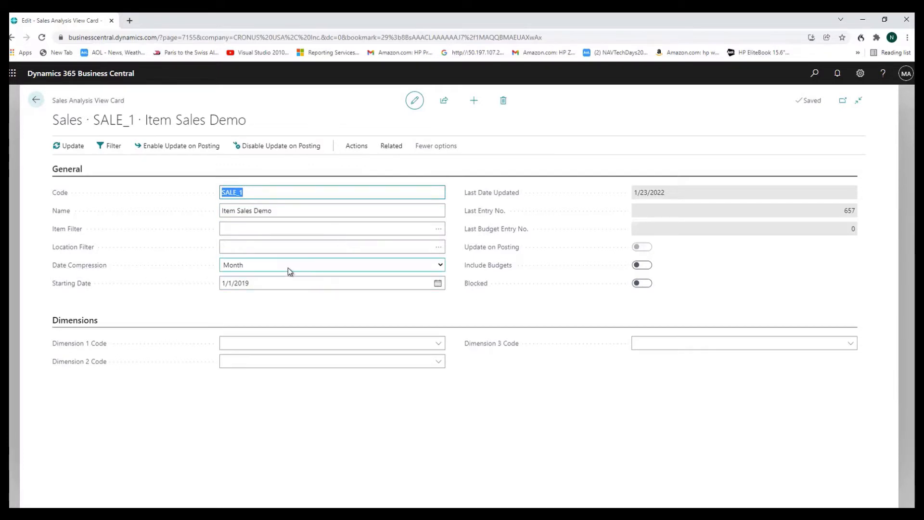
mouse_move(276, 265)
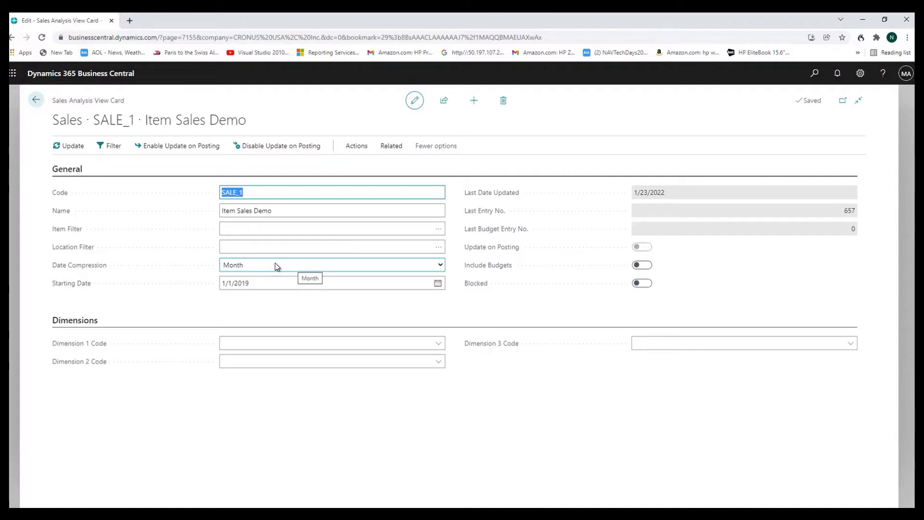
mouse_move(265, 269)
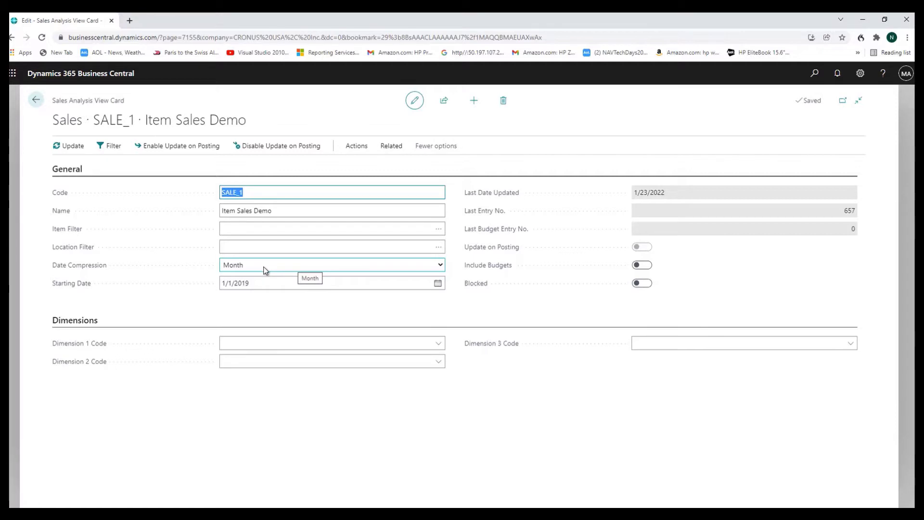
mouse_move(428, 279)
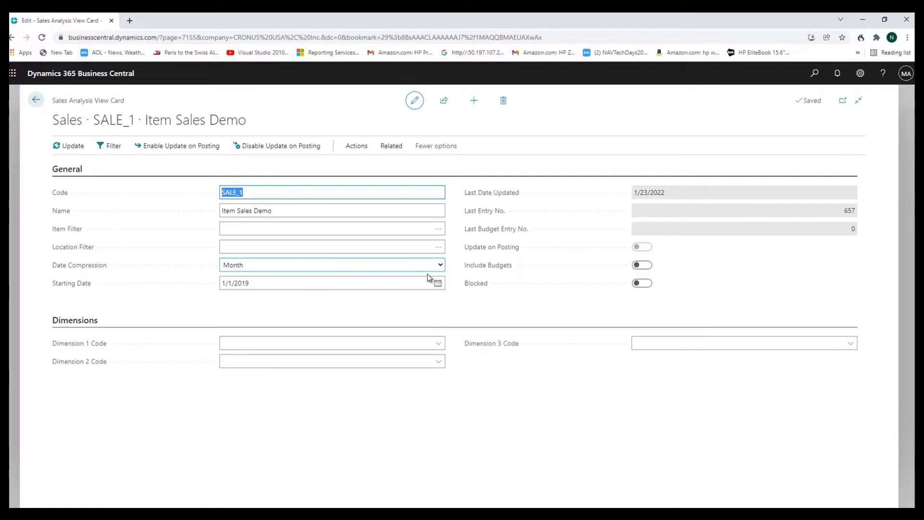
click(440, 265)
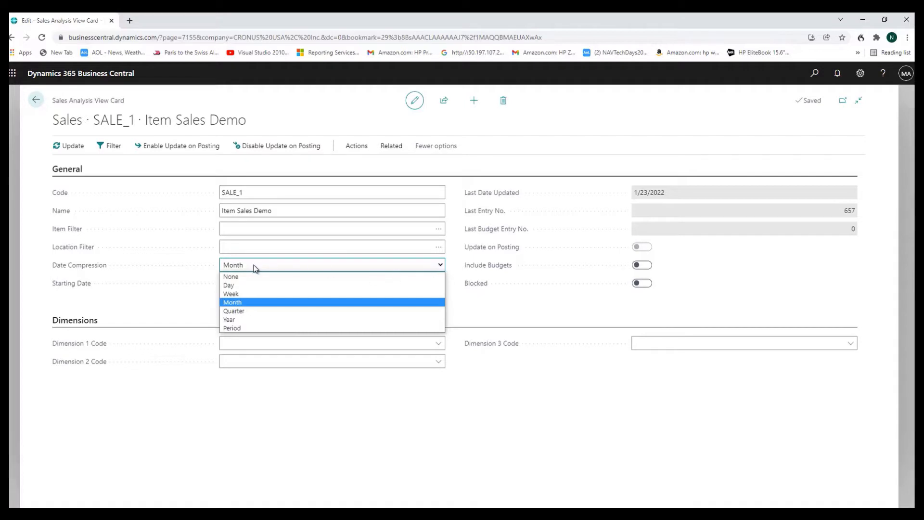
click(232, 302)
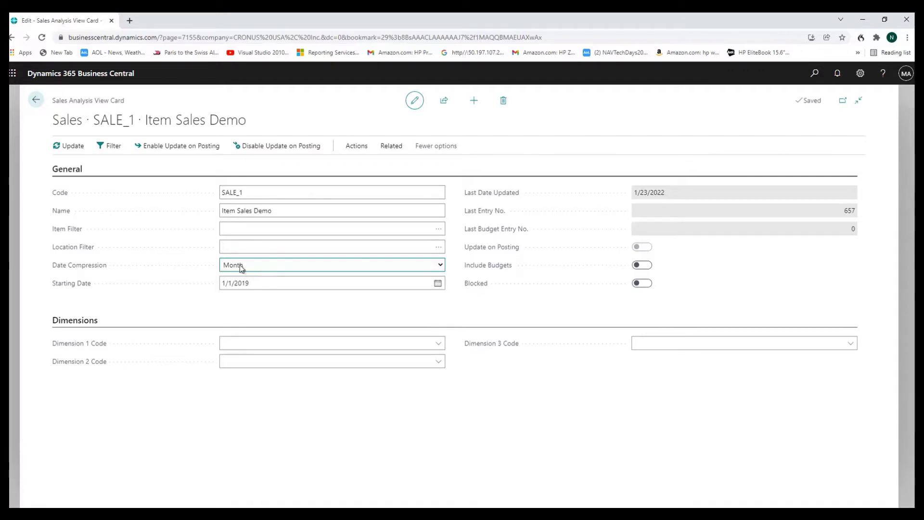
mouse_move(261, 268)
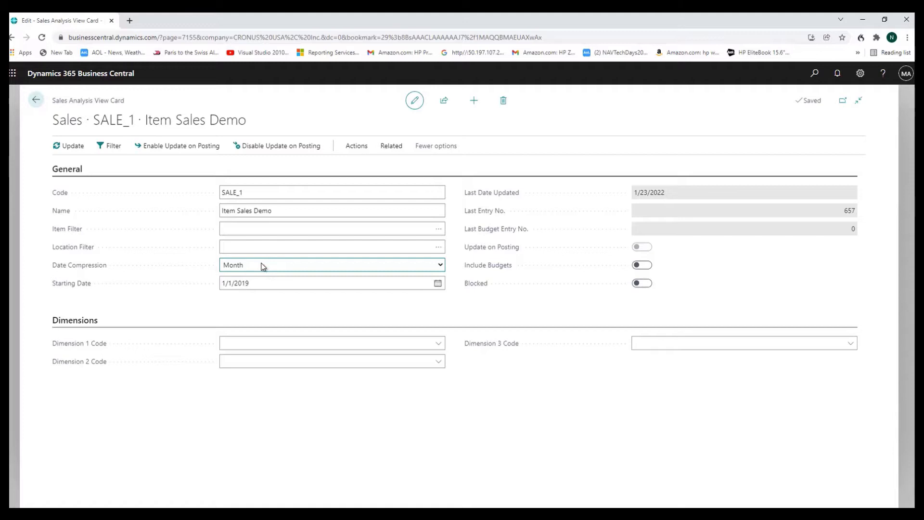
mouse_move(246, 269)
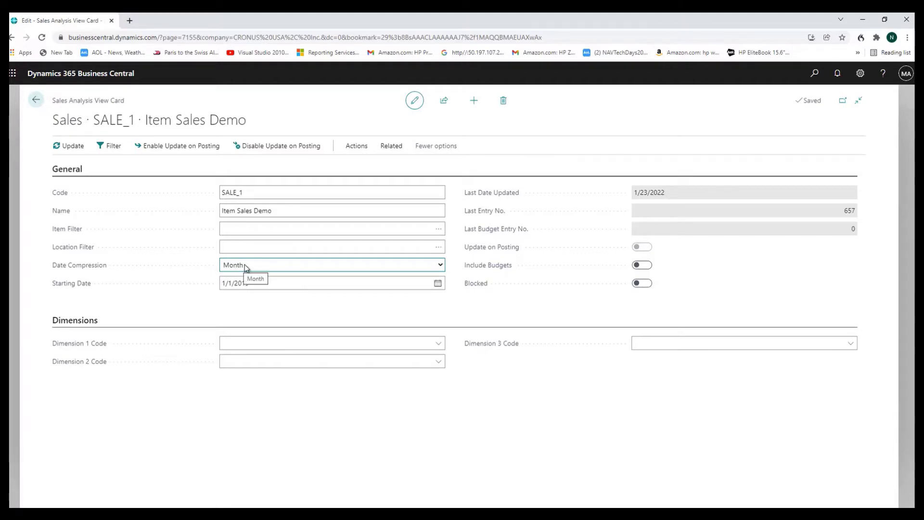
mouse_move(252, 271)
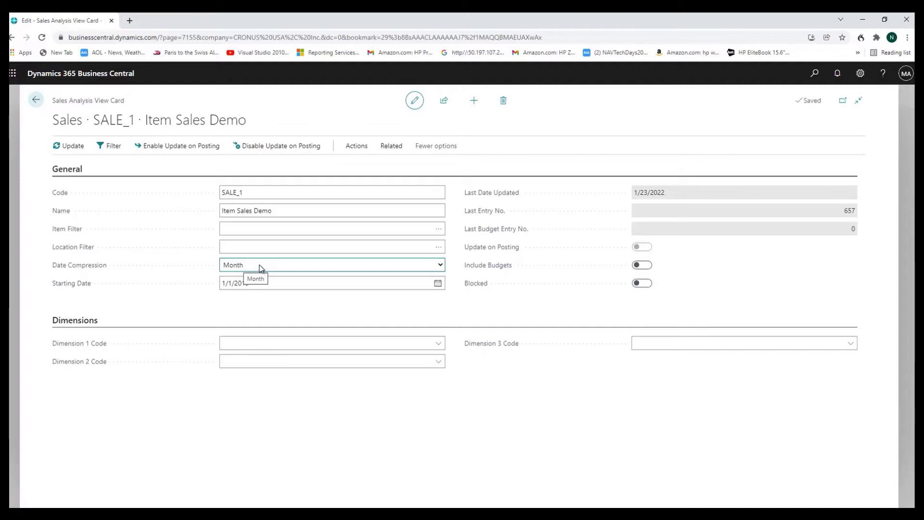
click(266, 283)
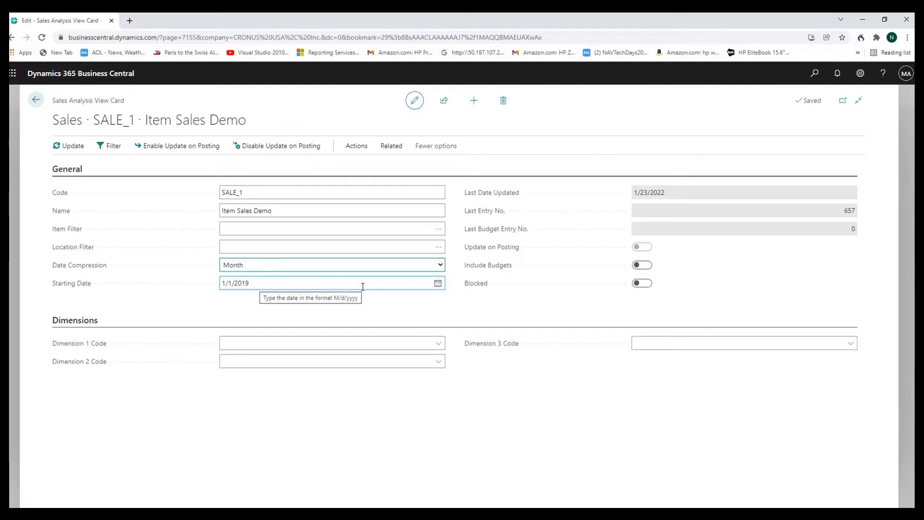
mouse_move(580, 282)
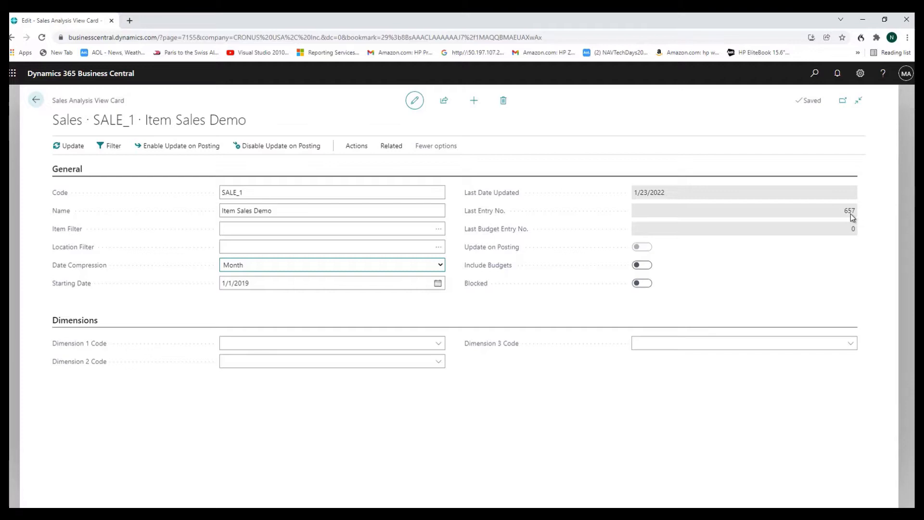
mouse_move(550, 291)
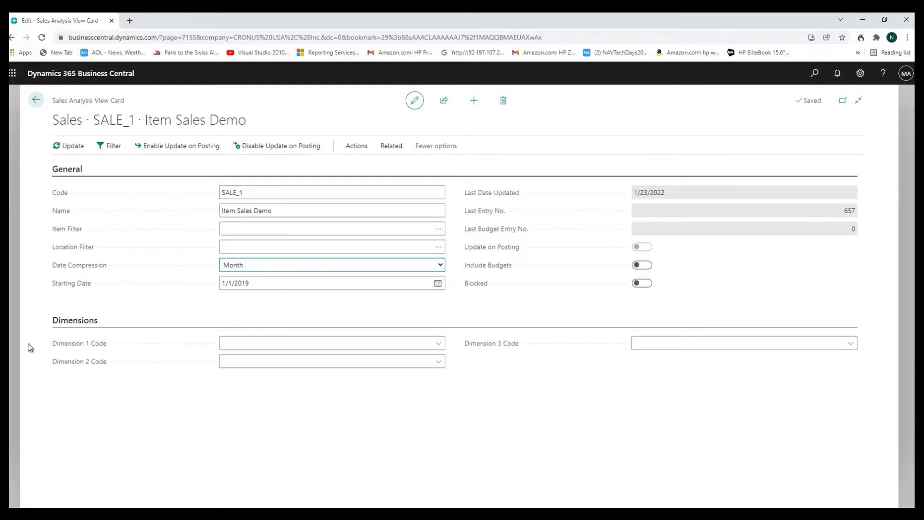
click(331, 343)
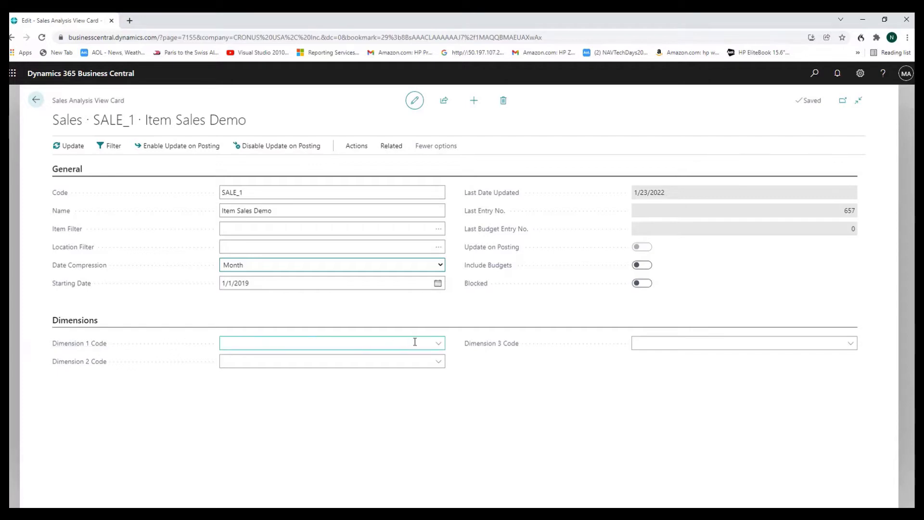
click(439, 342)
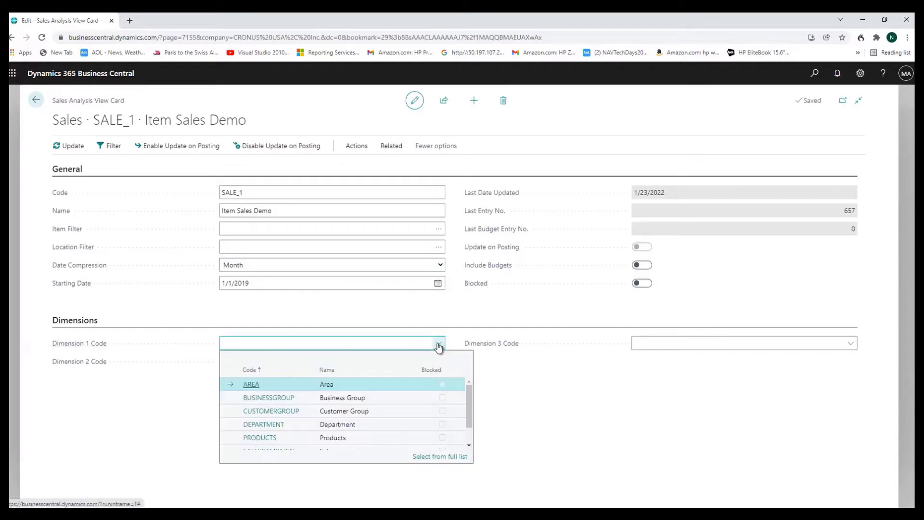
mouse_move(264, 435)
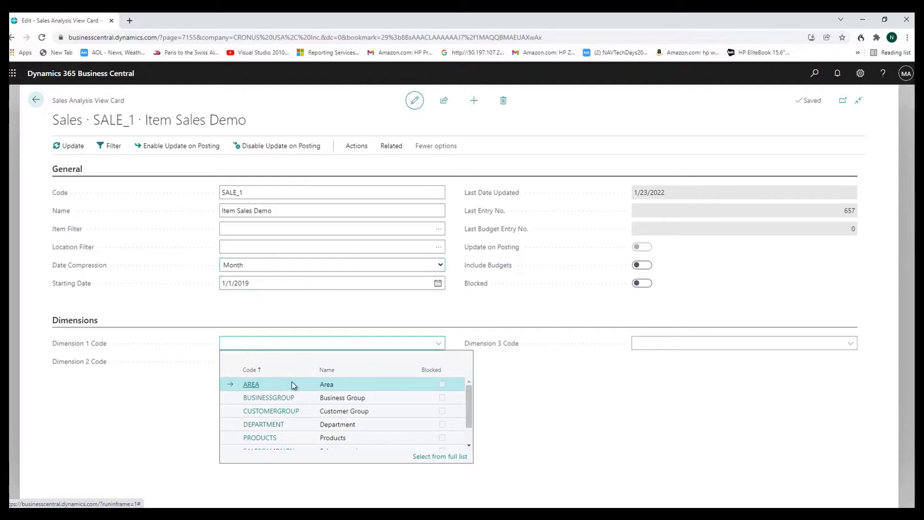
mouse_move(327, 423)
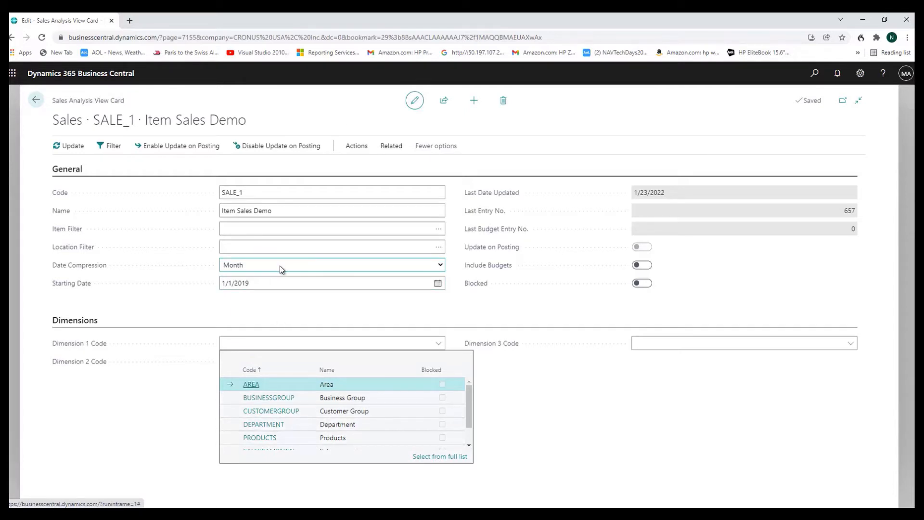
mouse_move(272, 269)
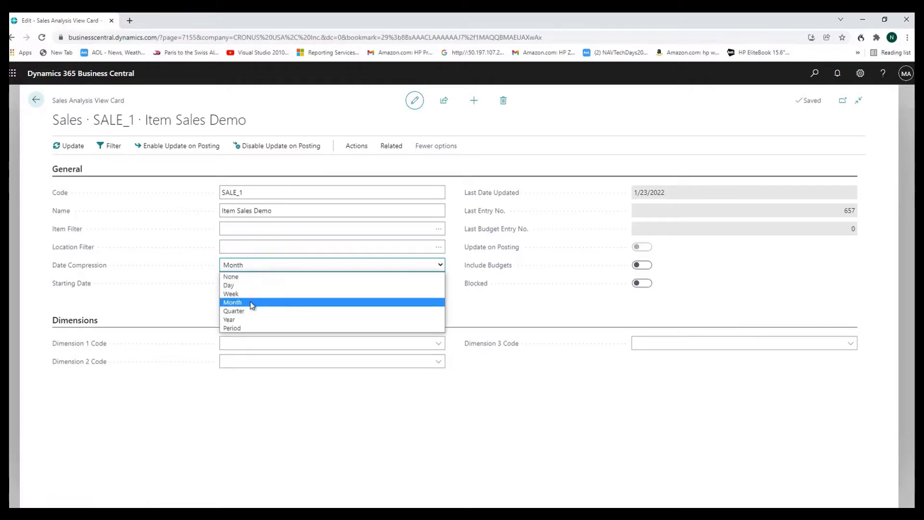
click(232, 302)
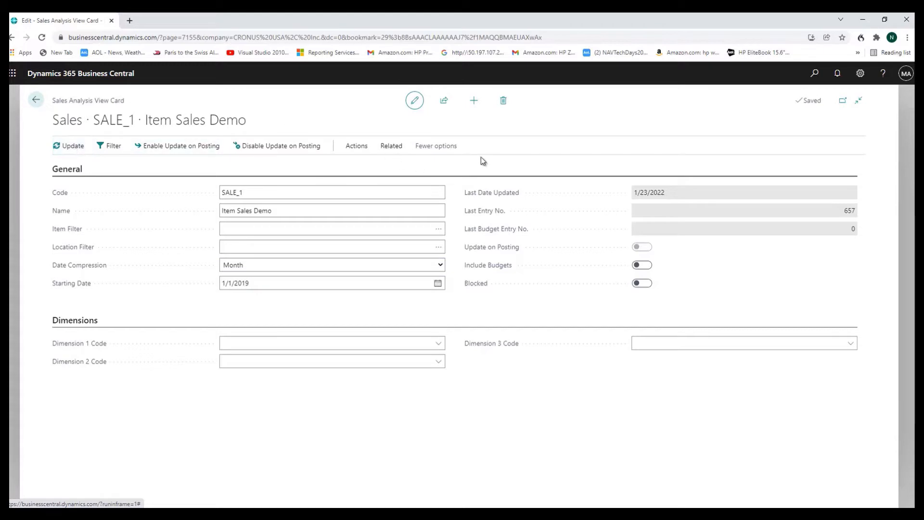
mouse_move(561, 225)
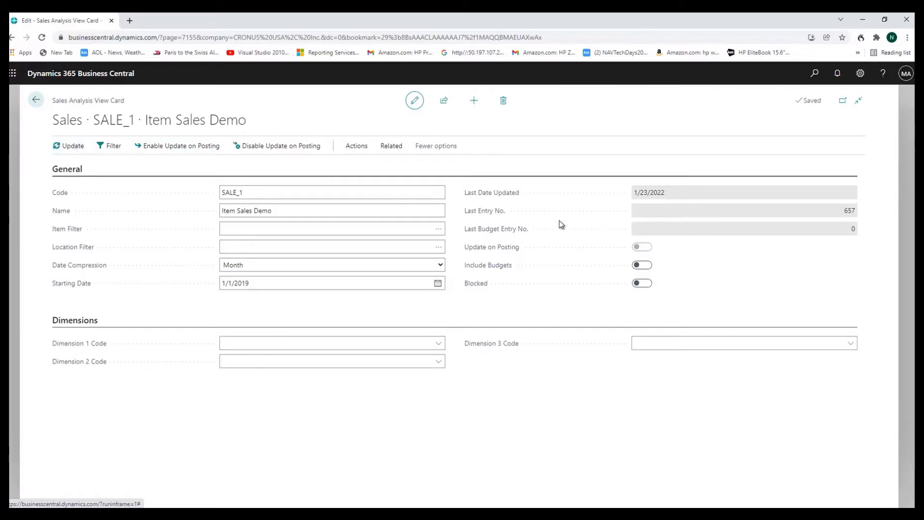
mouse_move(286, 223)
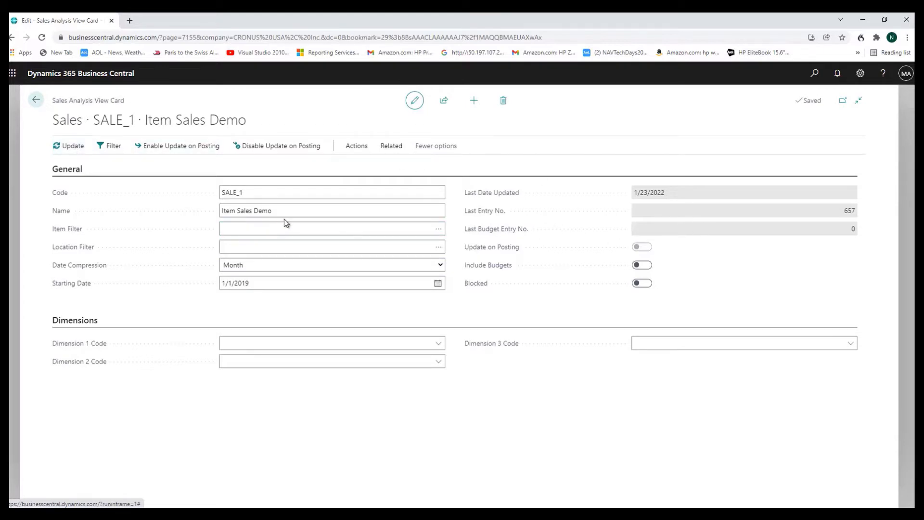
mouse_move(109, 134)
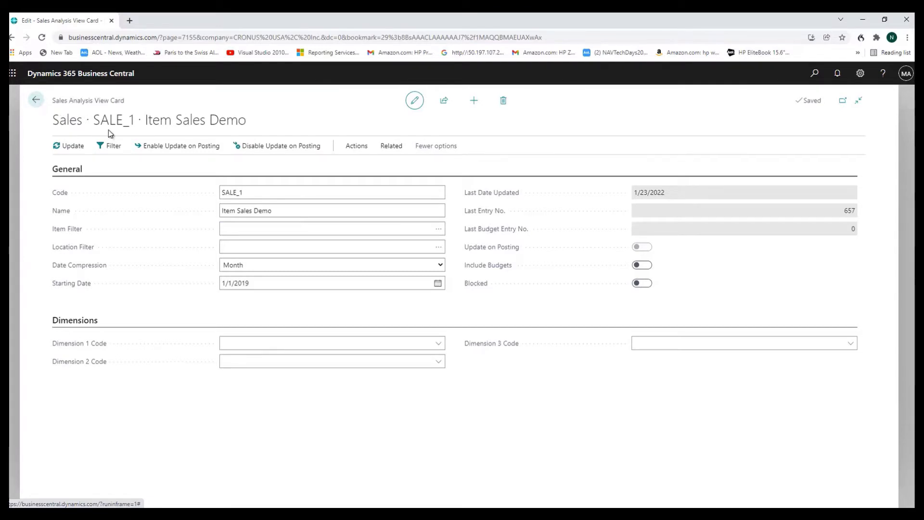
mouse_move(645, 201)
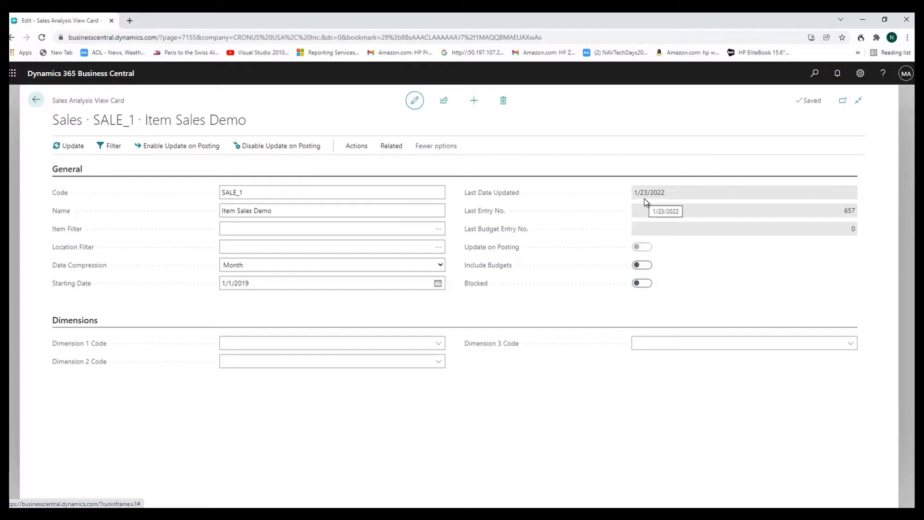
mouse_move(668, 199)
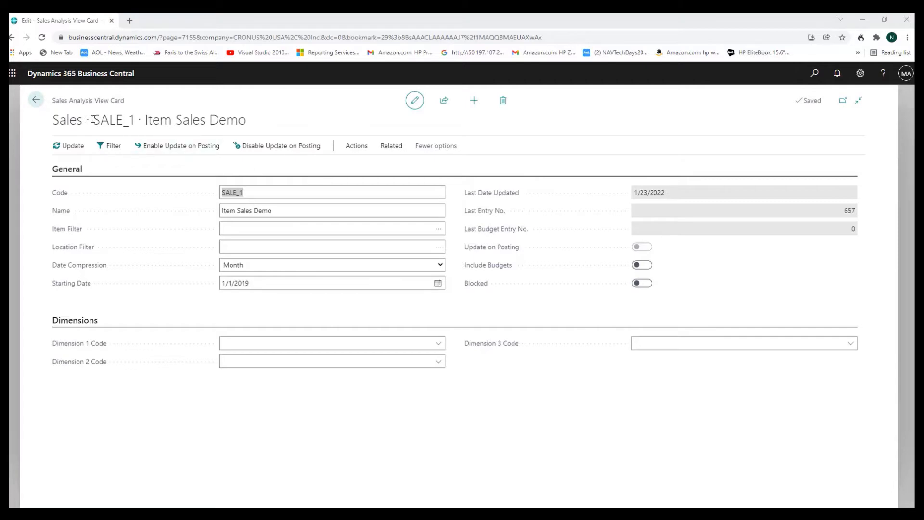
Keep the SALE_1 view showing values as Quantity and adjust its display options
click(37, 99)
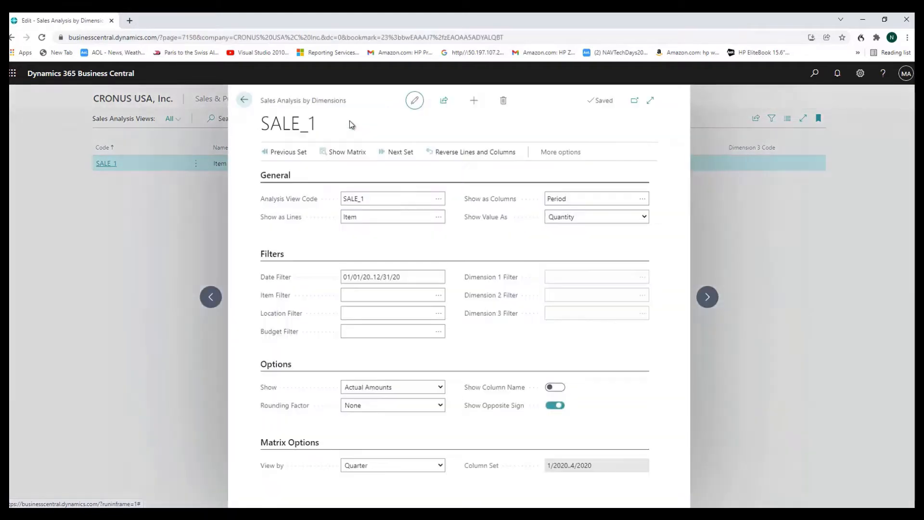
mouse_move(558, 335)
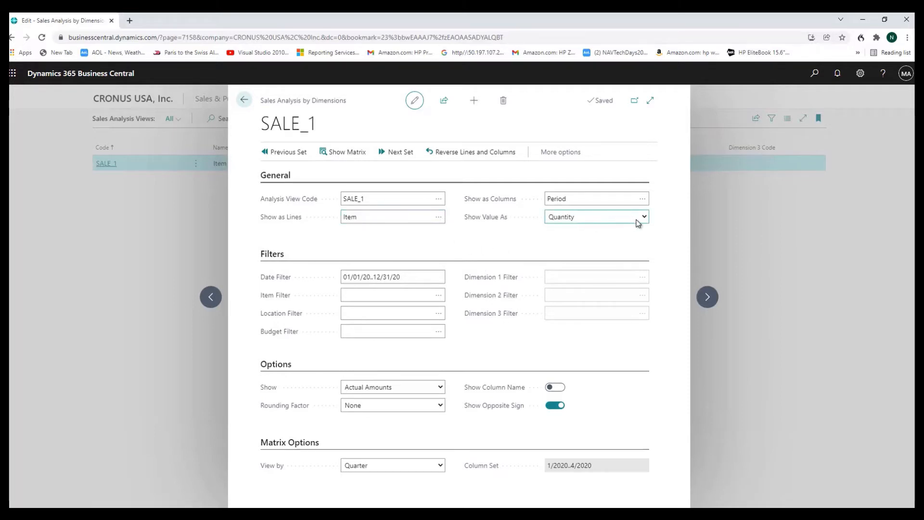
click(643, 217)
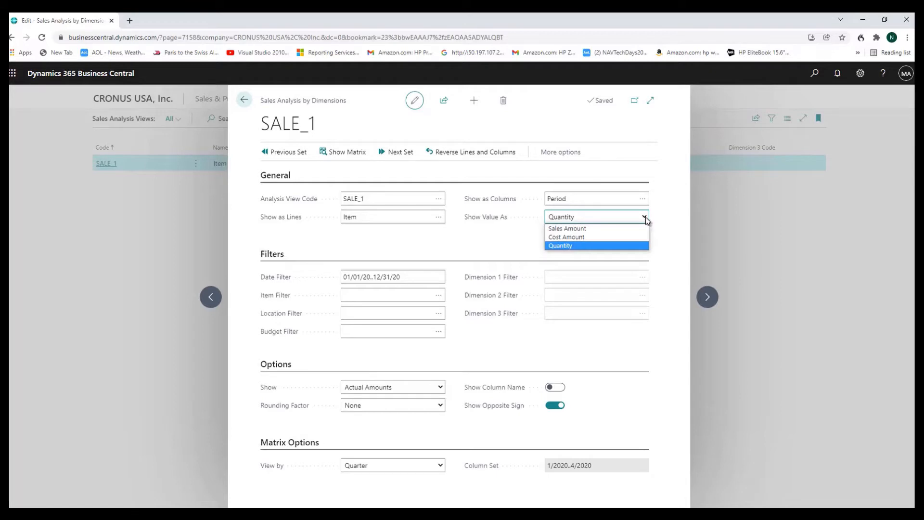
click(560, 245)
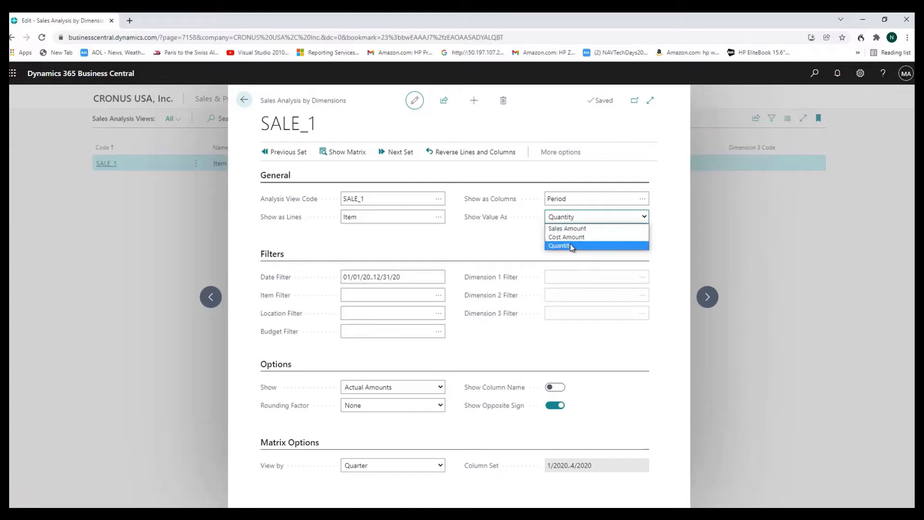
click(570, 246)
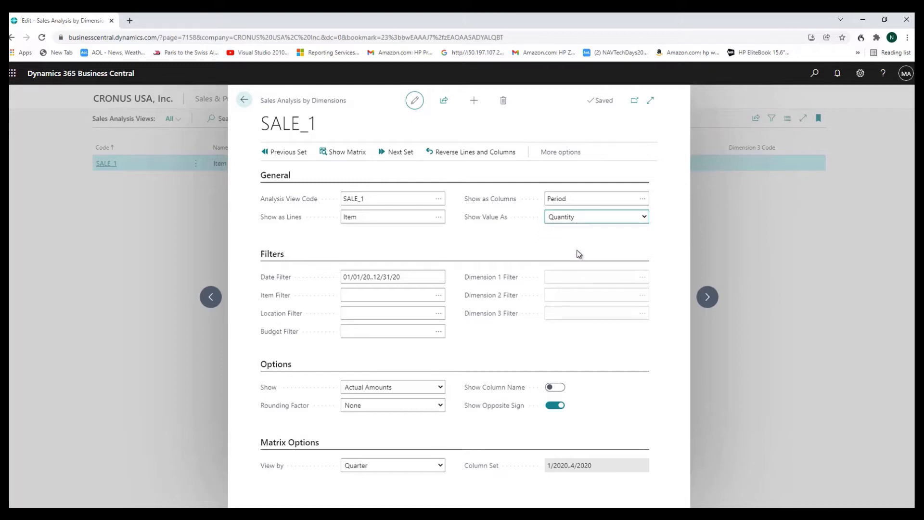
click(387, 295)
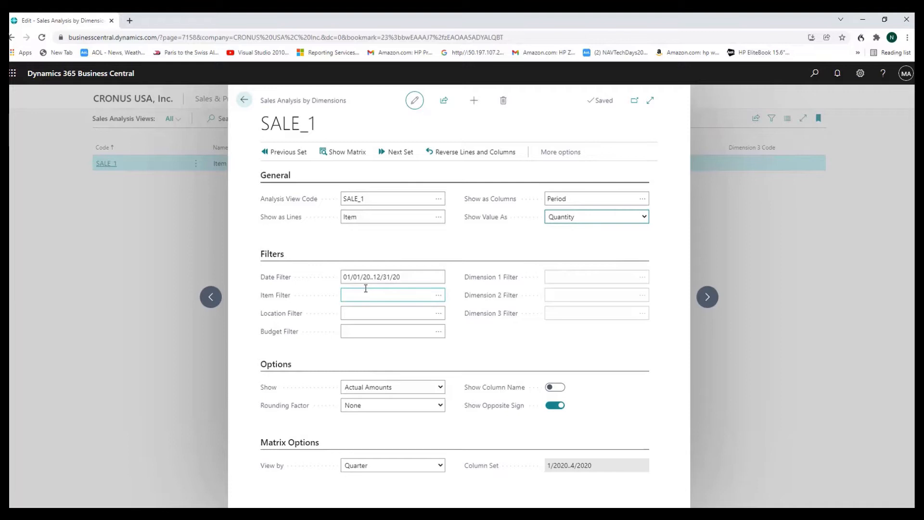
click(391, 277)
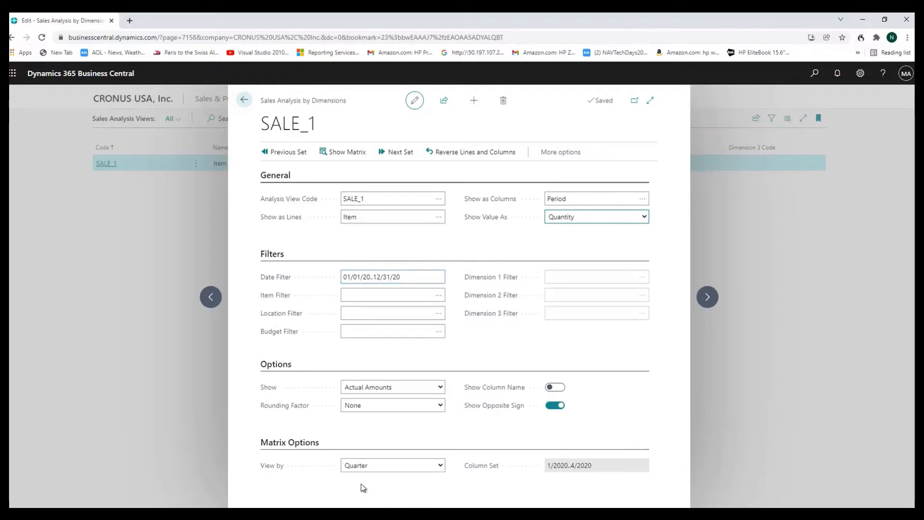
mouse_move(503, 449)
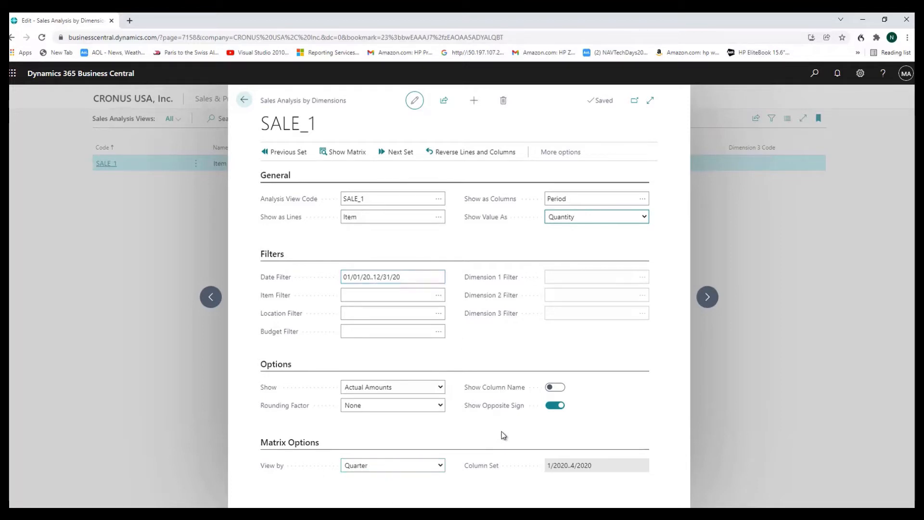
Switch off Show Opposite Sign and display the quarterly 2020 sales matrix by item
click(554, 405)
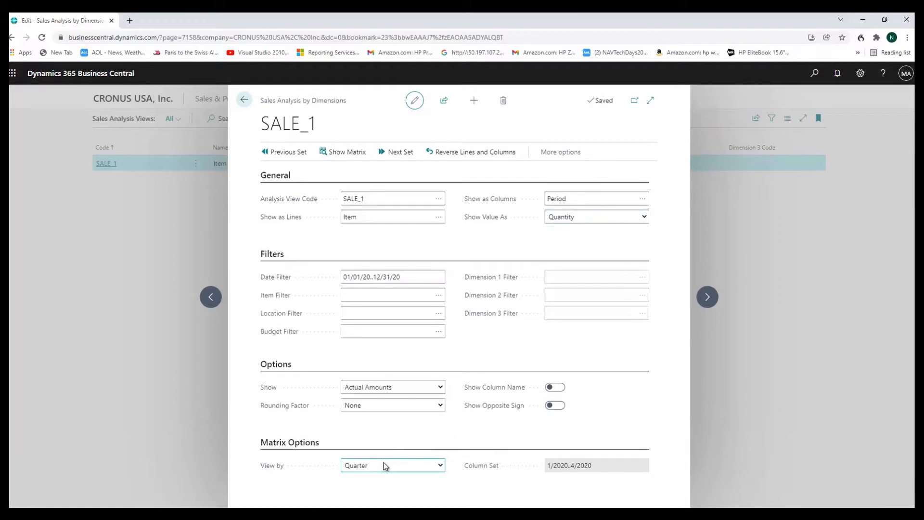
mouse_move(373, 486)
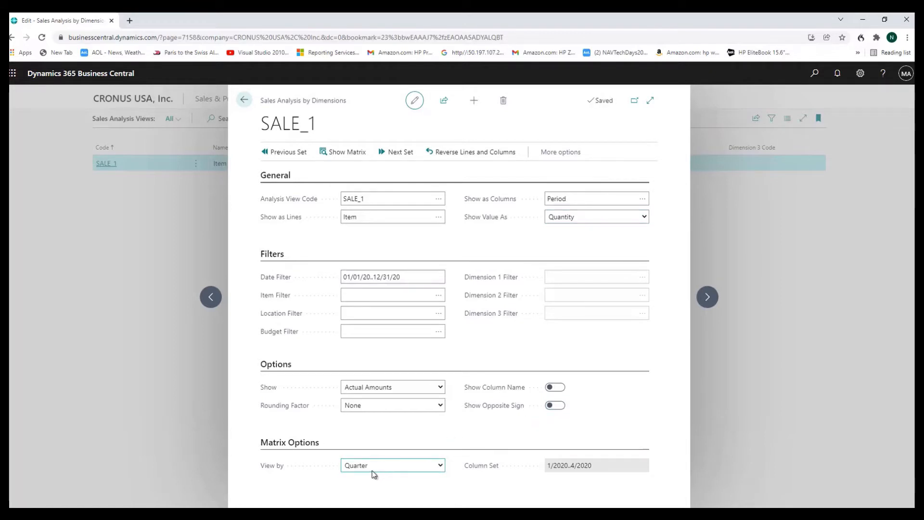
mouse_move(580, 313)
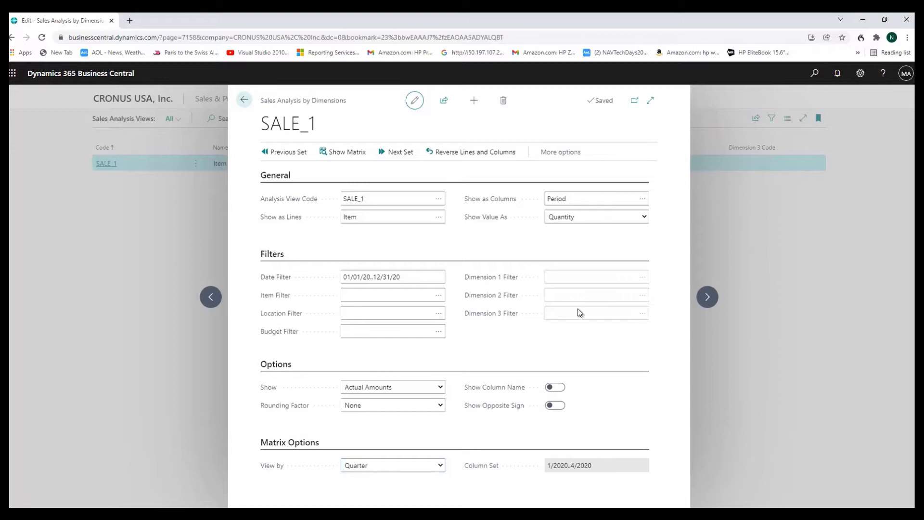
mouse_move(365, 167)
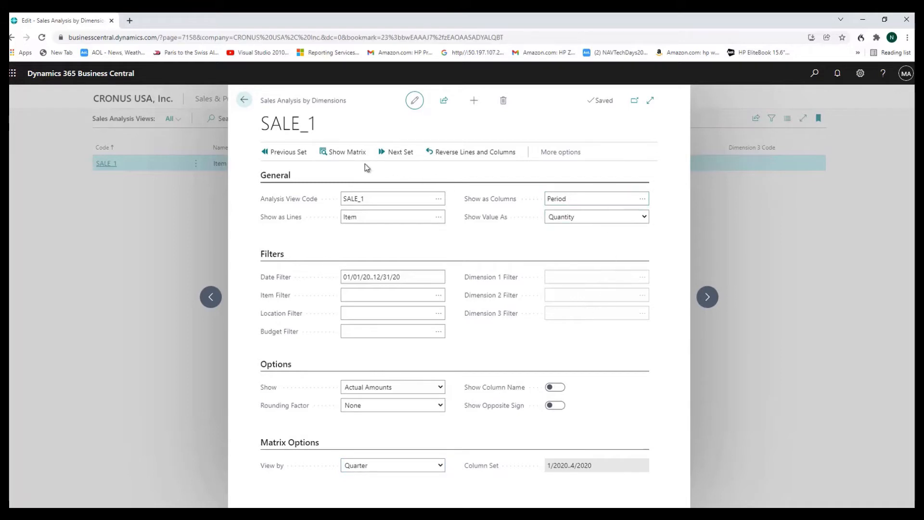
click(347, 152)
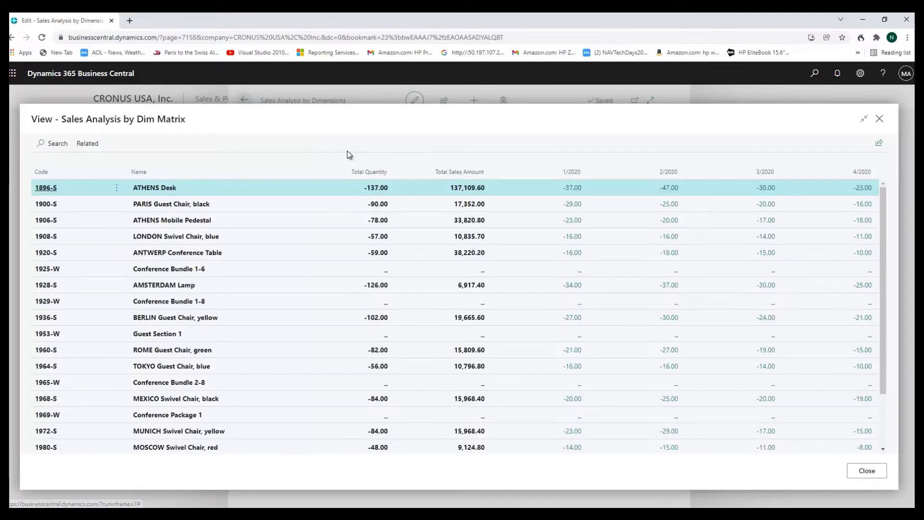
mouse_move(569, 177)
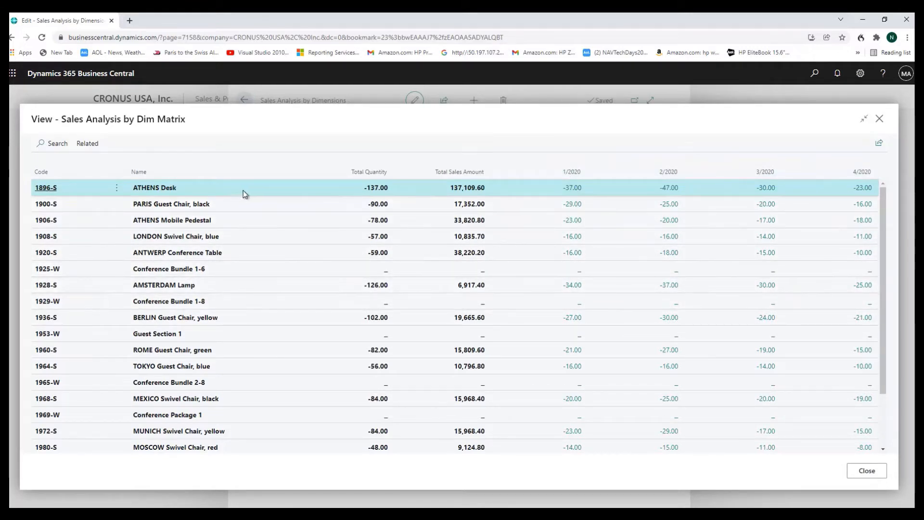
mouse_move(851, 198)
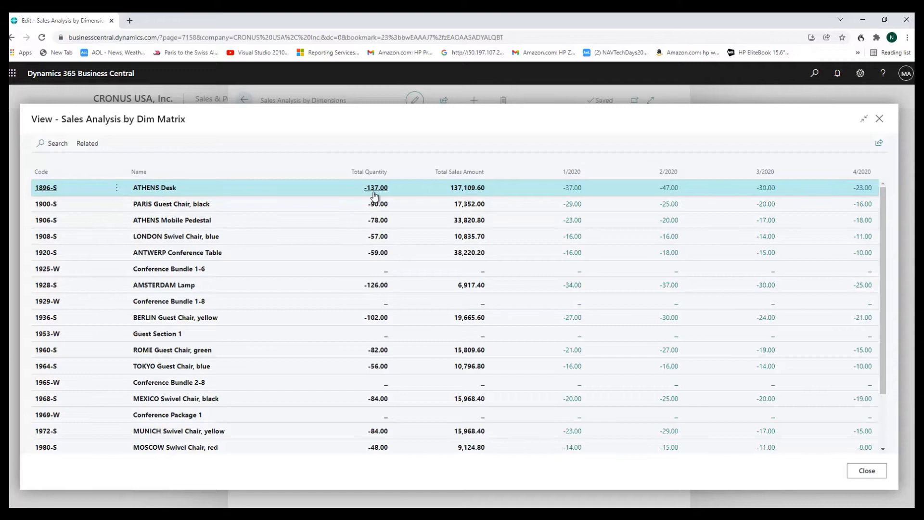
mouse_move(608, 184)
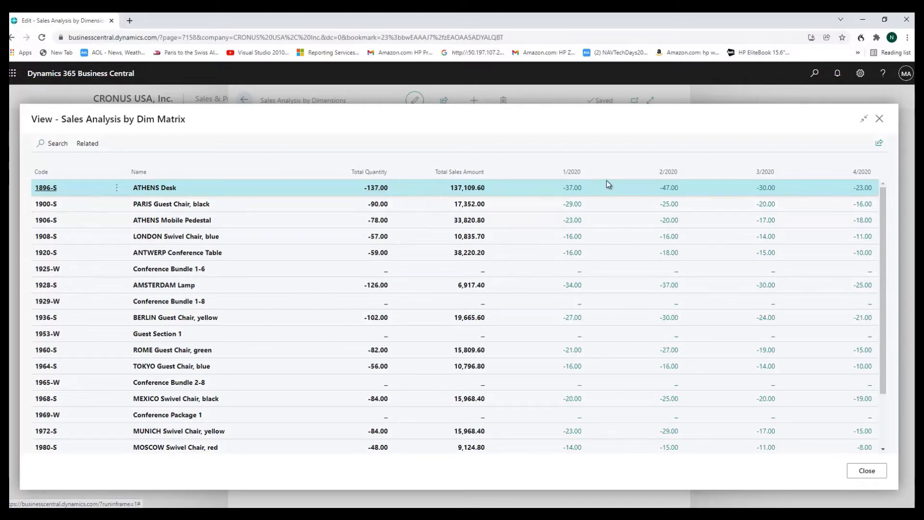
mouse_move(668, 190)
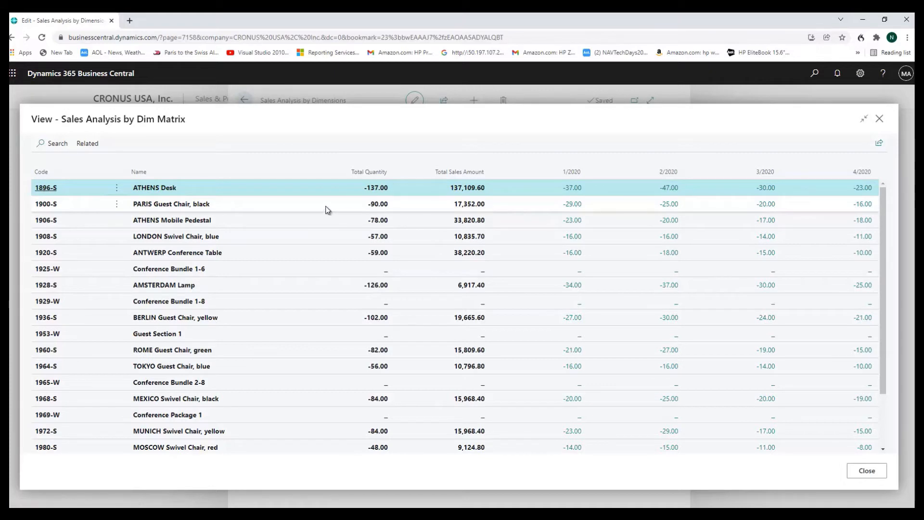
mouse_move(534, 208)
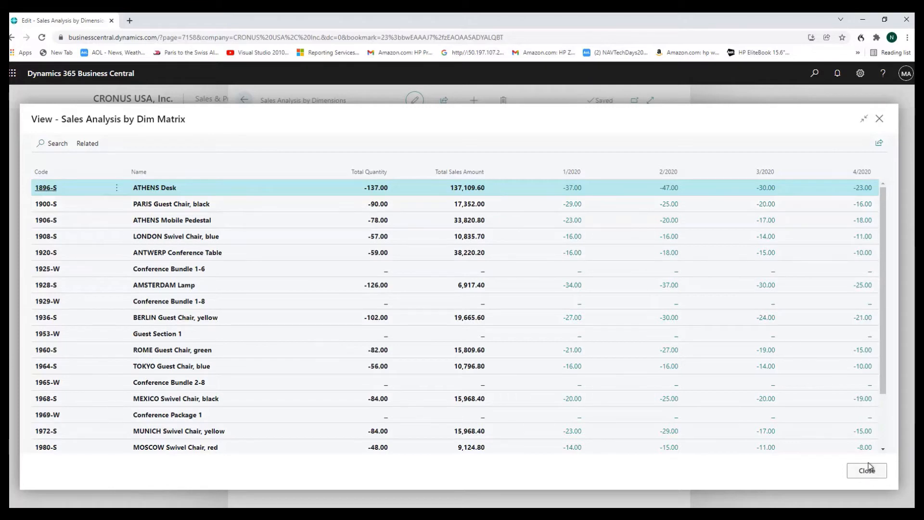
mouse_move(766, 189)
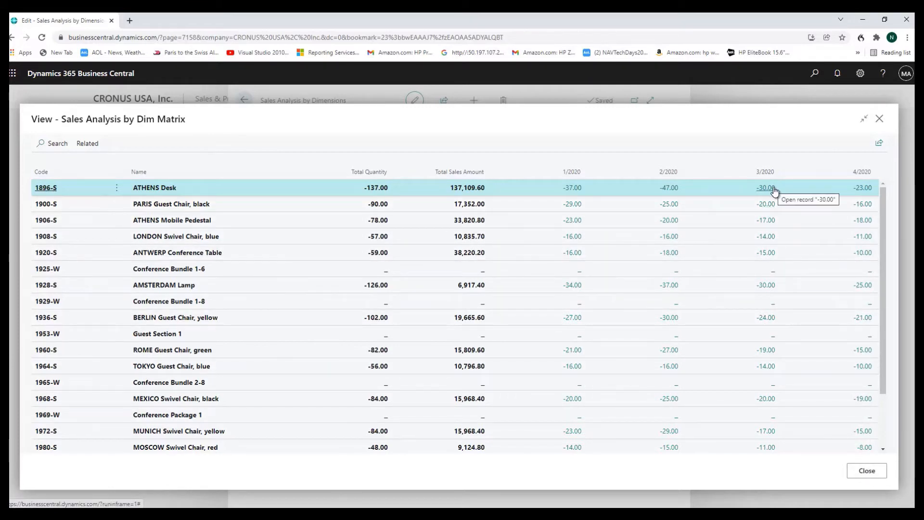
mouse_move(676, 188)
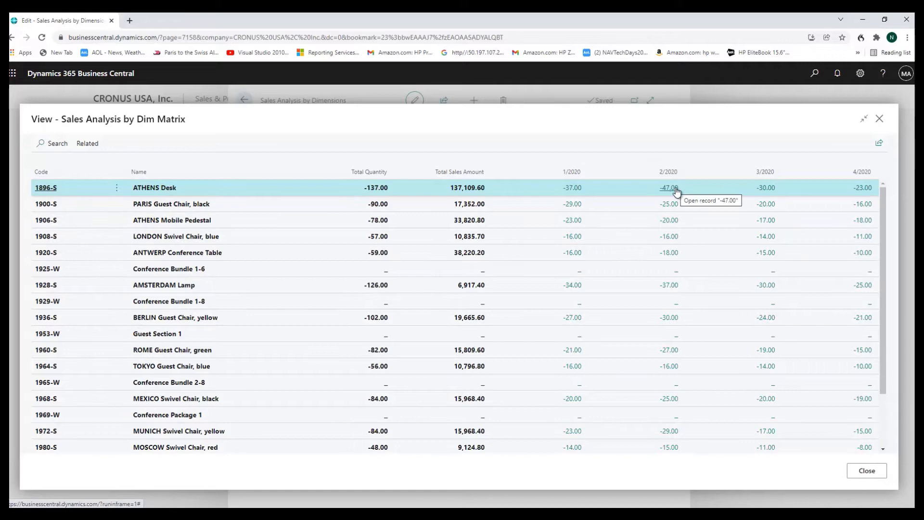
mouse_move(668, 190)
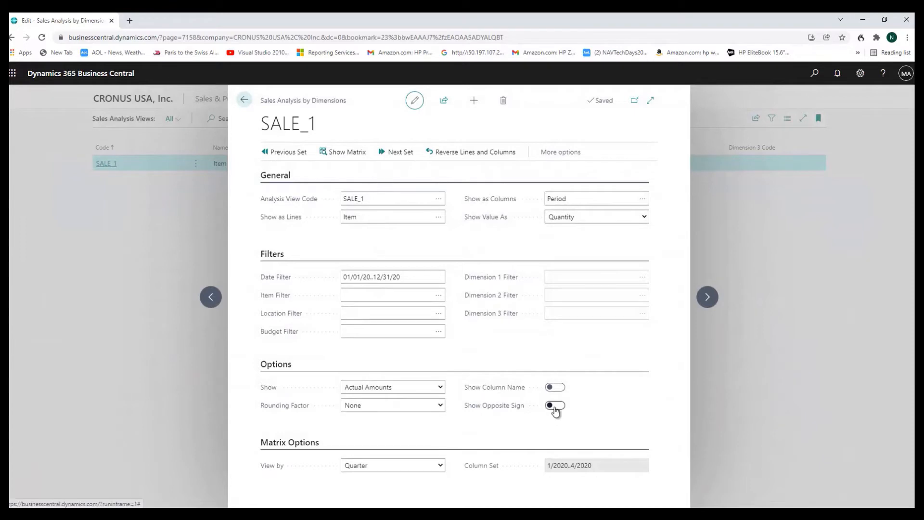
Re-enable Show Opposite Sign, check the matrix shows positive quantities, and close it
click(554, 405)
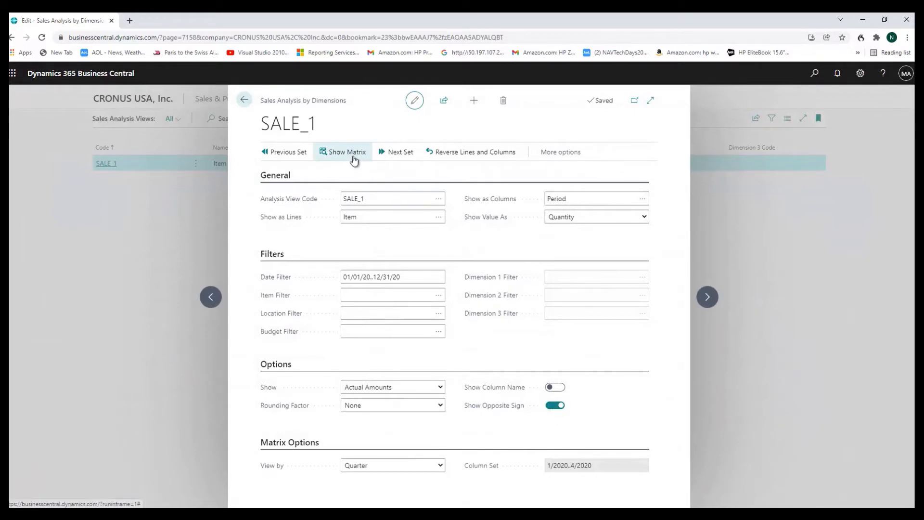
click(346, 152)
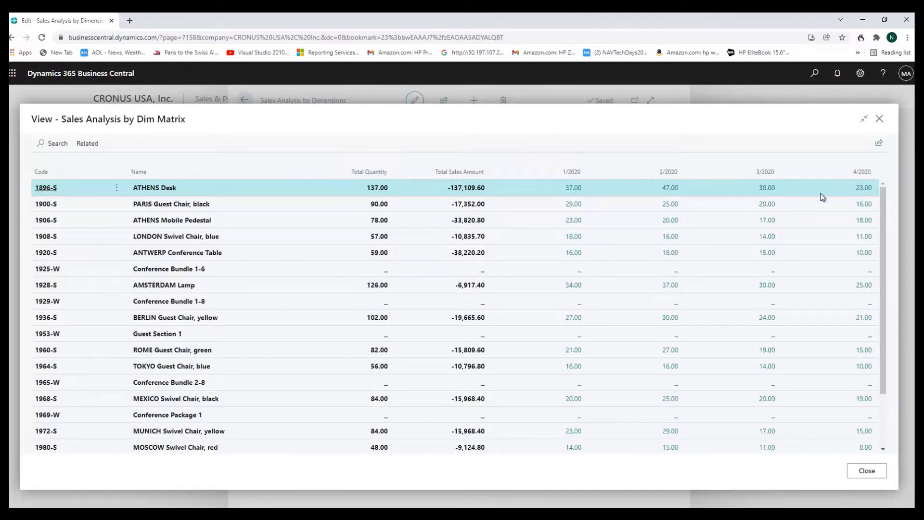
mouse_move(724, 194)
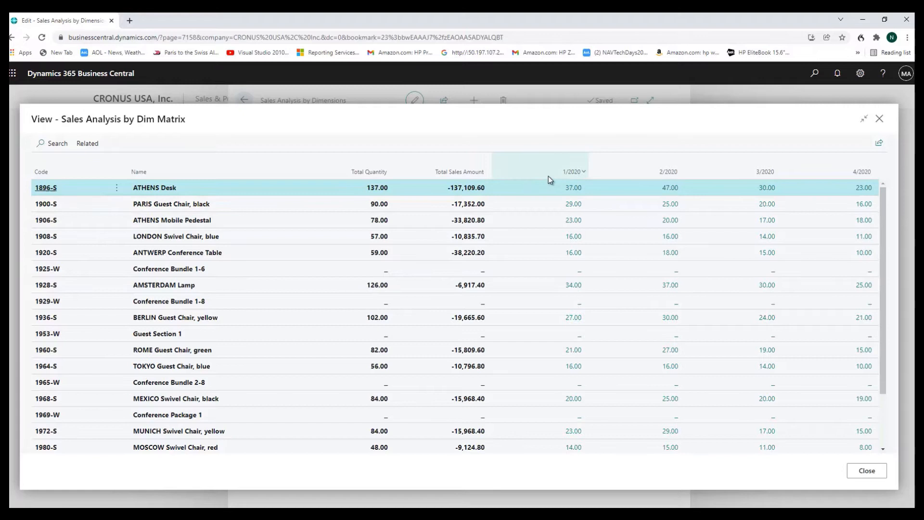
mouse_move(218, 207)
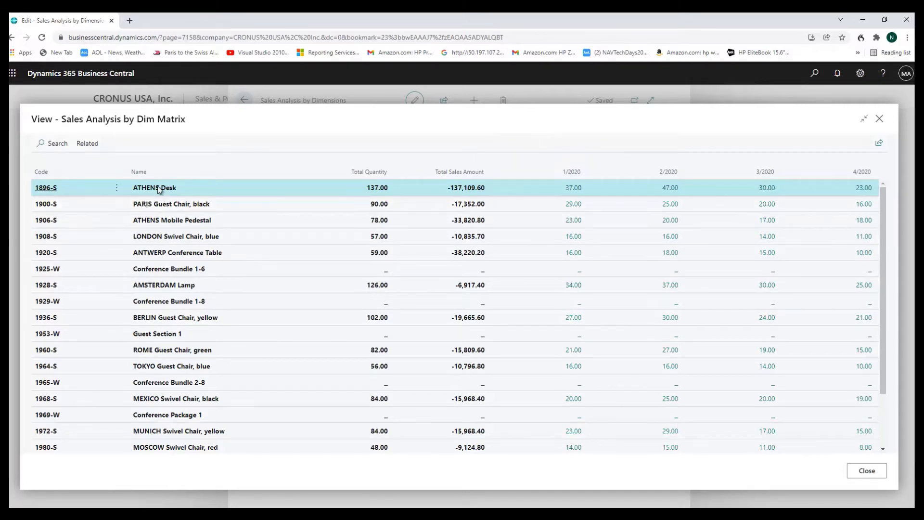
mouse_move(881, 483)
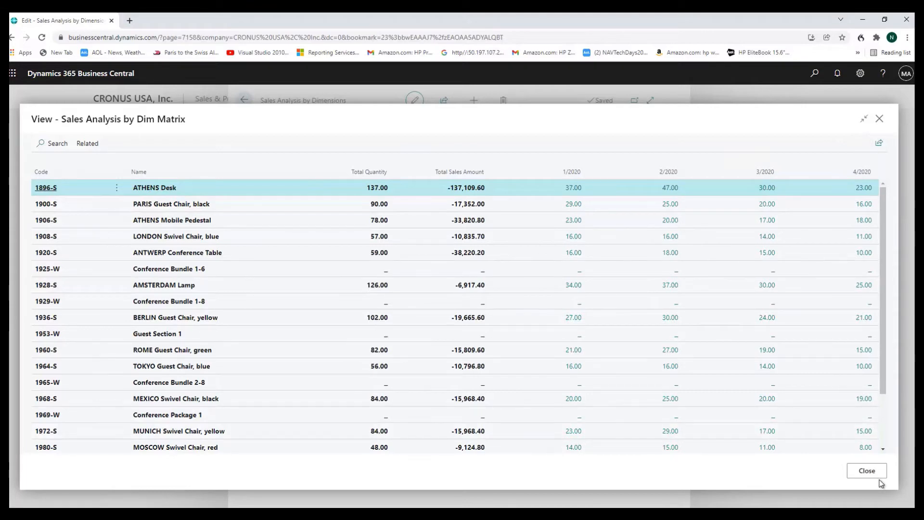
click(870, 469)
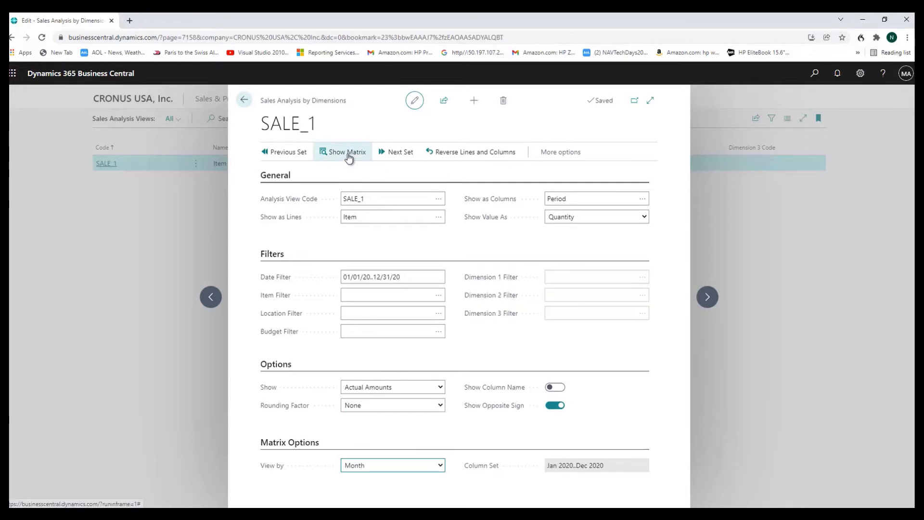
Display the SALE_1 matrix by month for Jan–Dec 2020 and reach the Related actions
click(345, 152)
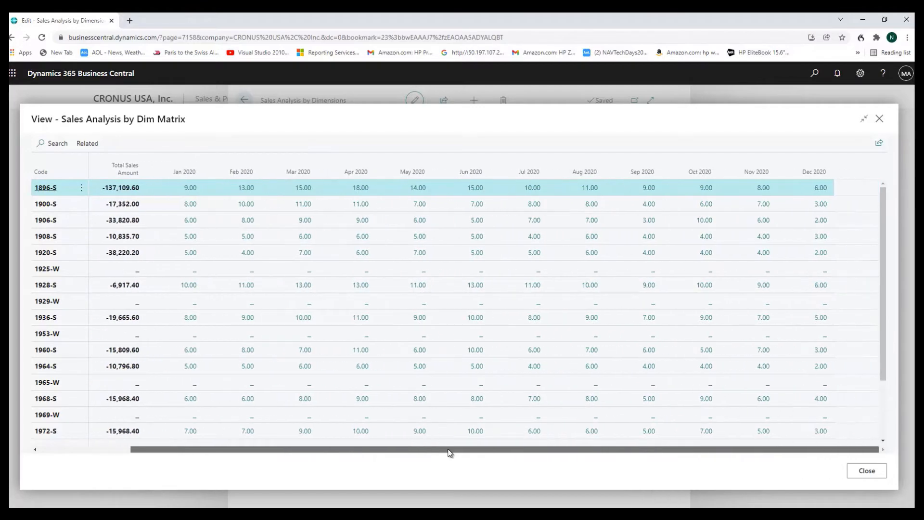
scroll(left, 3)
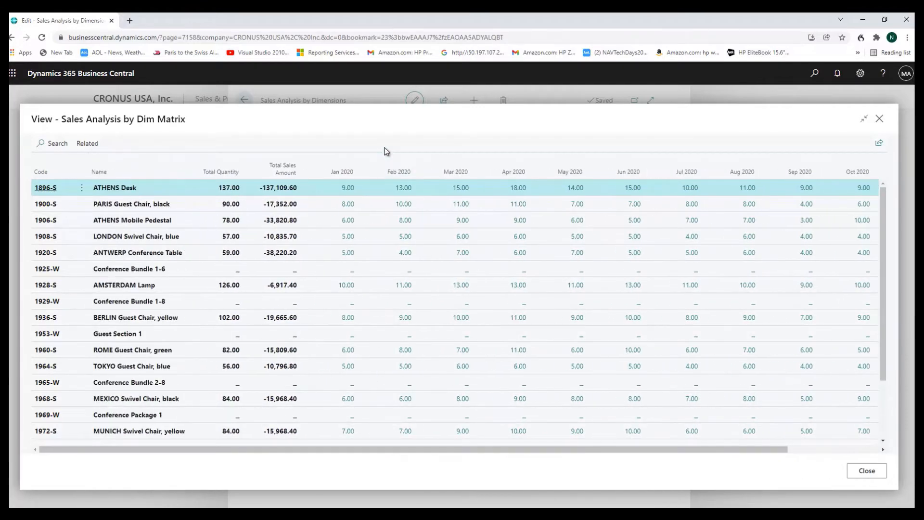
mouse_move(423, 314)
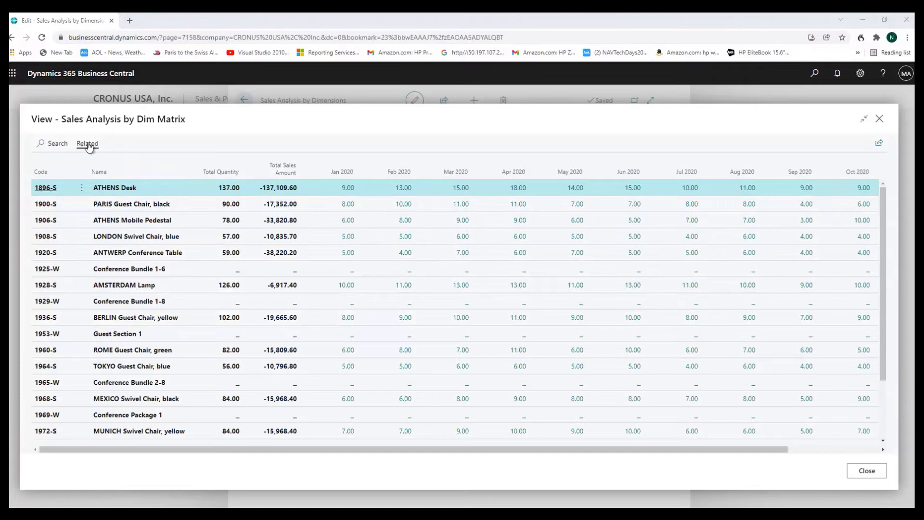
click(87, 144)
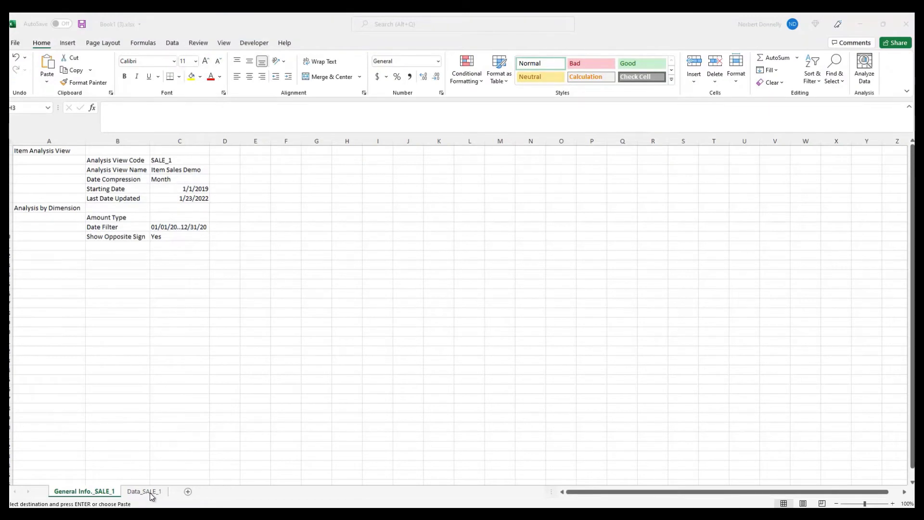
mouse_move(142, 493)
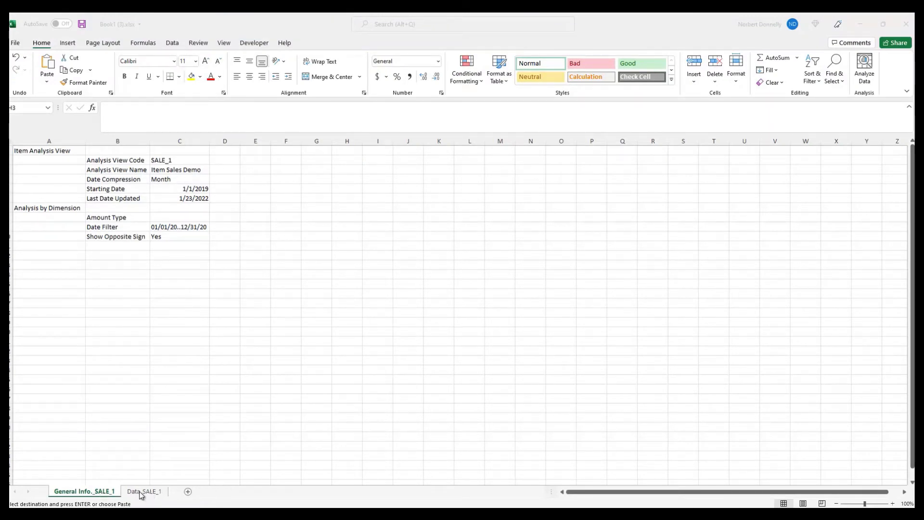
Switch to the Data_SALE_1 sheet with the exported item sales data
click(346, 169)
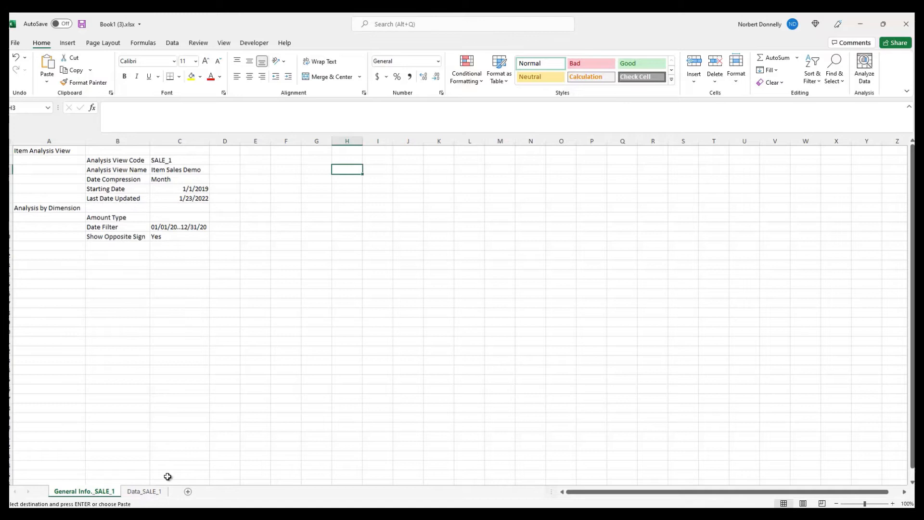
click(146, 491)
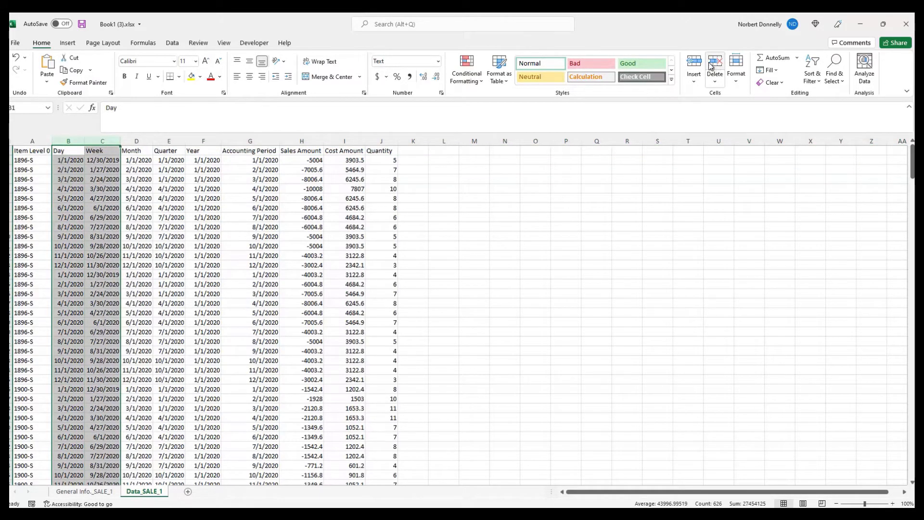
Delete the Day, Week and Quarter-through-Cost Amount columns, leaving Item, Month and Quantity
click(714, 62)
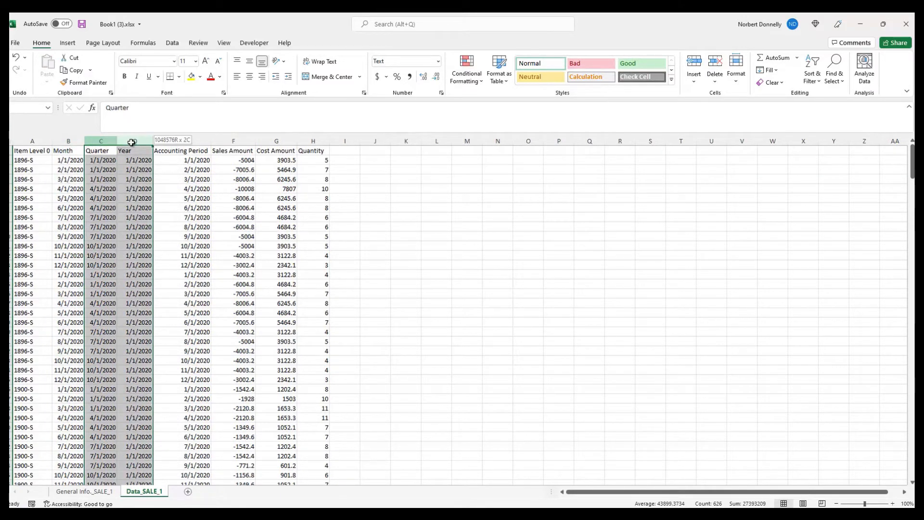
drag(131, 140, 181, 140)
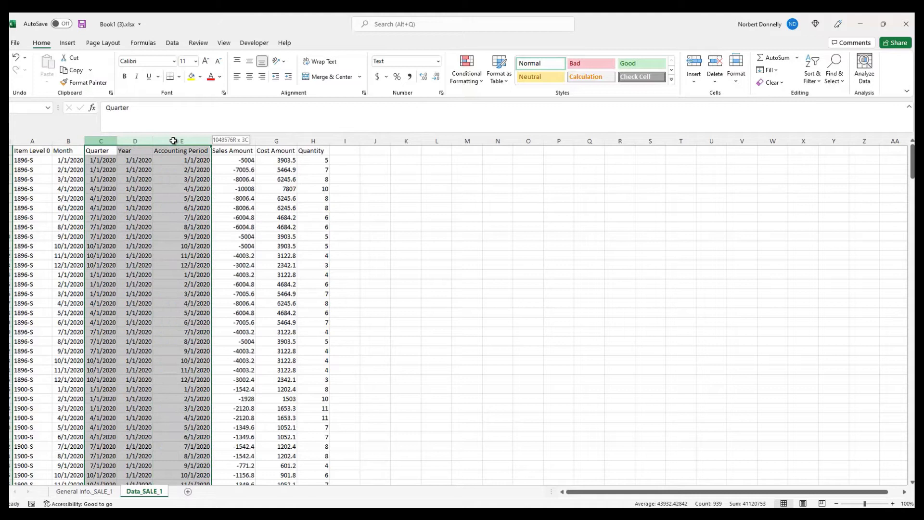
drag(181, 141, 232, 141)
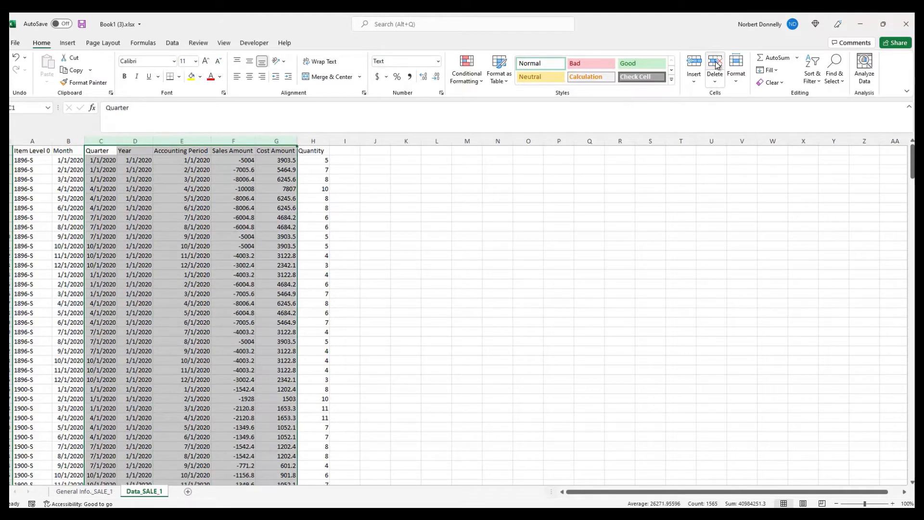
click(714, 62)
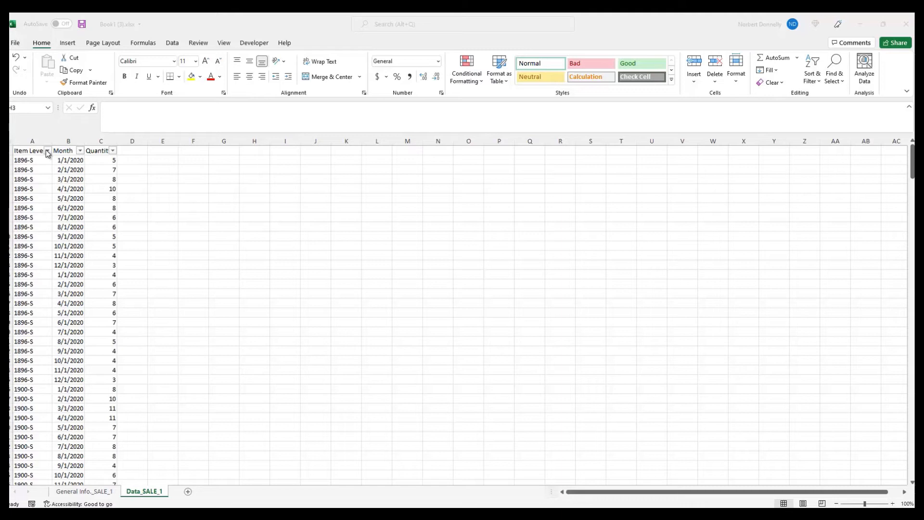
Filter the Item Level 0 column to show only items 1969-W and 1965-W
click(47, 151)
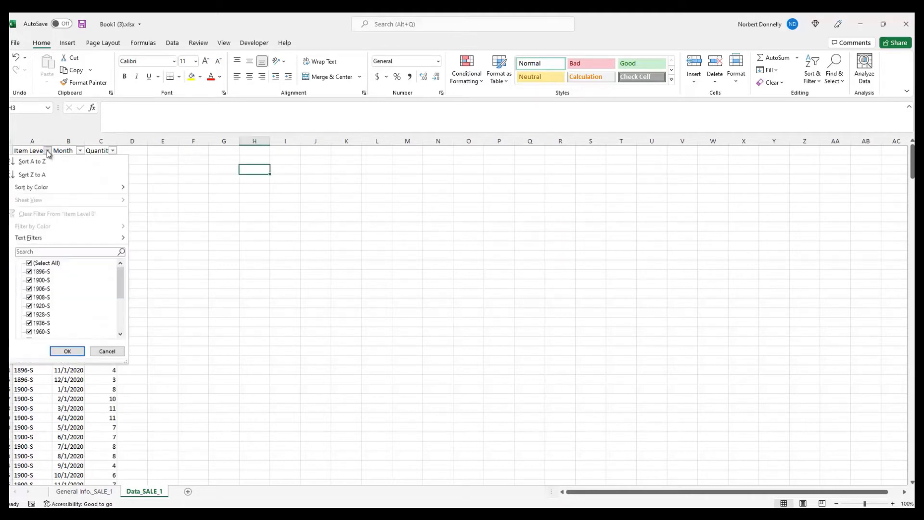
click(29, 263)
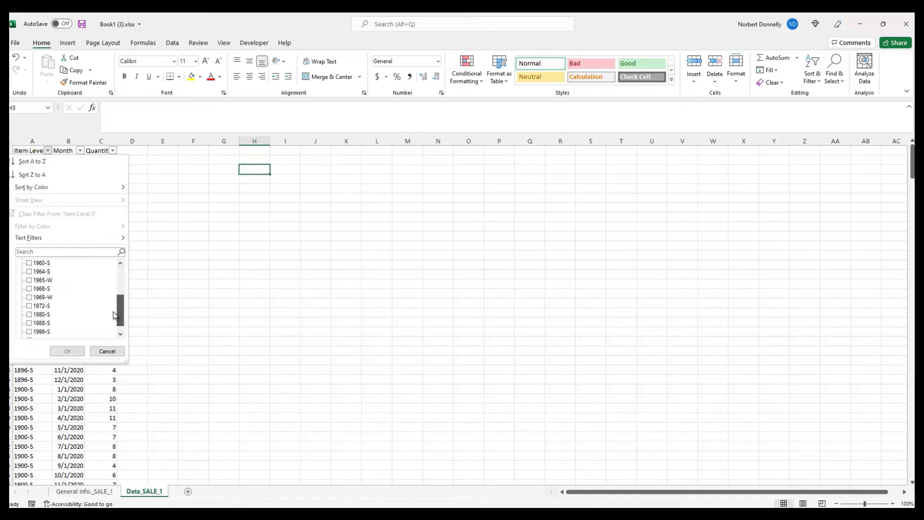
click(28, 289)
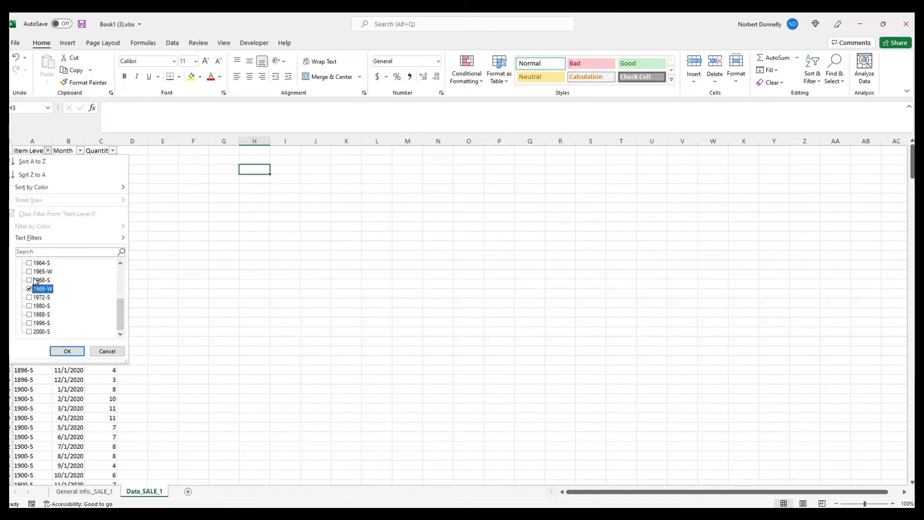
click(29, 271)
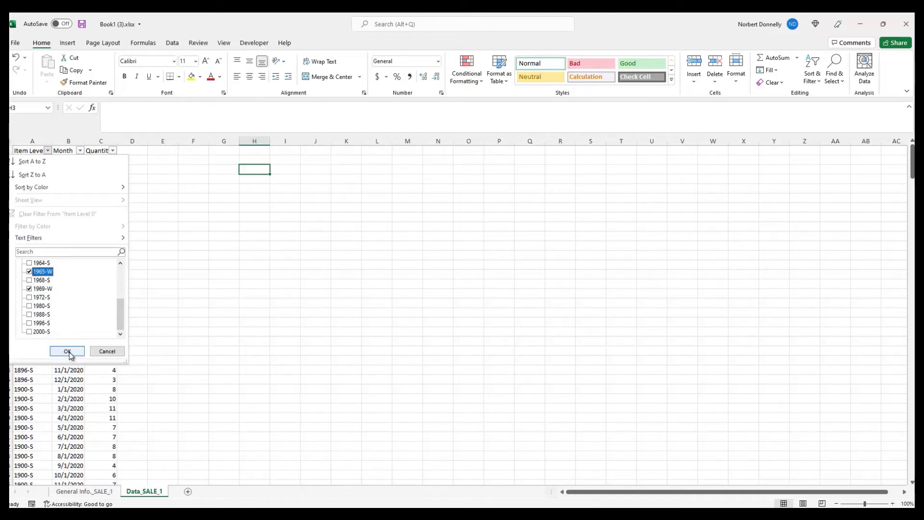
click(67, 350)
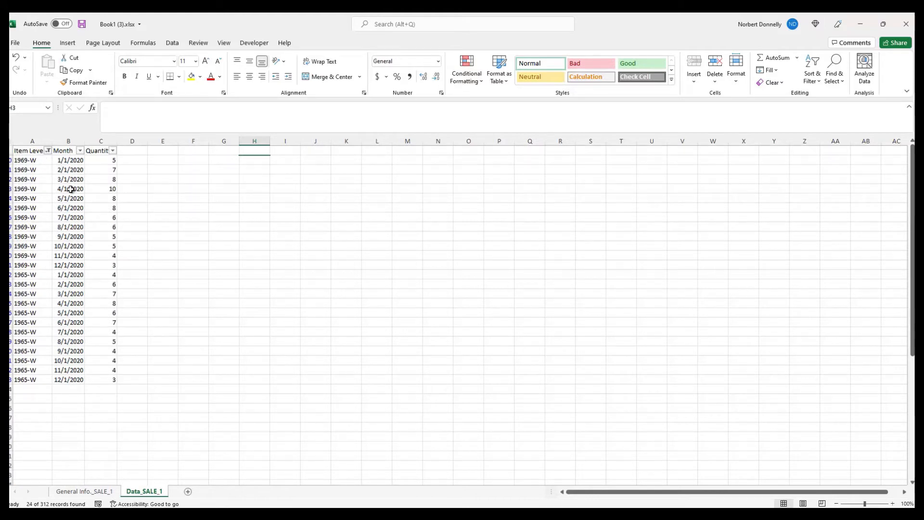
mouse_move(74, 293)
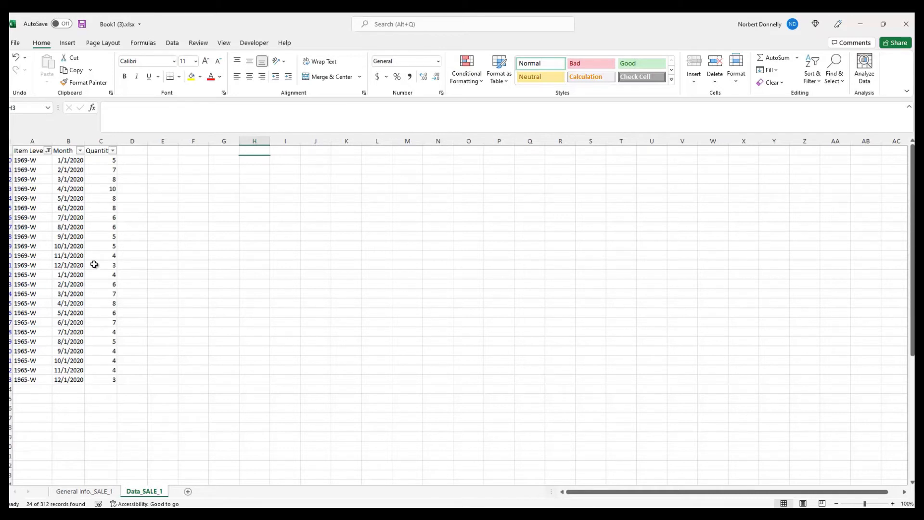
mouse_move(80, 175)
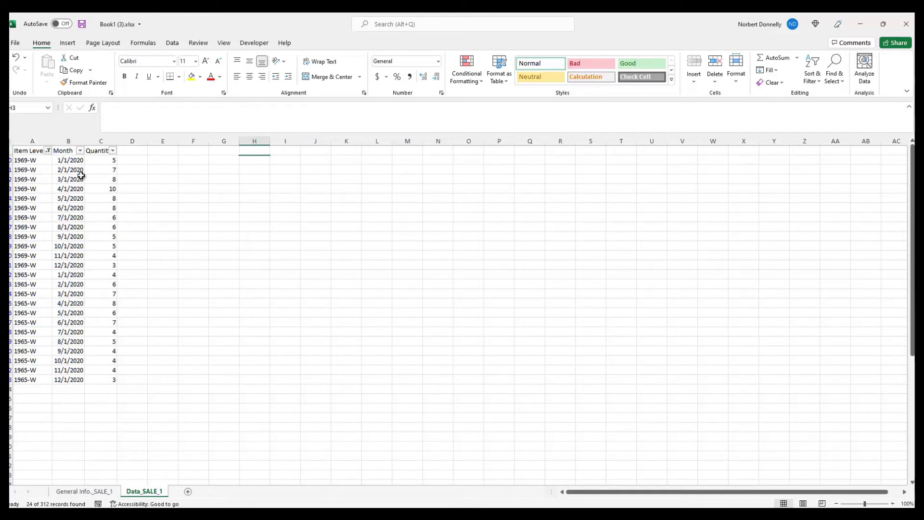
mouse_move(87, 163)
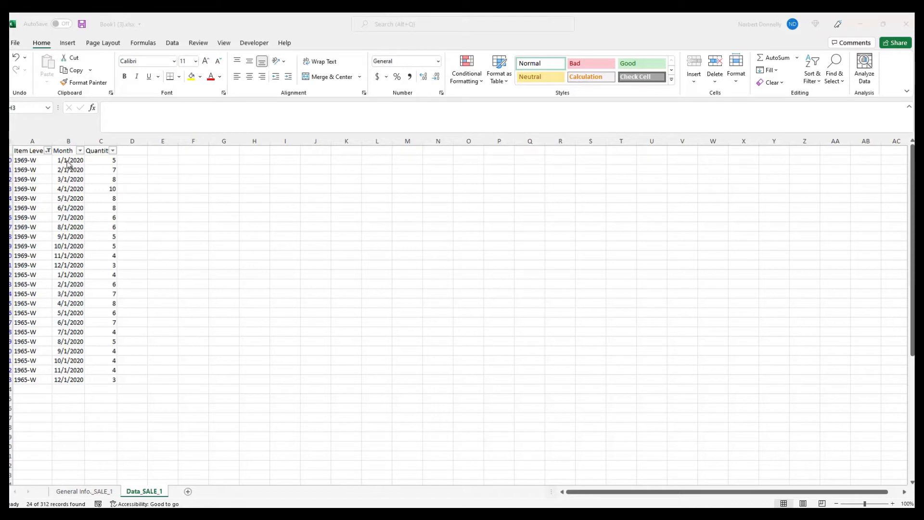
mouse_move(92, 162)
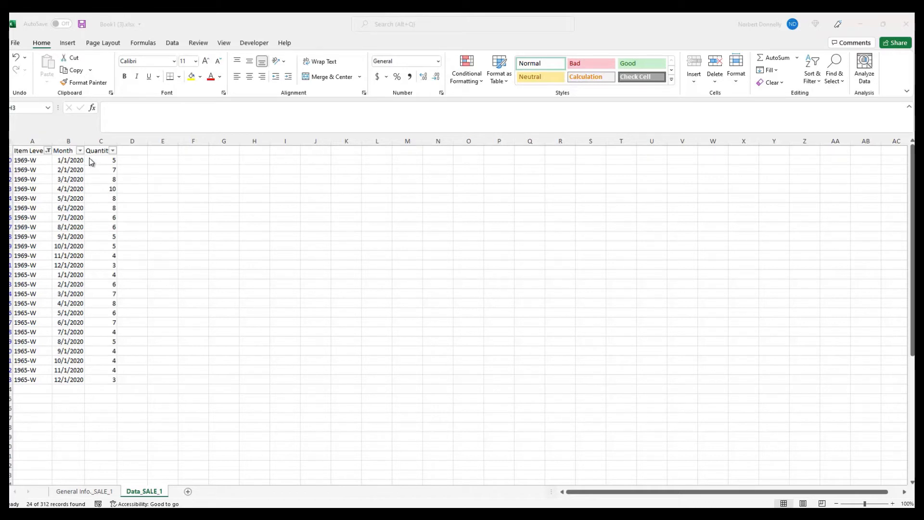
mouse_move(115, 166)
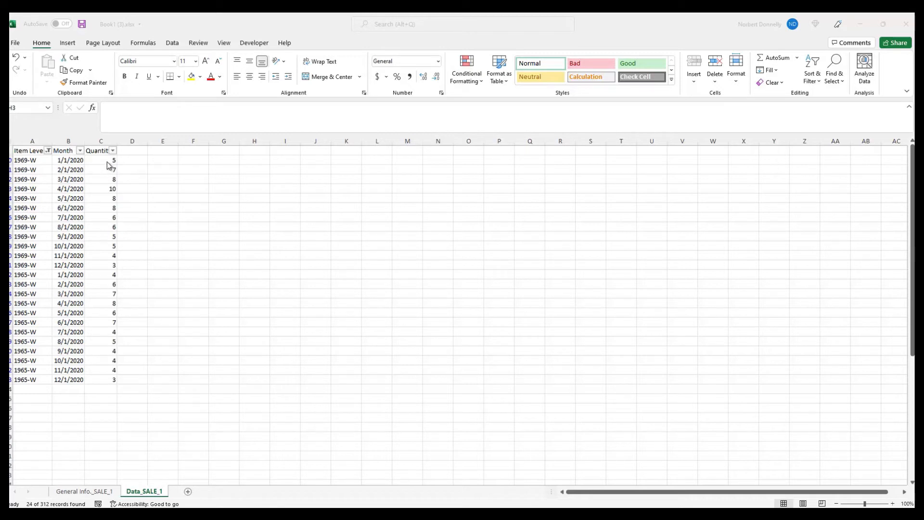
mouse_move(109, 317)
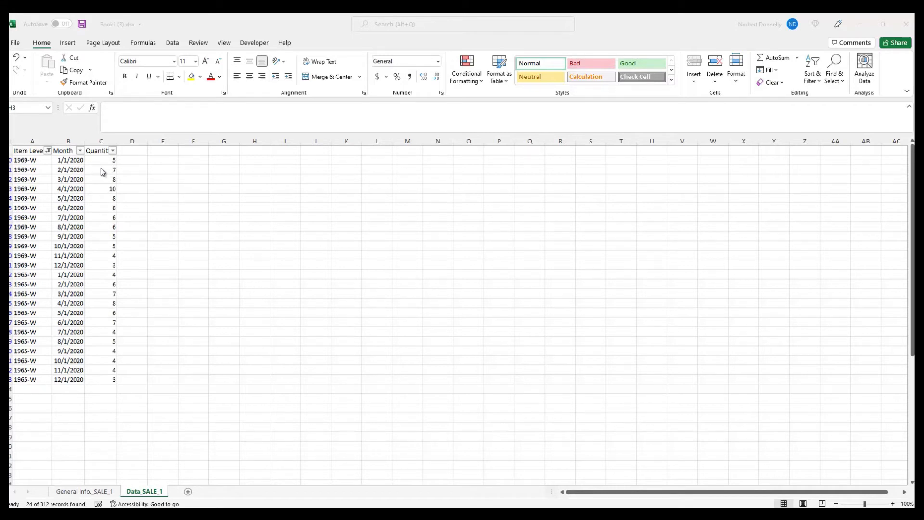
mouse_move(171, 149)
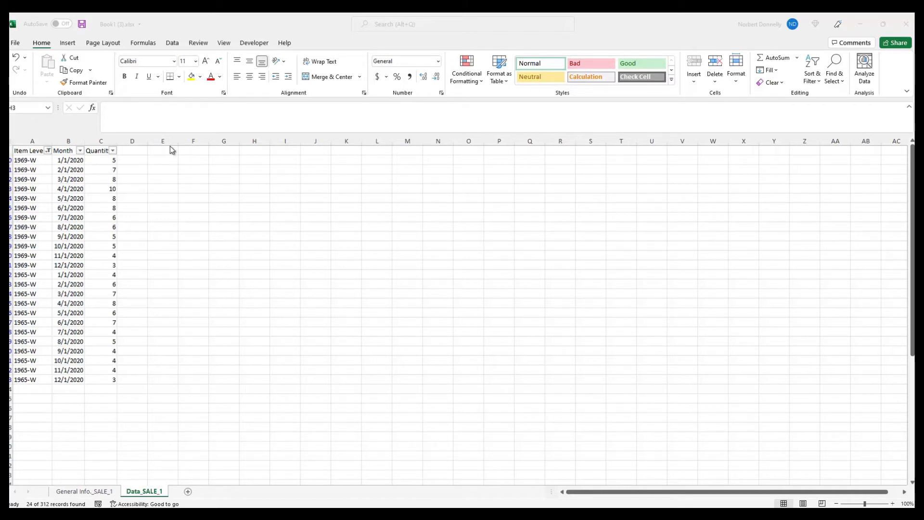
Bring up Format Cells for empty column E to set Number with 0 decimal places
click(162, 140)
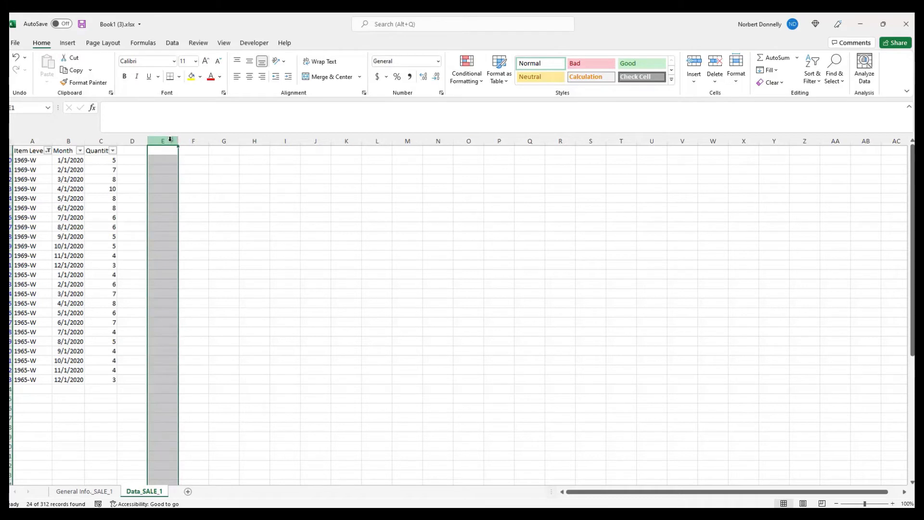
right_click(162, 140)
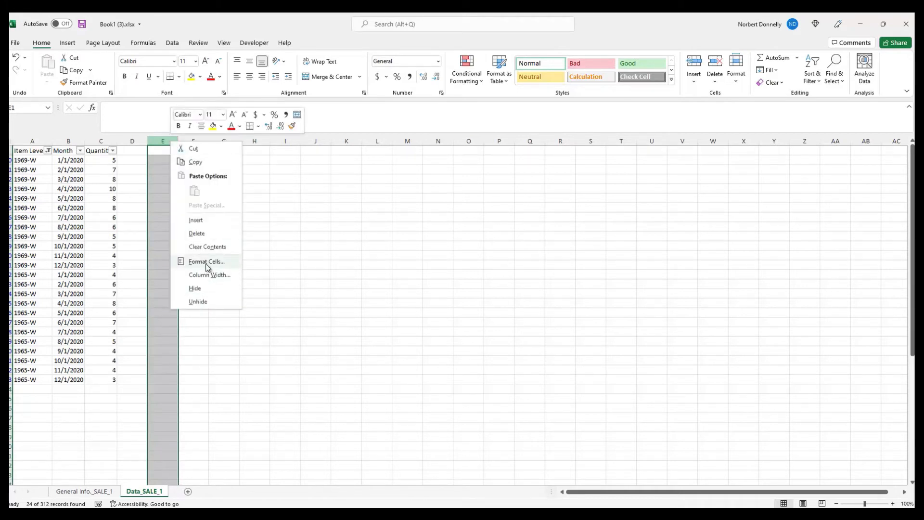
click(206, 262)
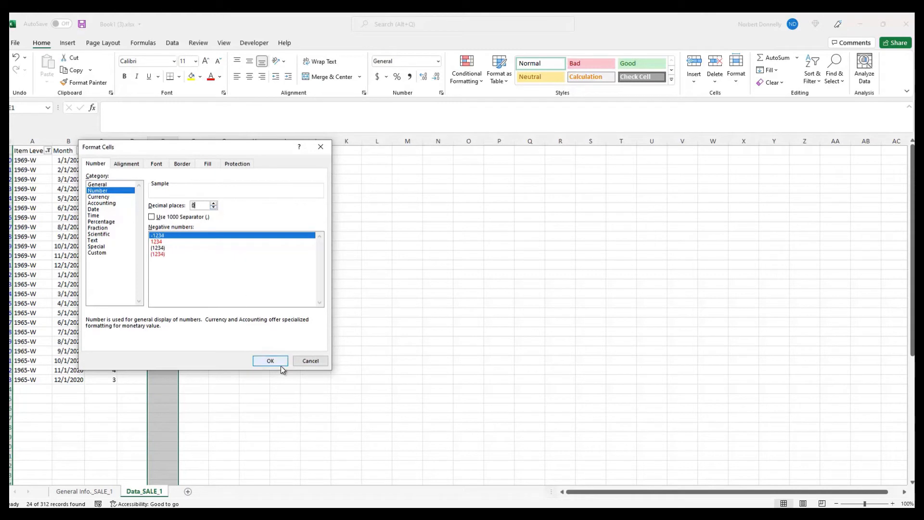
Confirm whole-number formatting and enter =C290*1.15 in E290 beside the first filtered row
click(269, 360)
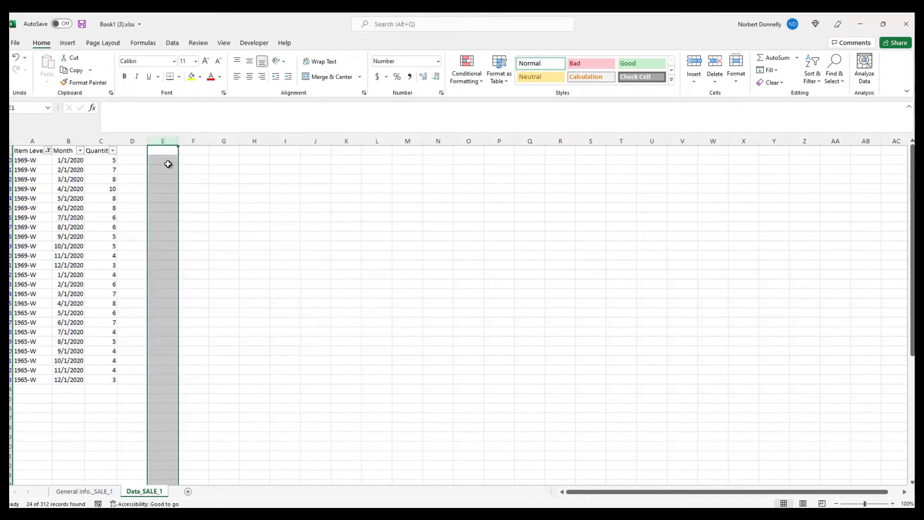
click(162, 159)
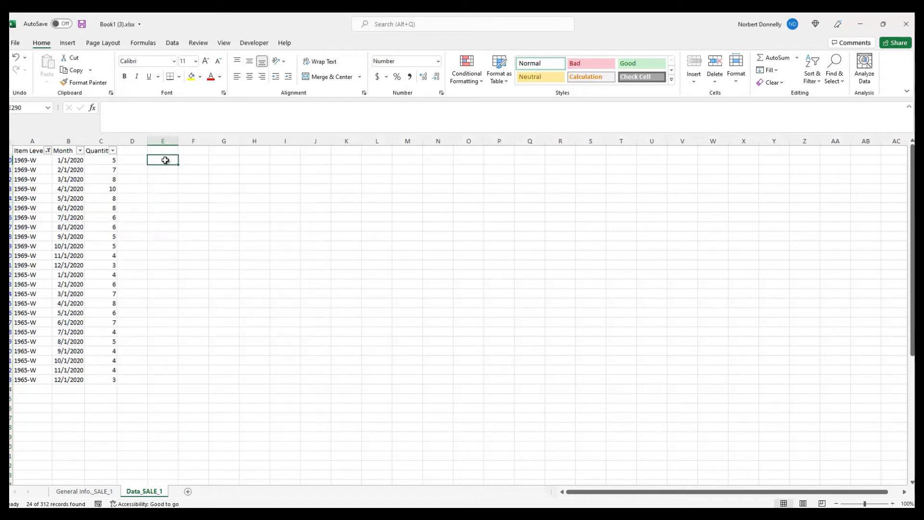
text(=)
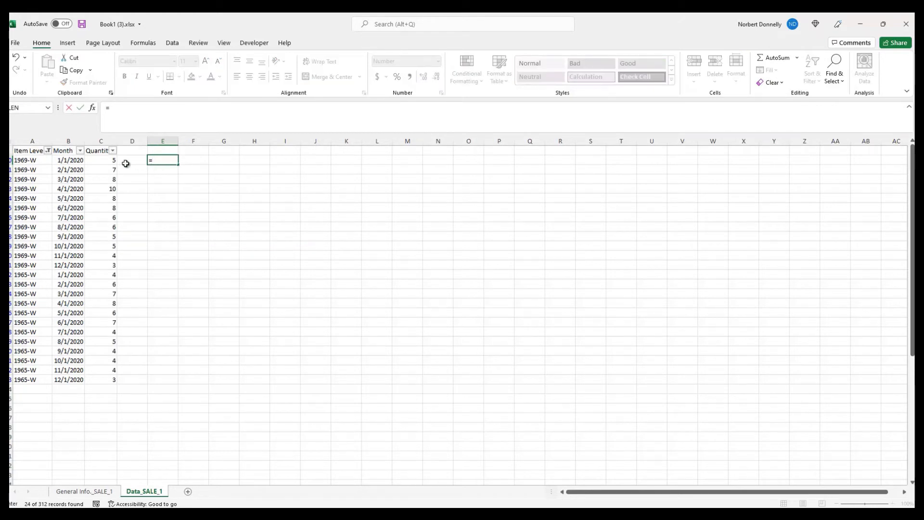
click(101, 163)
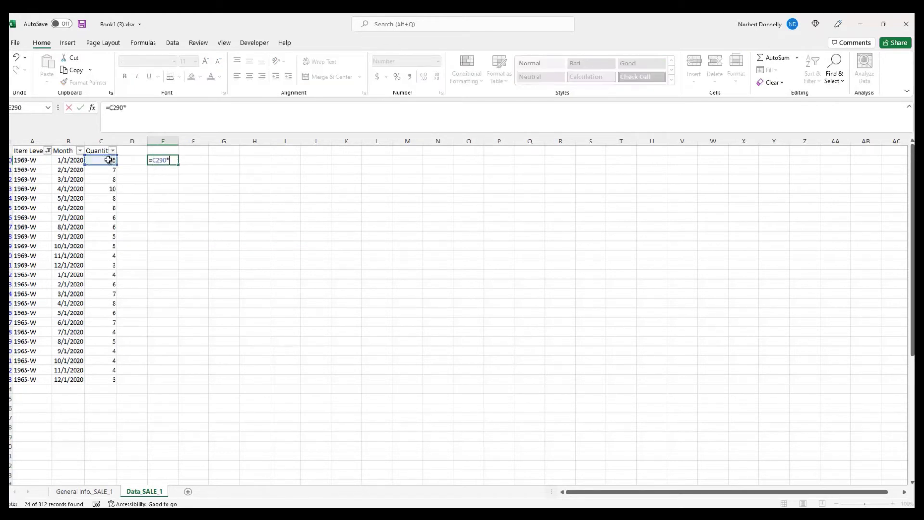
text(1.)
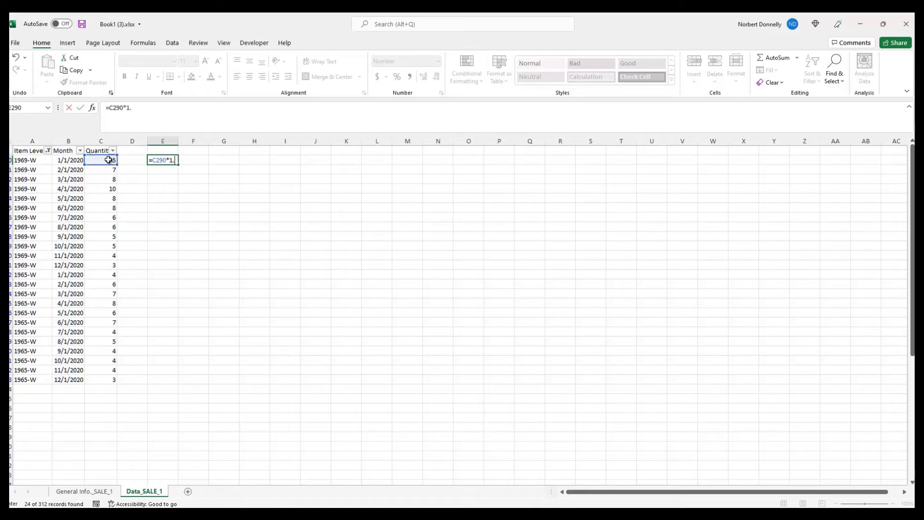
text(15)
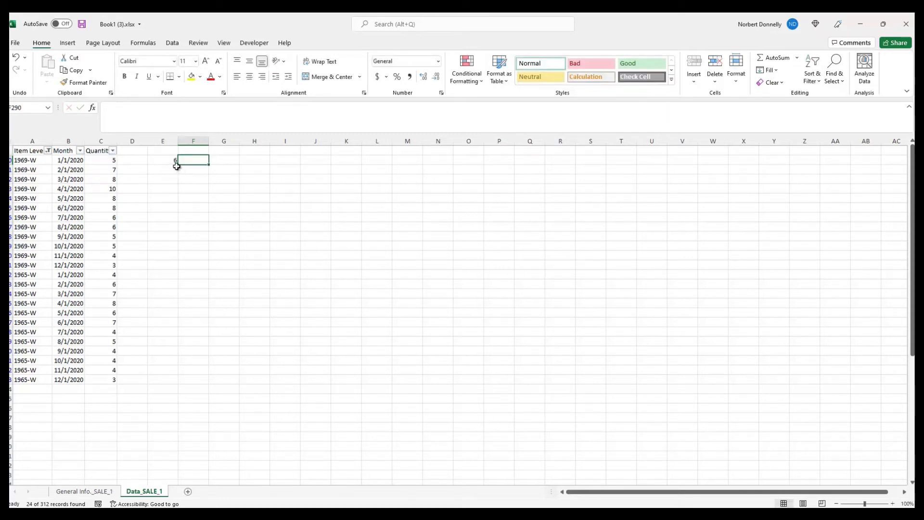
Copy the 1.15 forecast formula down column E for all 24 filtered rows
click(163, 160)
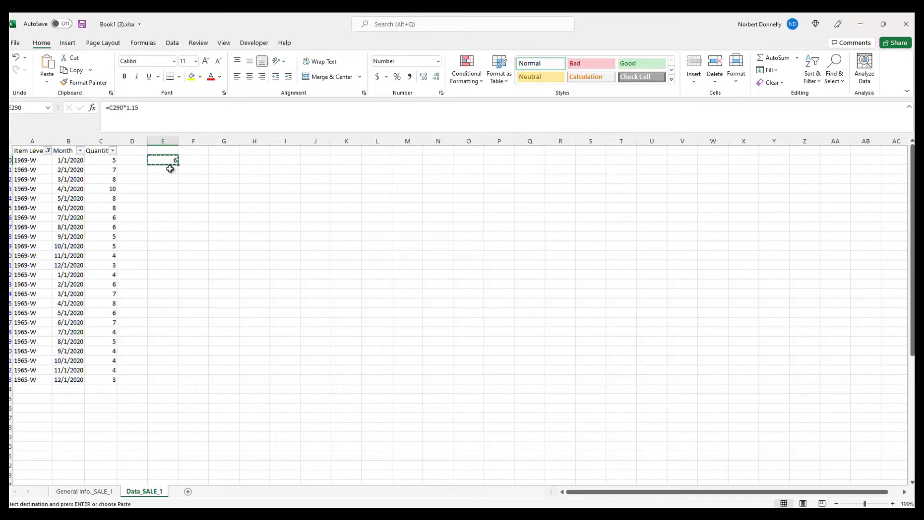
drag(162, 170, 161, 379)
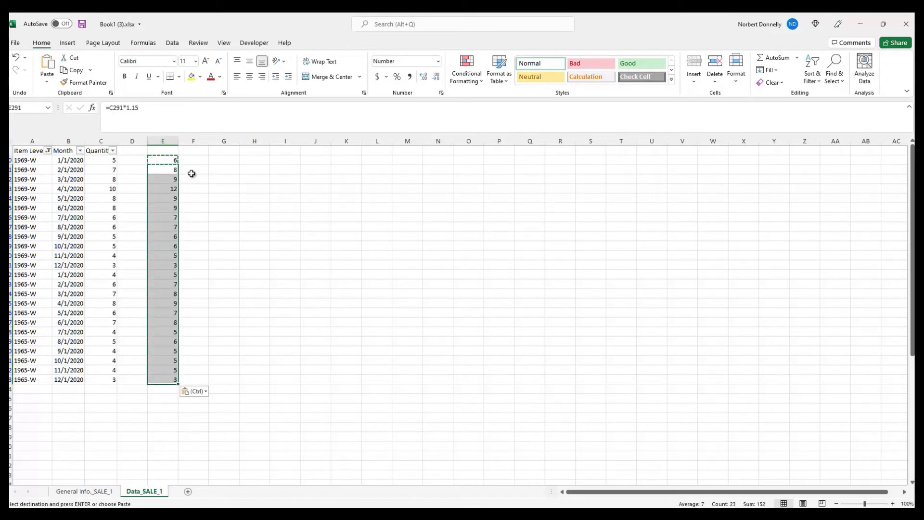
click(193, 169)
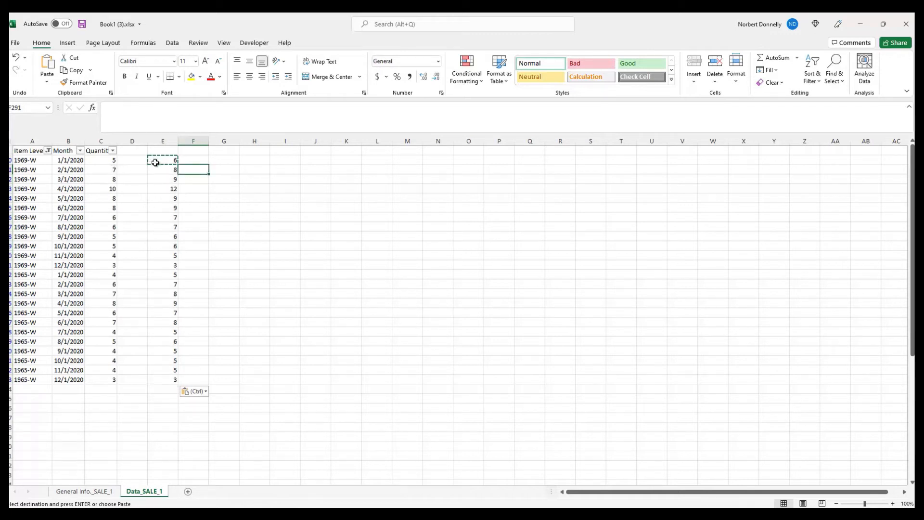
Paste the 15%-increased quantities (6, 8, 9, 12…) over the Quantity column's 24 item-month rows
drag(163, 160, 163, 275)
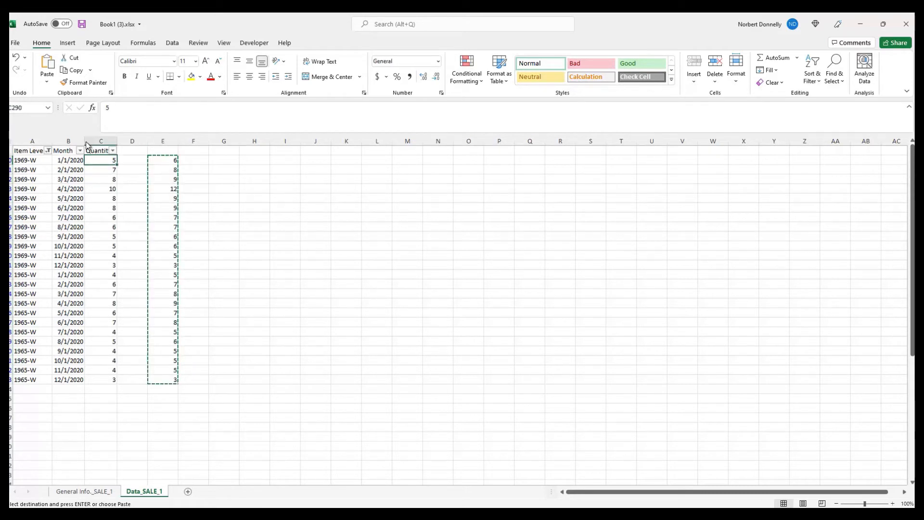
click(46, 71)
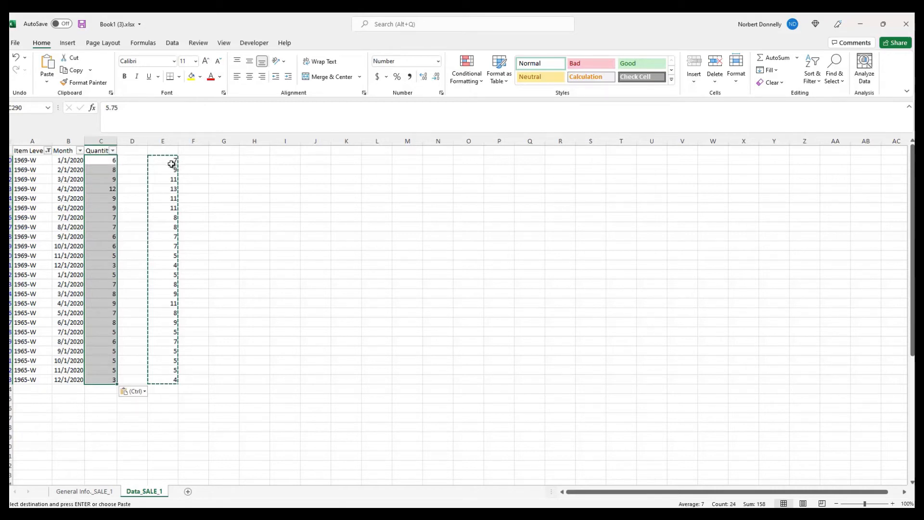
mouse_move(166, 156)
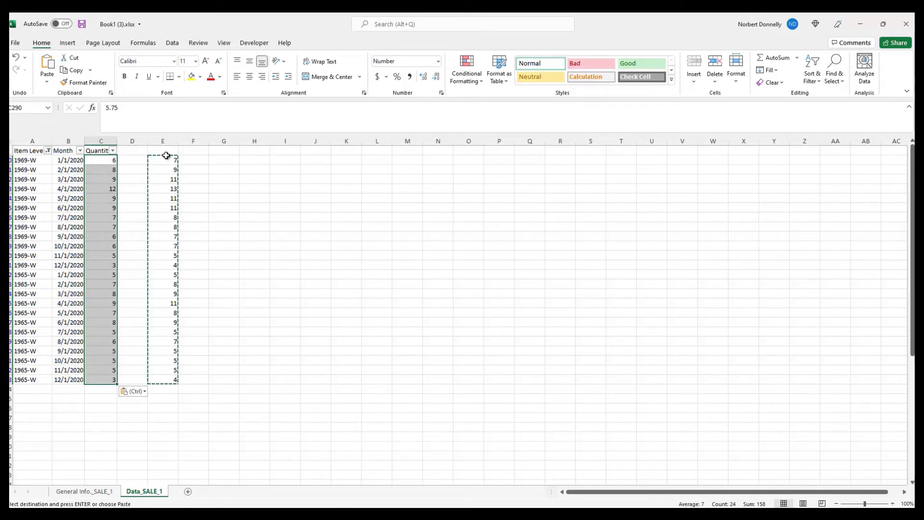
click(162, 141)
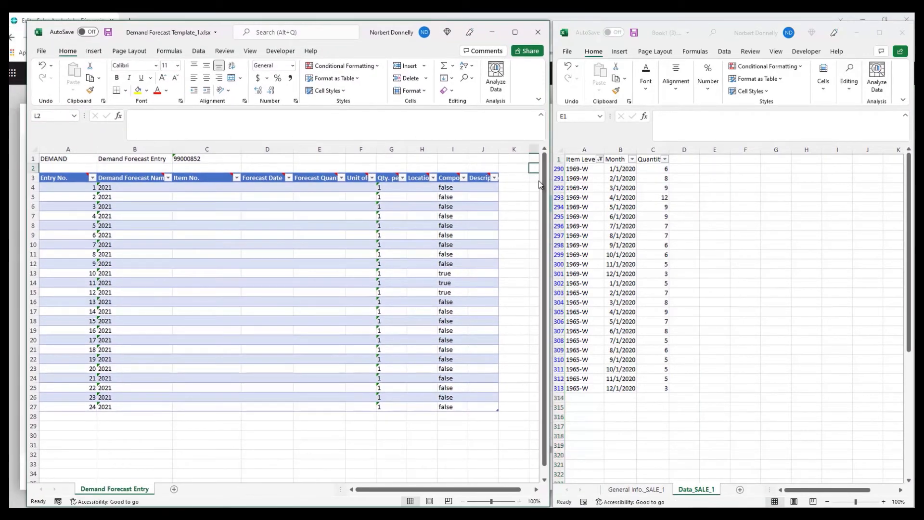
Select the first item row of the sales data beside the Demand Forecast Template_1 workbook
click(583, 169)
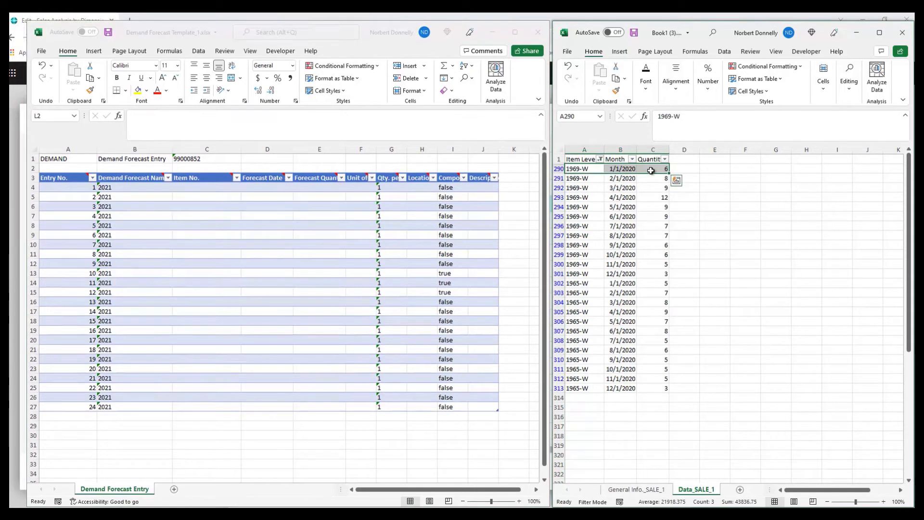
Paste the 24 item-month rows from A290:C313 into the template starting at C4 and save the workbook
drag(652, 169, 652, 388)
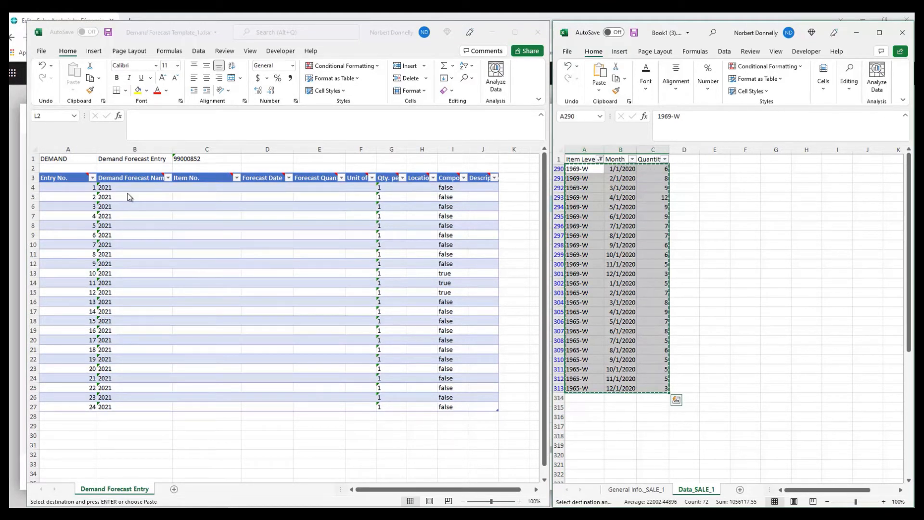
click(206, 186)
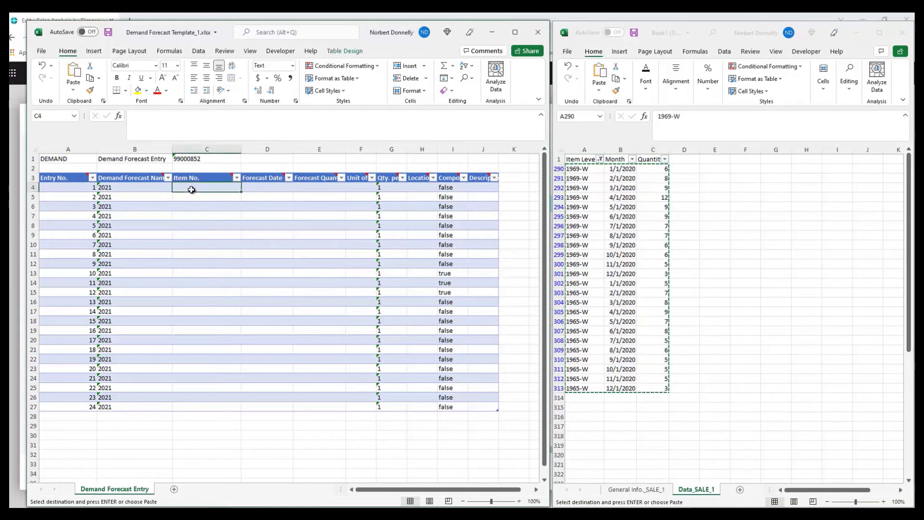
key(ctrl+v)
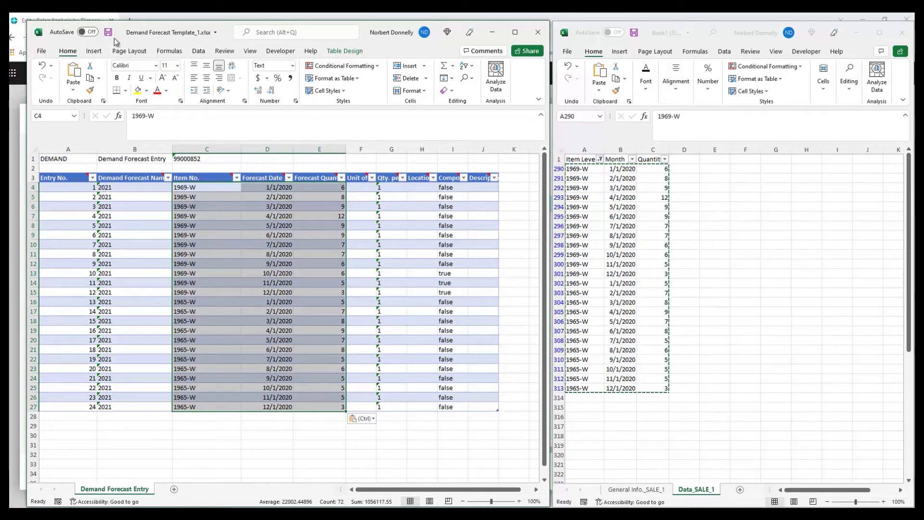
mouse_move(108, 31)
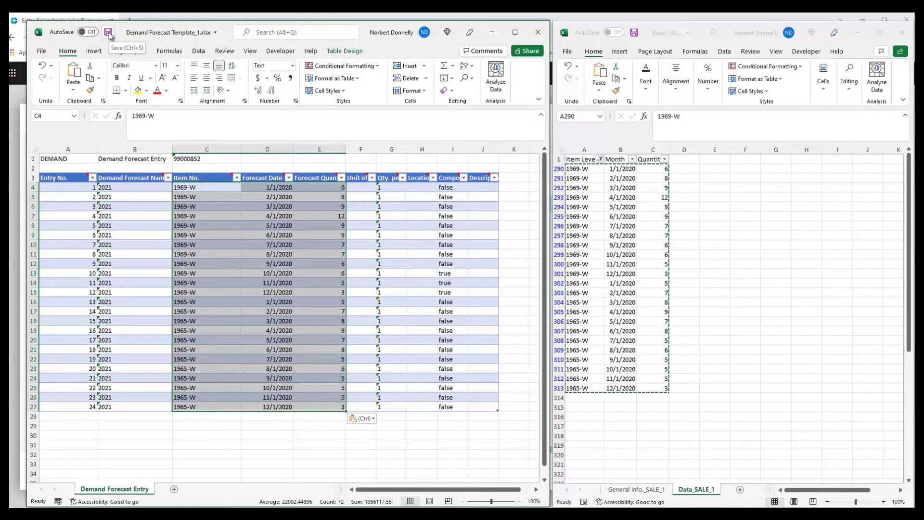
click(109, 32)
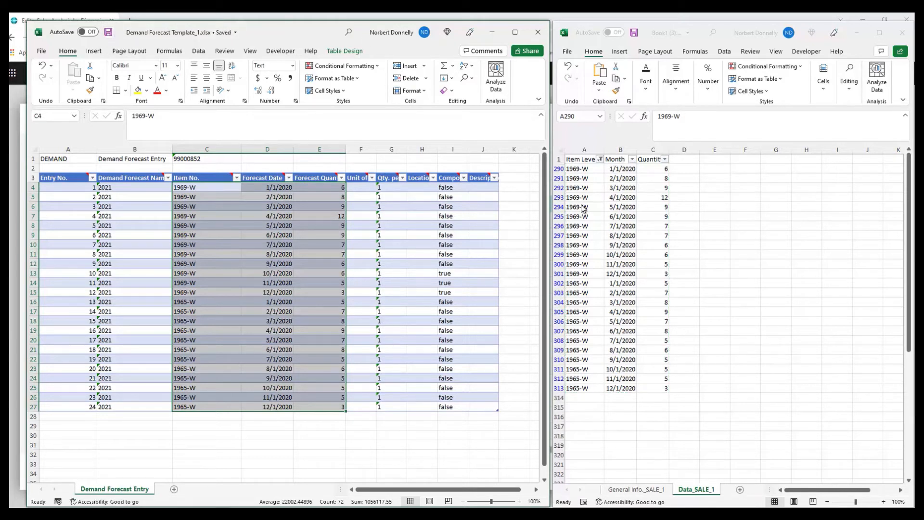
mouse_move(535, 193)
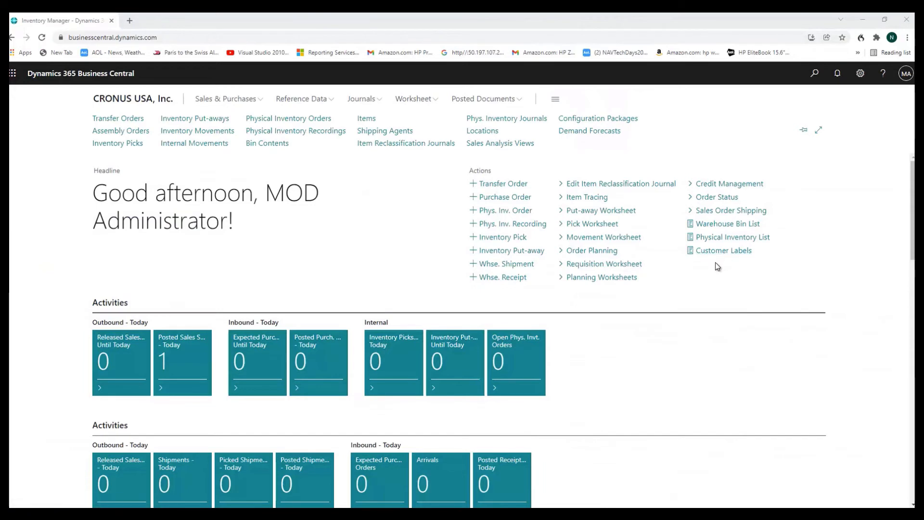
mouse_move(722, 197)
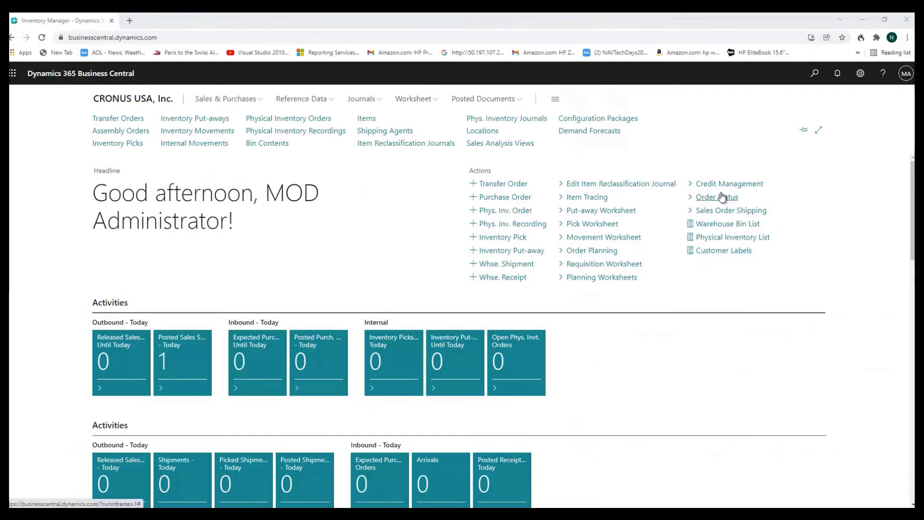
mouse_move(594, 137)
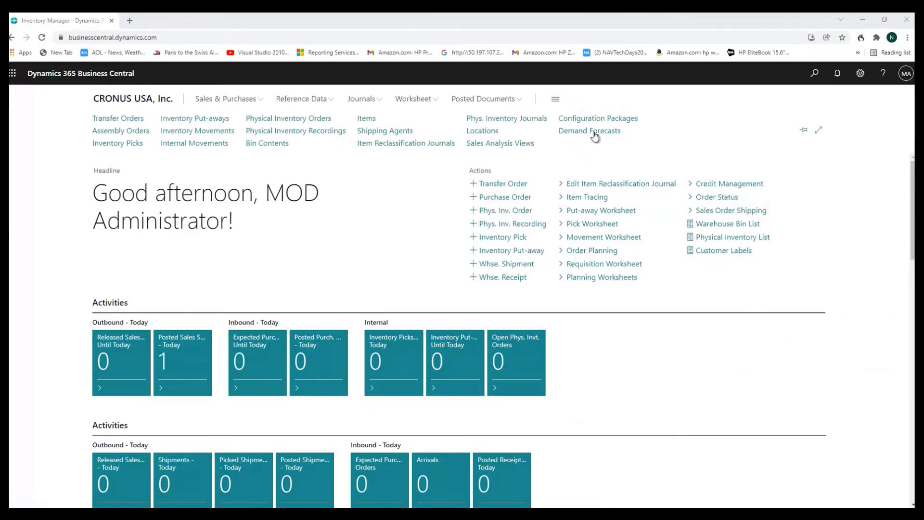
Start an Import from Excel on the DEMAND configuration package's tables
click(598, 118)
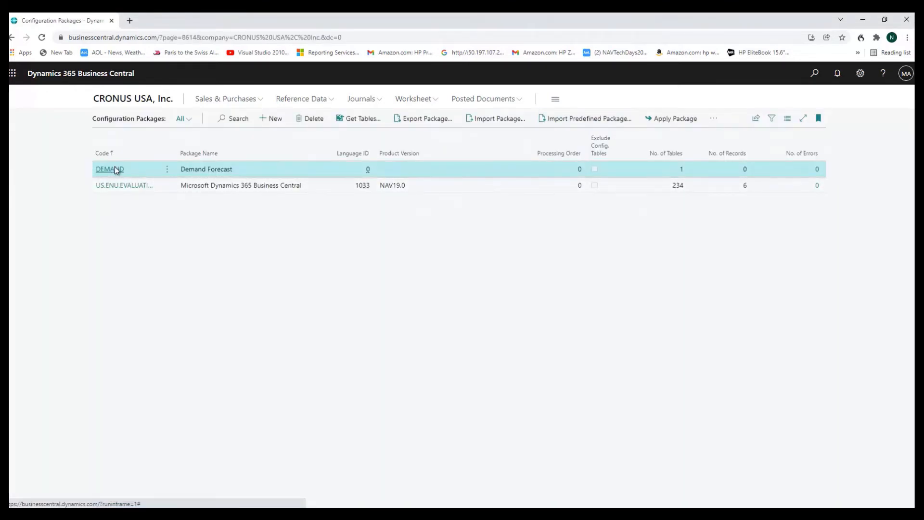
click(110, 168)
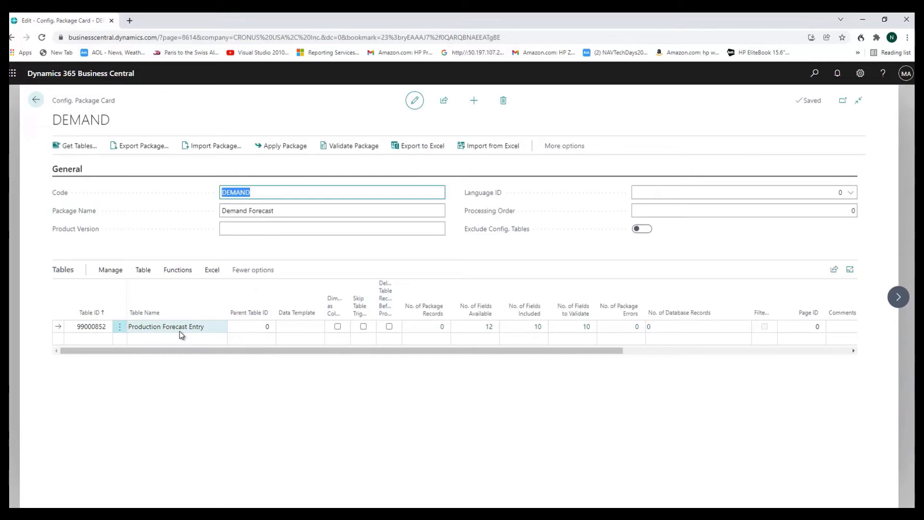
click(212, 269)
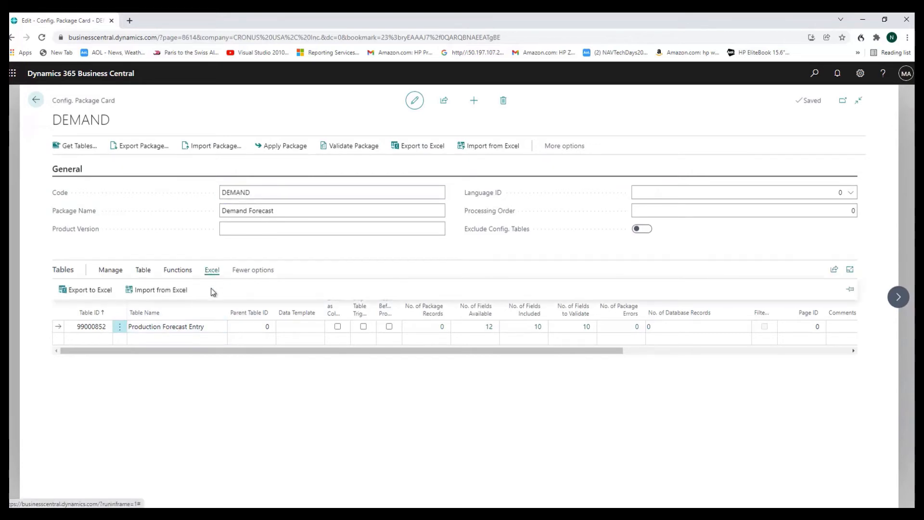
click(156, 290)
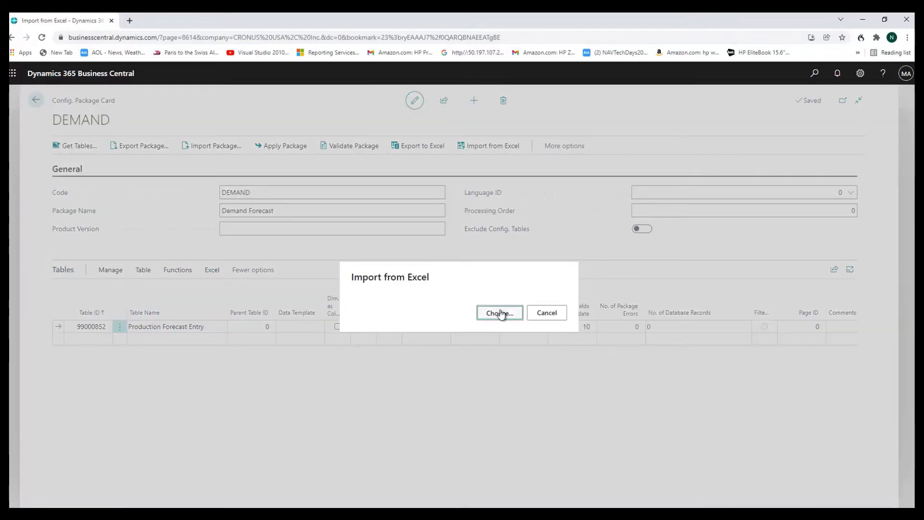
Import Demand Forecast Template_1.xlsx, loading 24 Production Forecast Entry package records
click(498, 312)
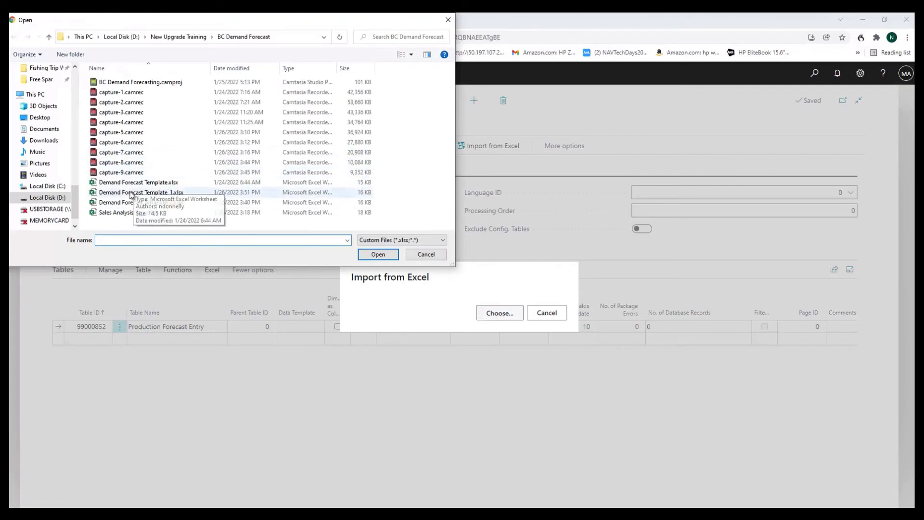
click(139, 192)
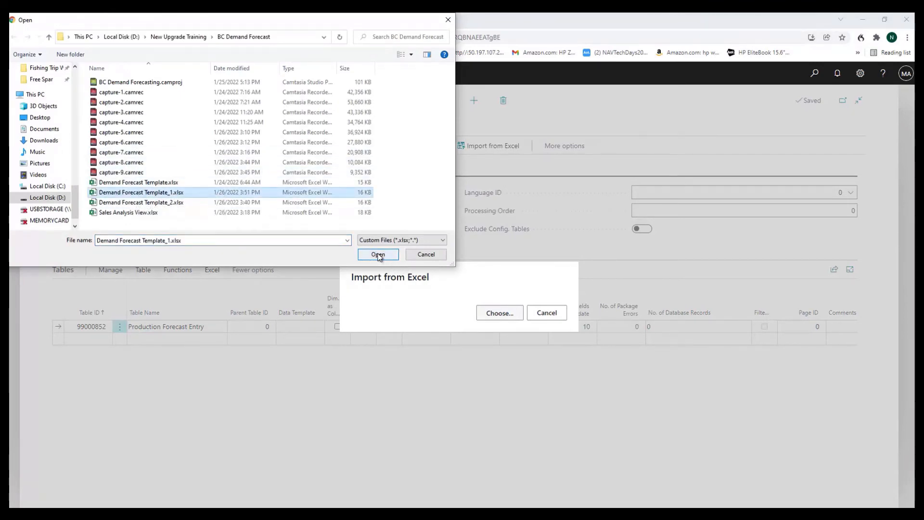
click(377, 254)
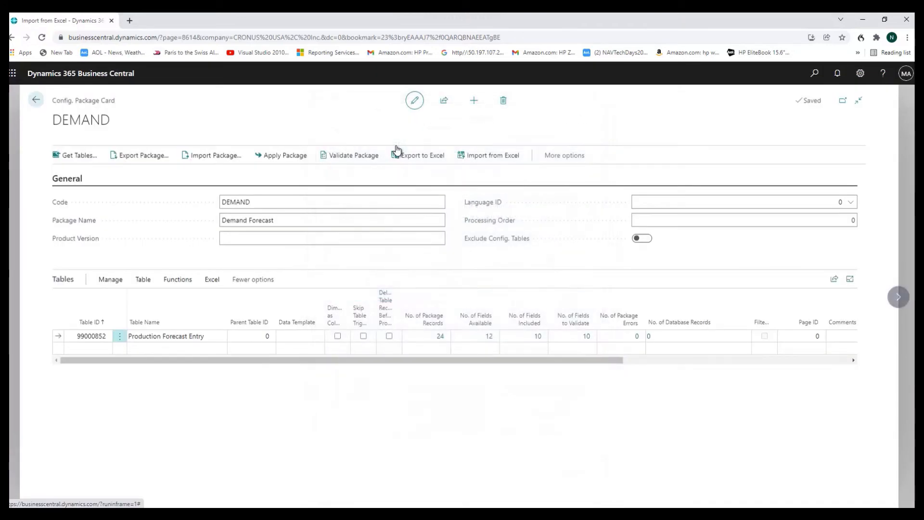
click(492, 155)
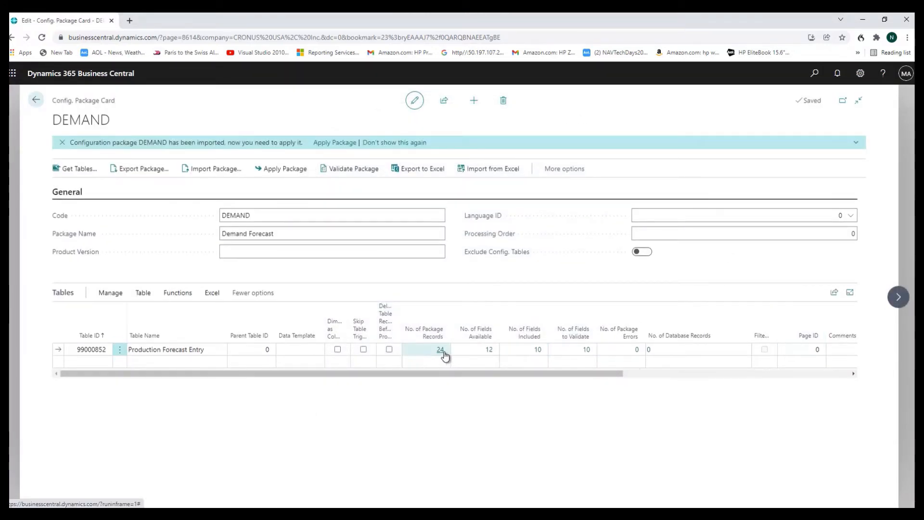
click(441, 349)
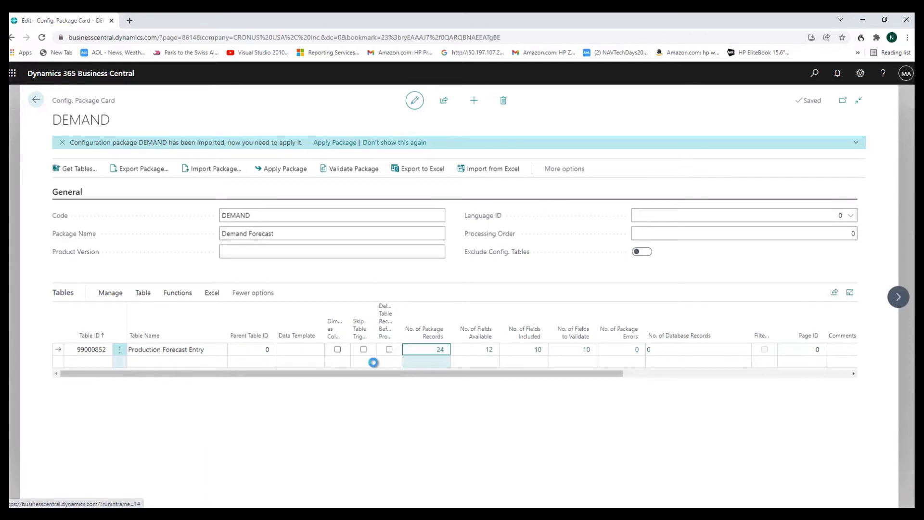
click(425, 349)
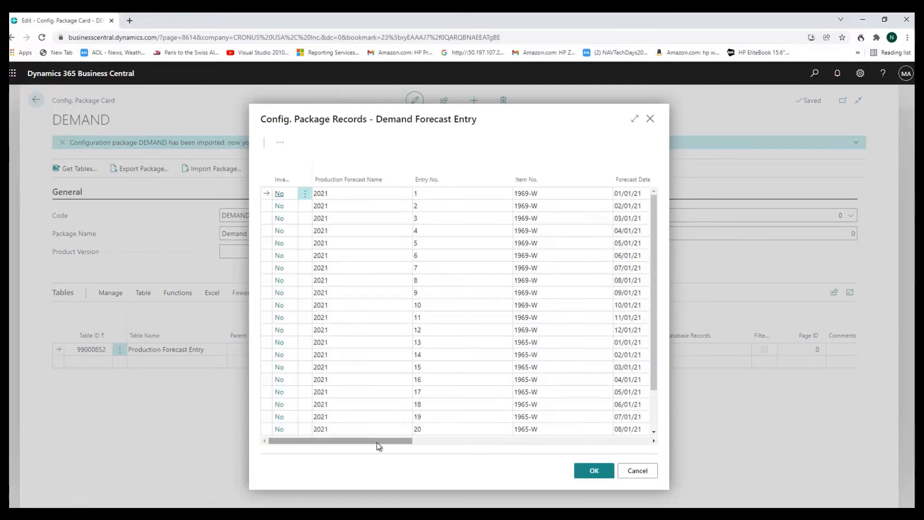
drag(377, 440, 450, 440)
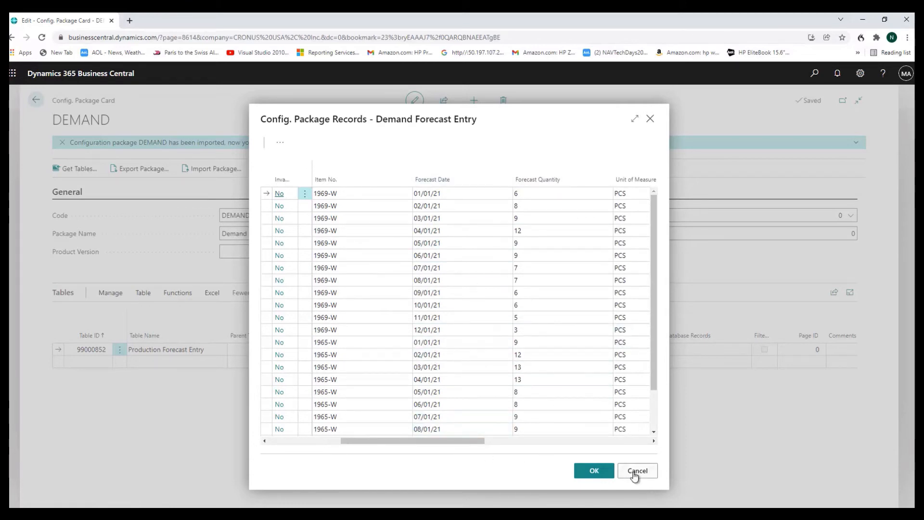
click(637, 470)
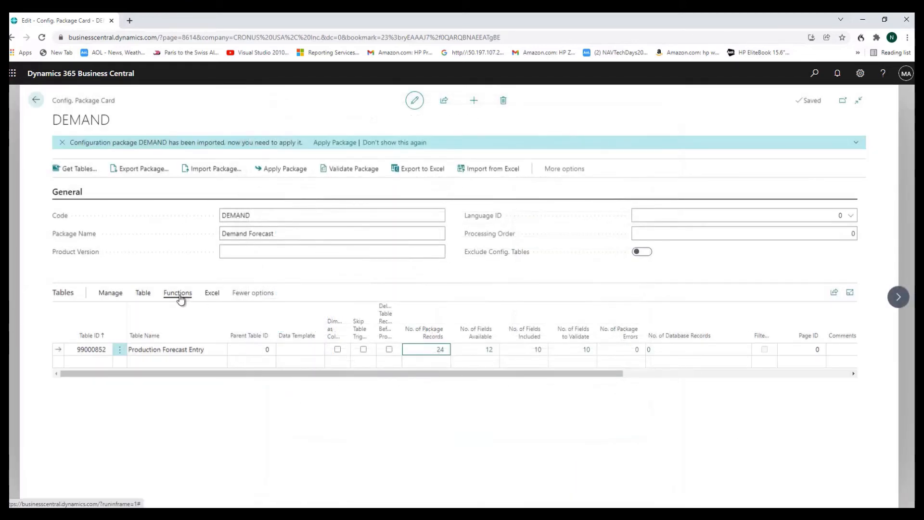
Validate the relations of the Production Forecast Entry table in the DEMAND package
click(177, 292)
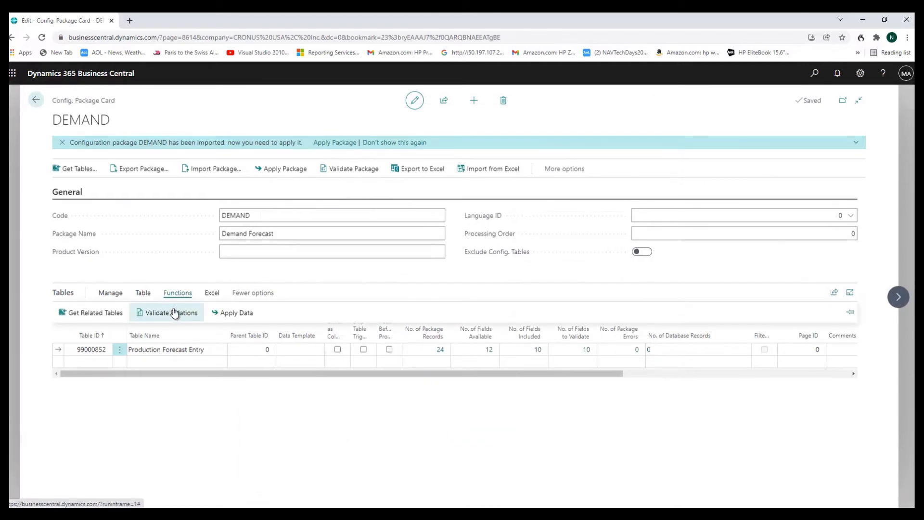
click(166, 311)
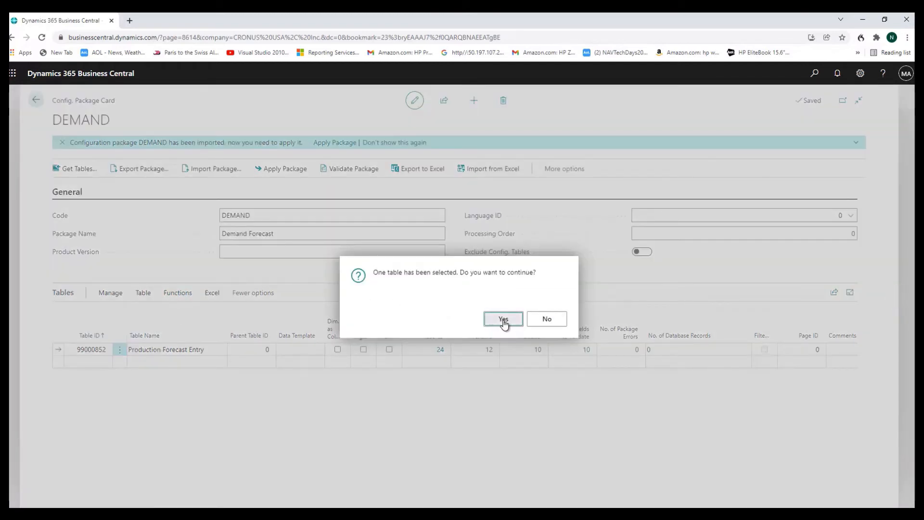
click(503, 318)
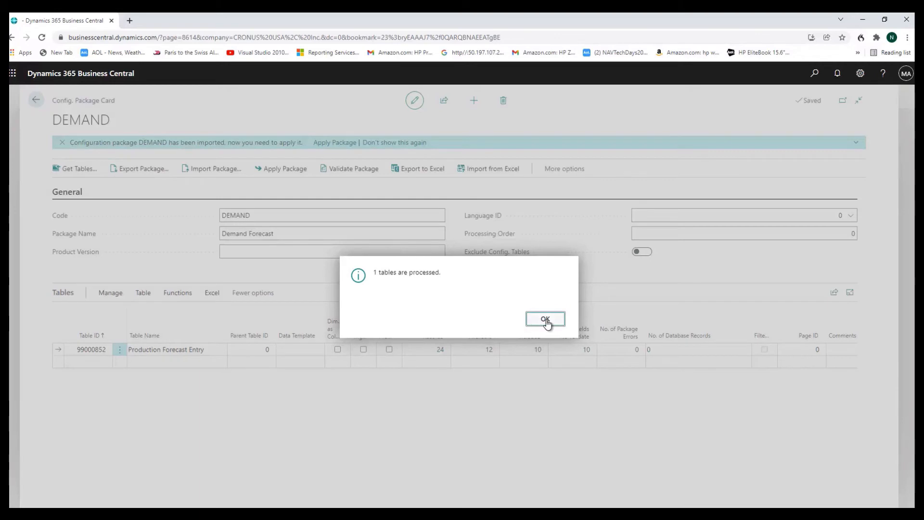
click(545, 318)
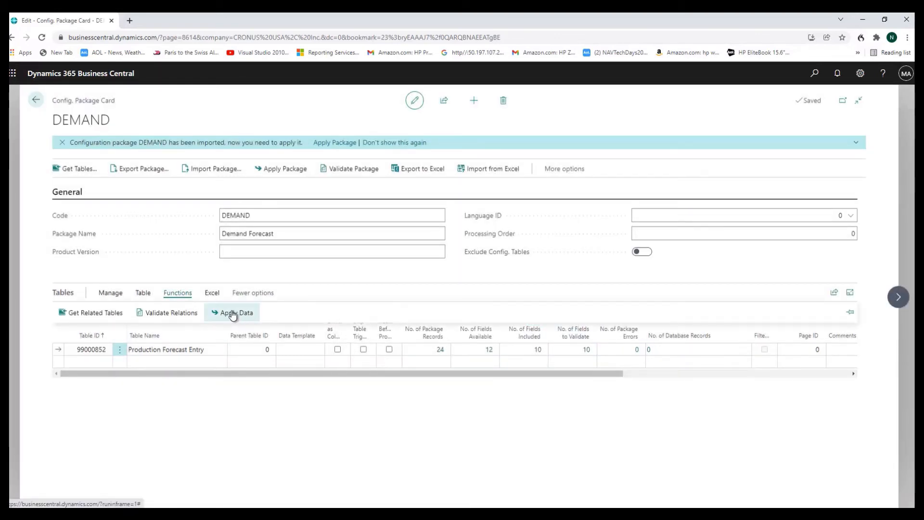
Apply the package data, inserting 24 forecast records with 0 errors, and return home
click(235, 311)
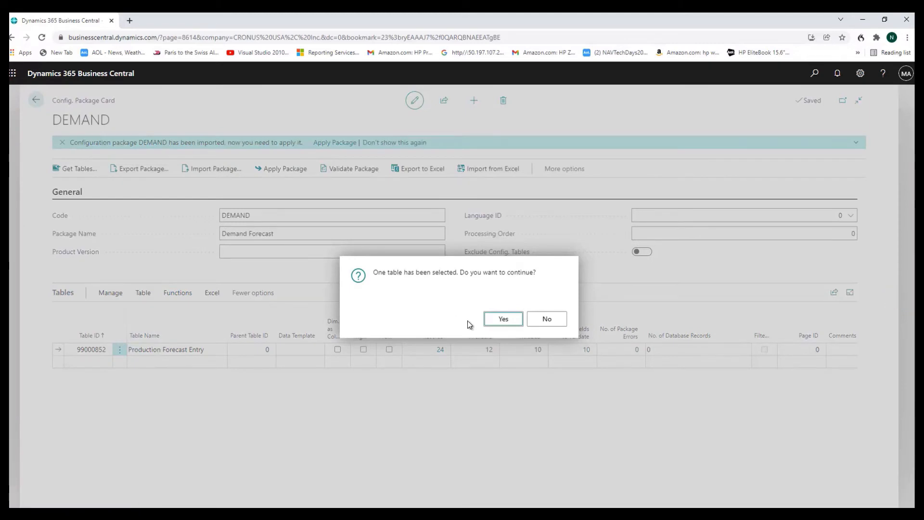
click(502, 319)
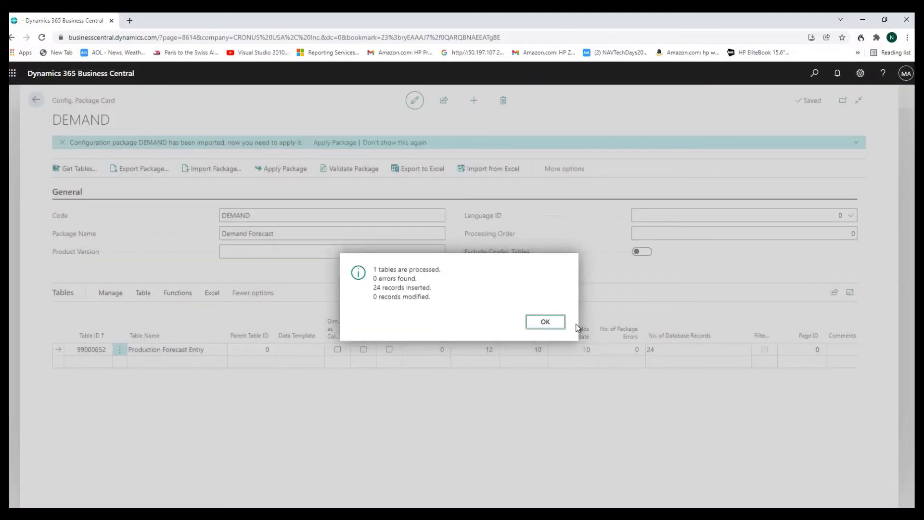
click(545, 322)
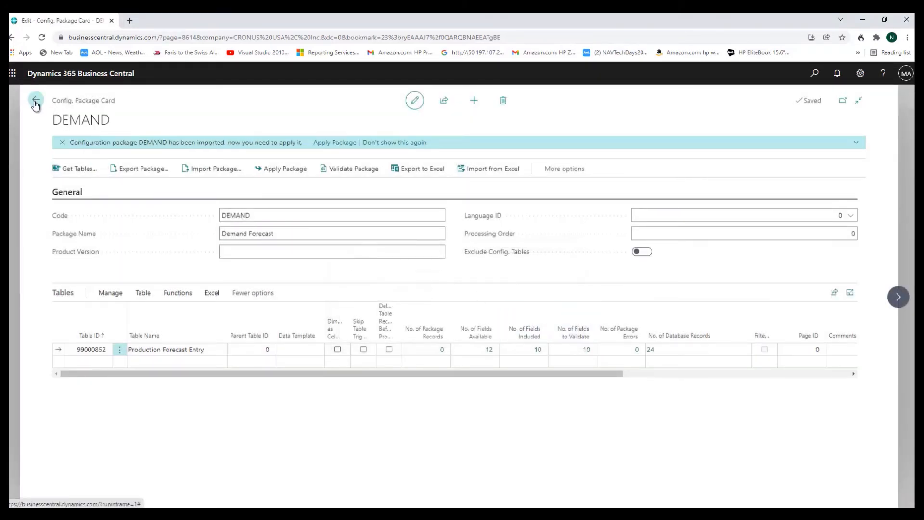
click(35, 102)
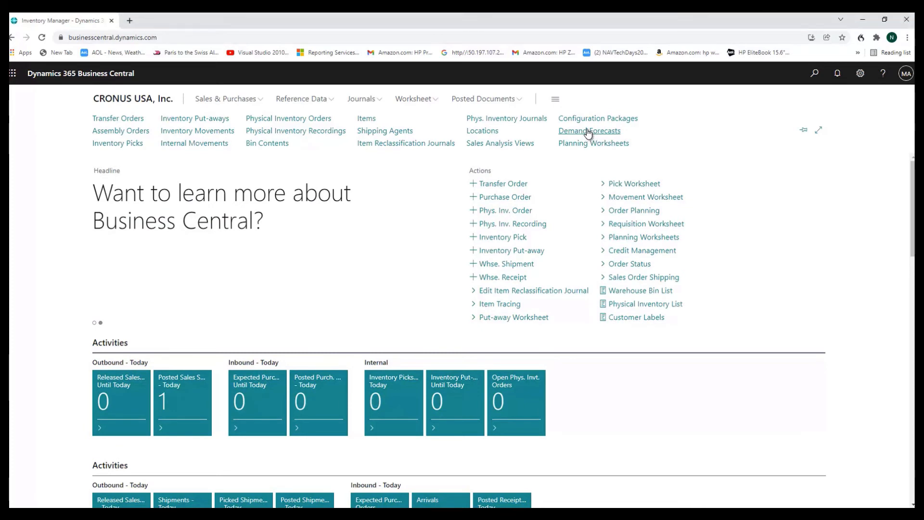
Show the demand forecast by month with date filter 01/01/21..12/31/21
click(589, 131)
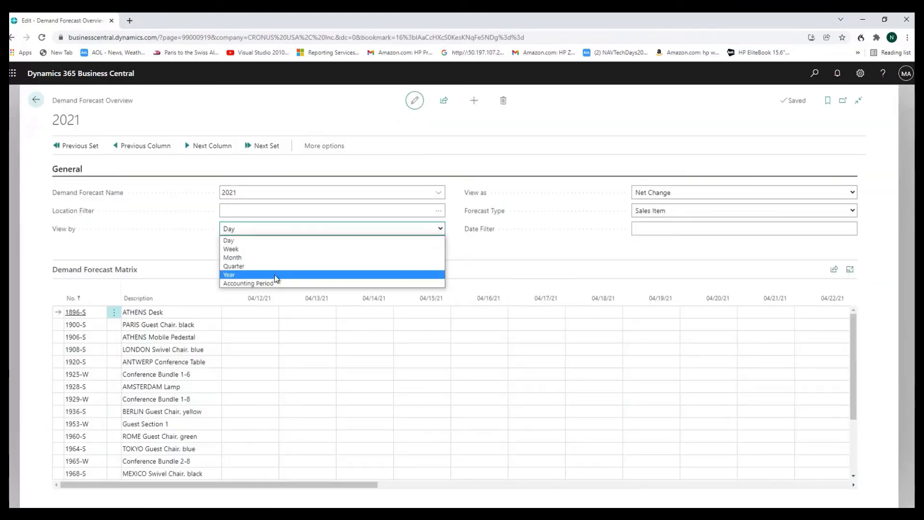
click(232, 258)
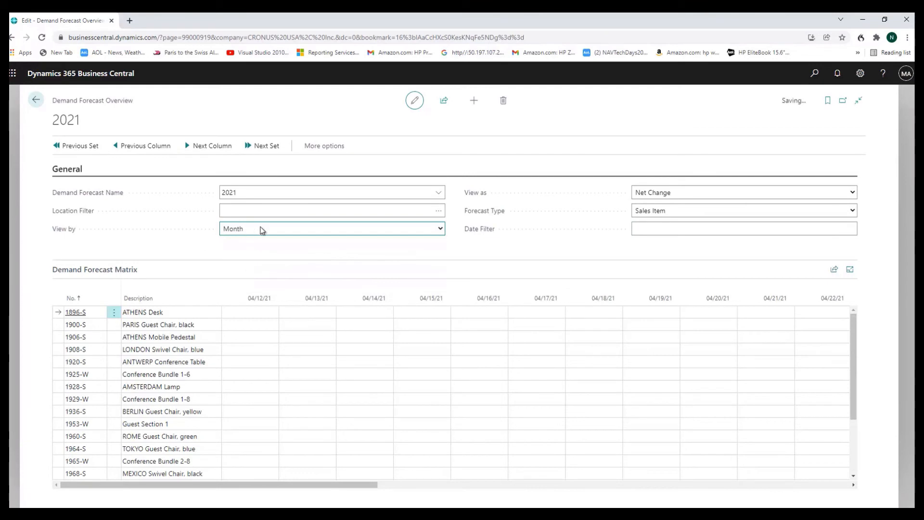
click(744, 228)
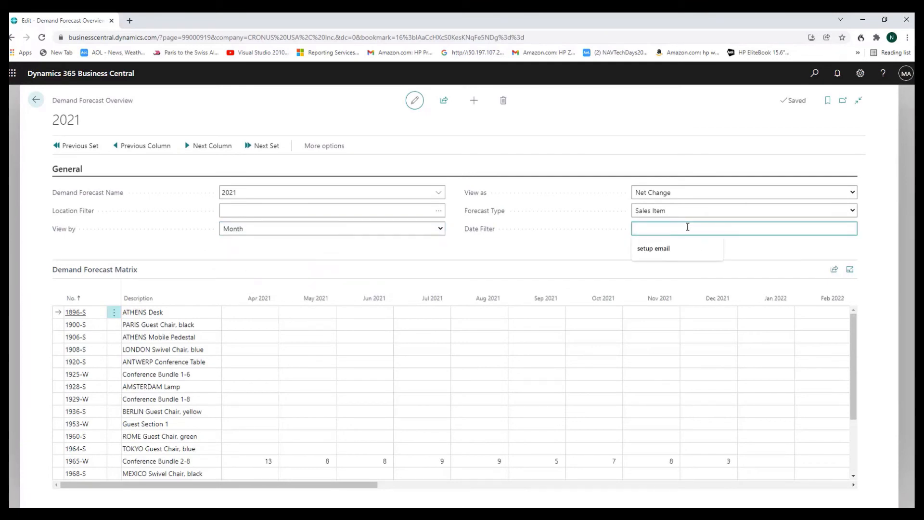
text(0101)
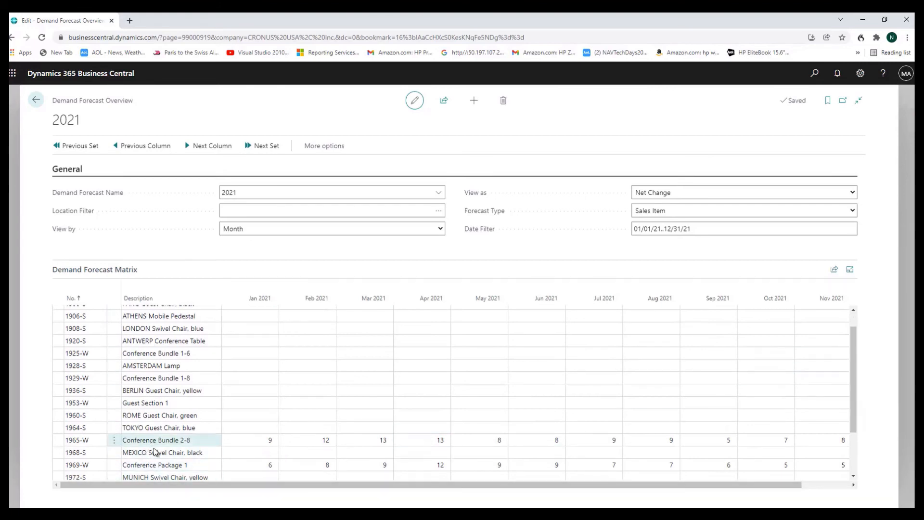
Scroll the matrix to review the imported quantities for 1965-W and 1969-W, then go back
click(74, 454)
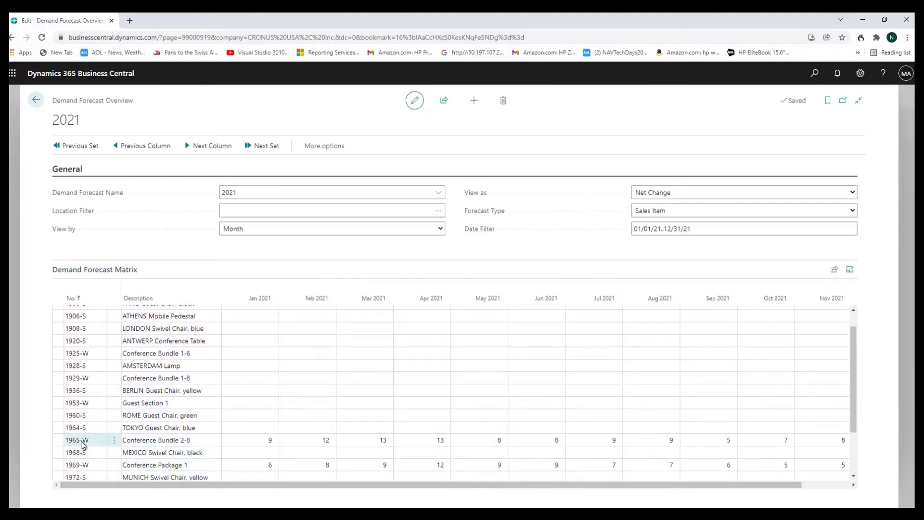
click(252, 465)
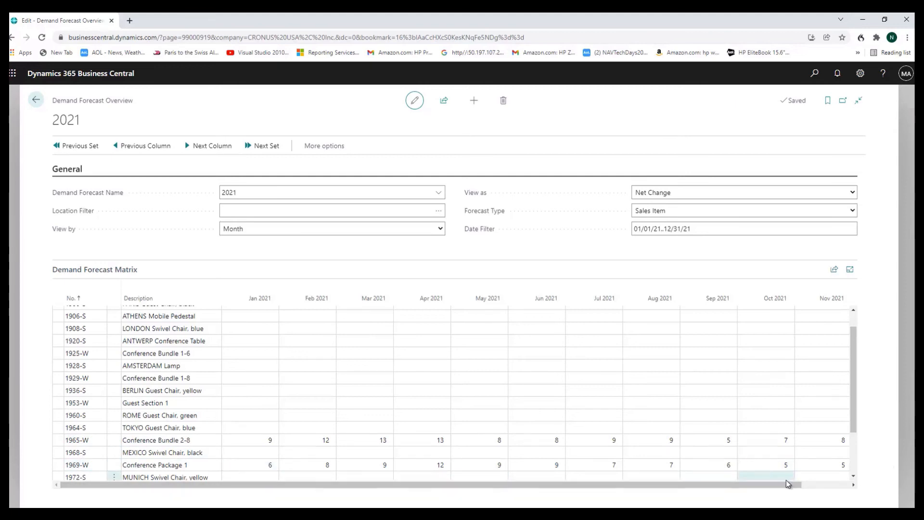
click(785, 465)
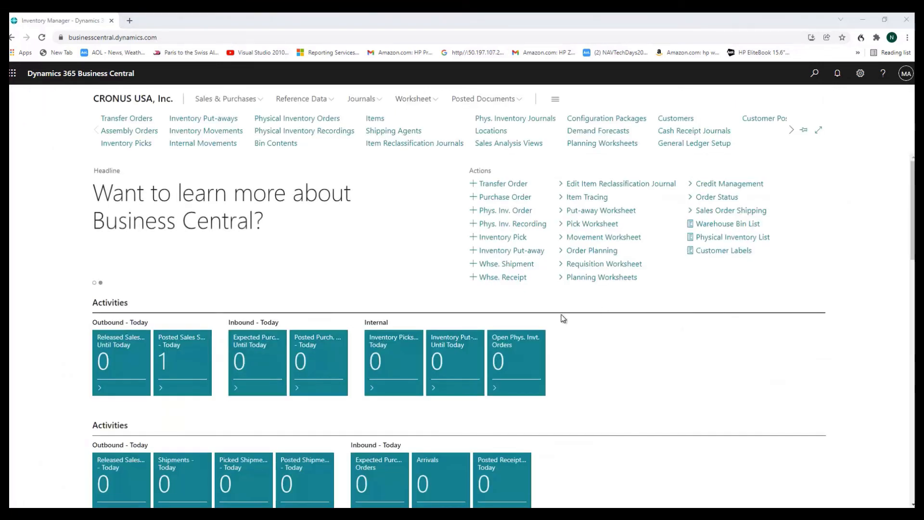
mouse_move(595, 124)
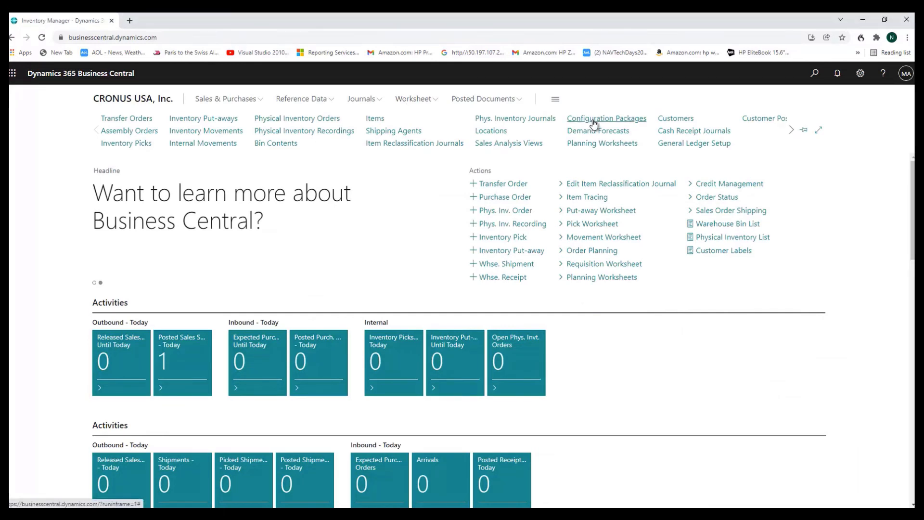
Reopen the DEMAND configuration package from the Configuration Packages list
click(607, 119)
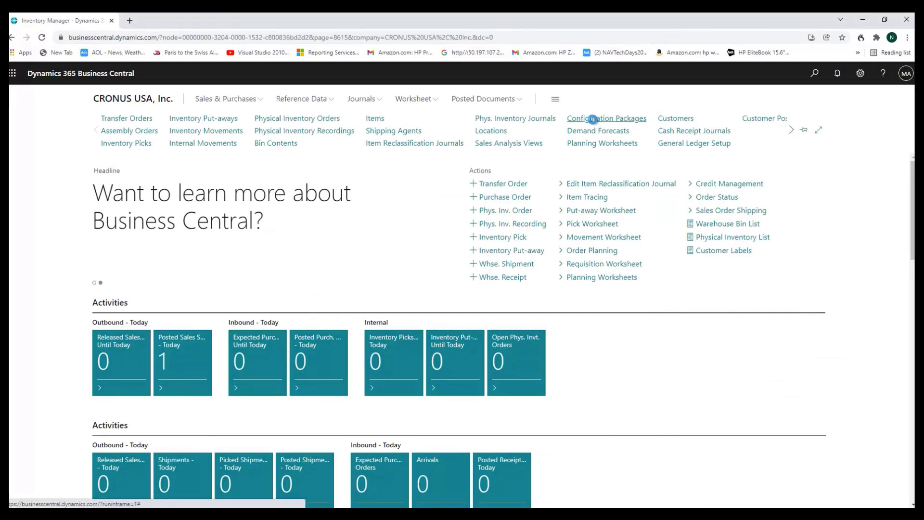
click(606, 118)
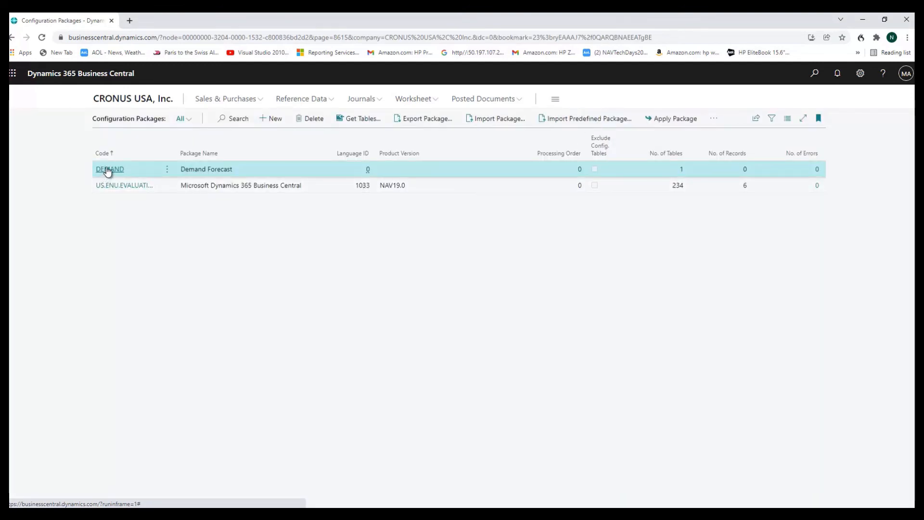
click(110, 169)
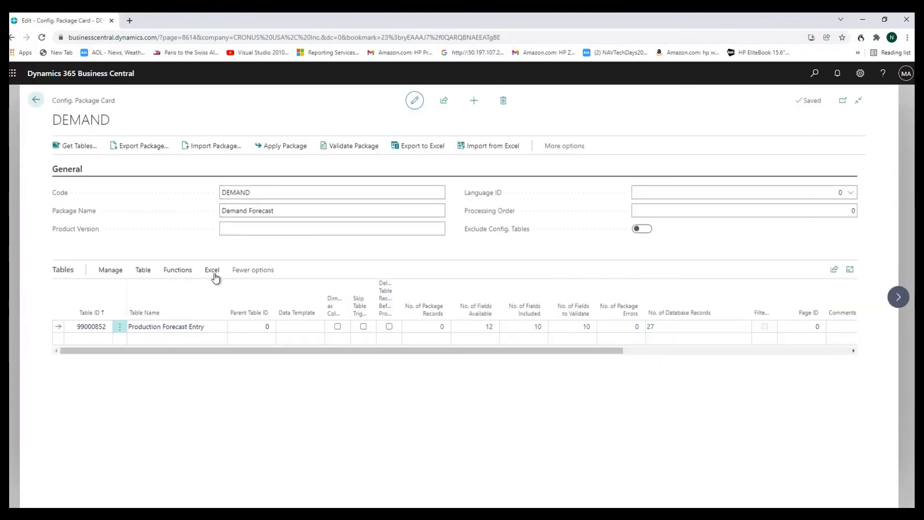
Export the Production Forecast Entry table to Excel, showing 27 forecast entries
click(211, 270)
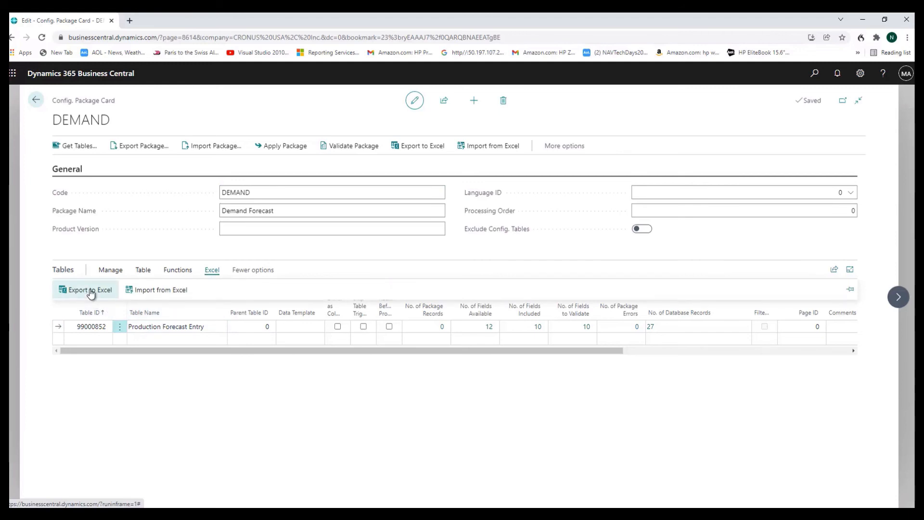
click(86, 290)
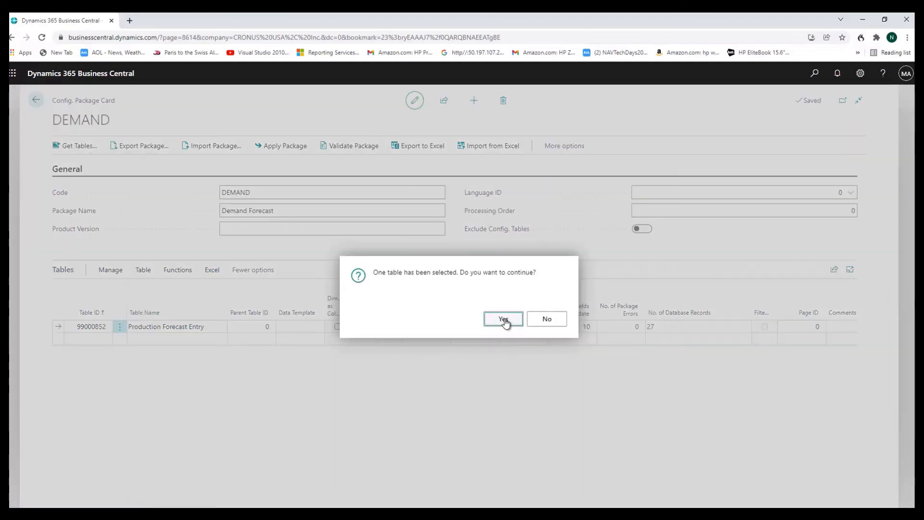
click(502, 318)
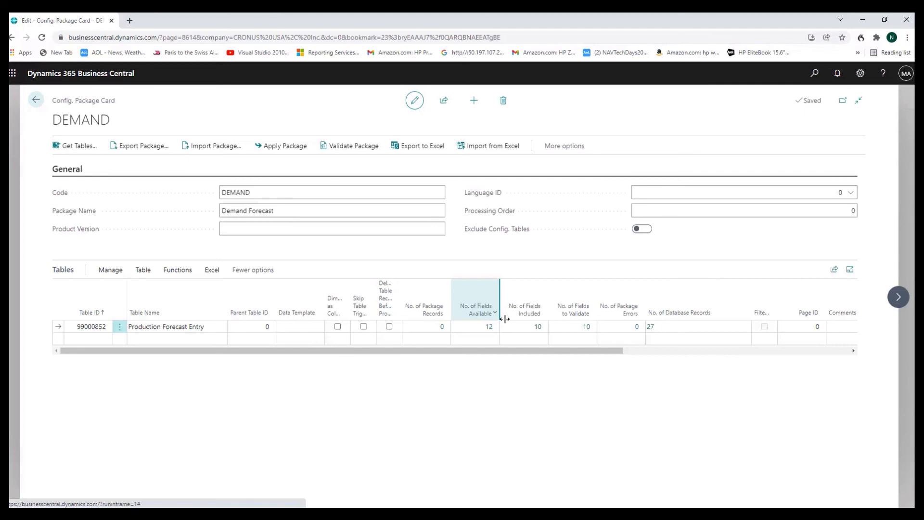
click(421, 146)
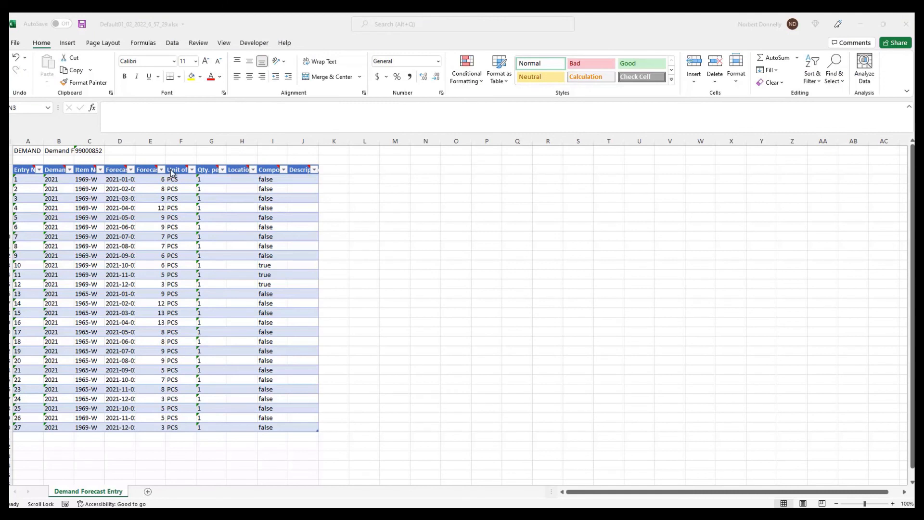
mouse_move(146, 188)
text(2022)
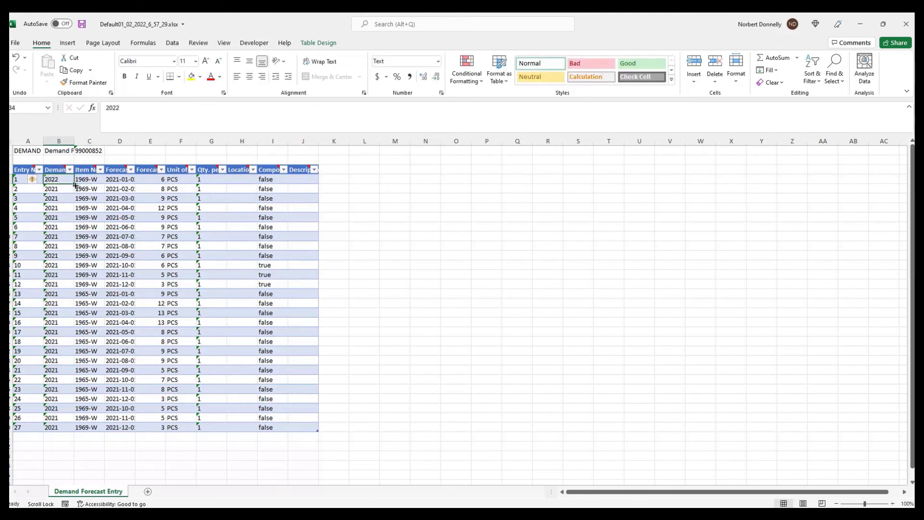
Fill 2022 down the forecast name column for all 27 entries using Copy Cells
drag(51, 179, 50, 427)
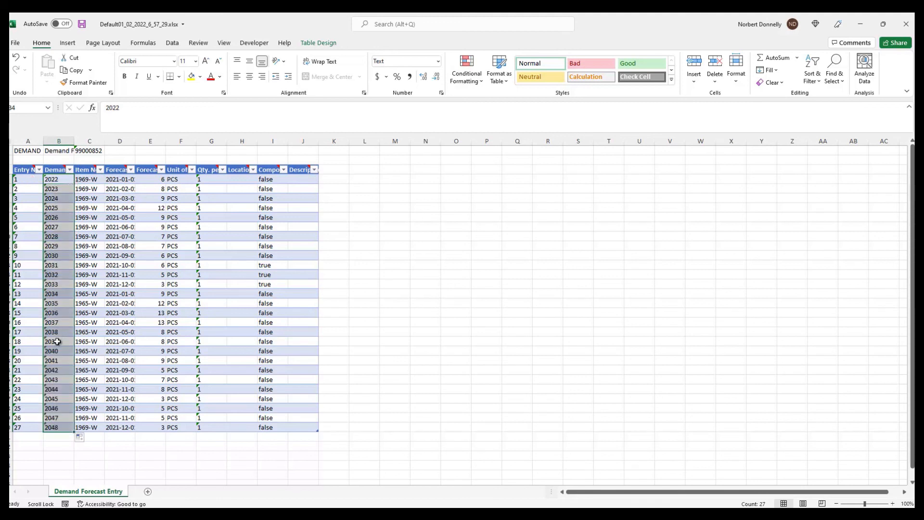
click(58, 179)
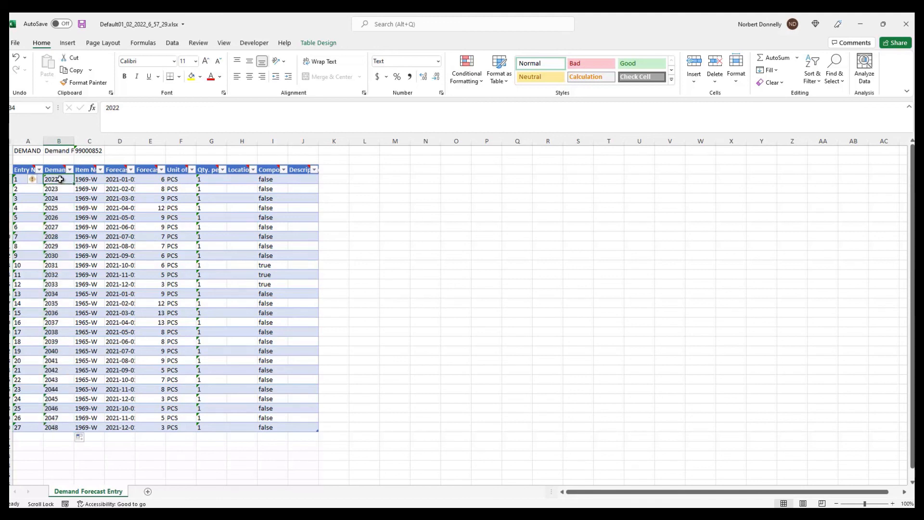
click(58, 189)
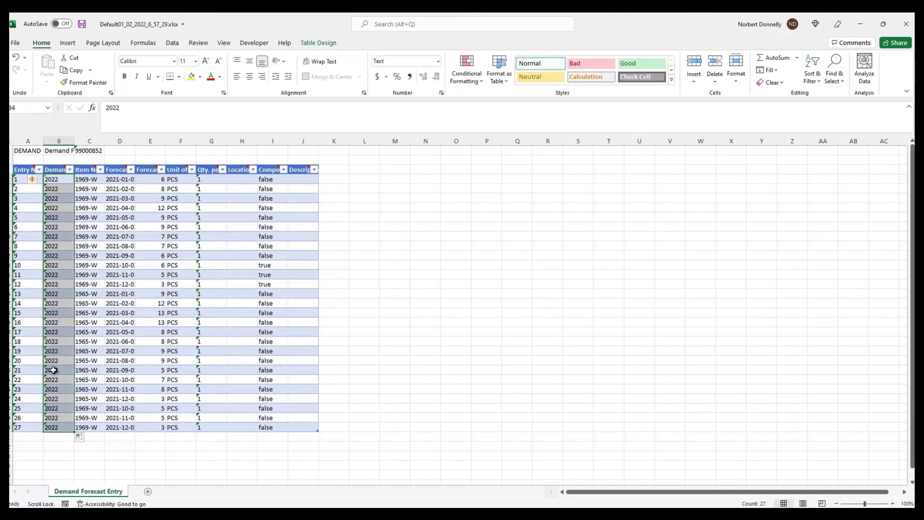
click(154, 179)
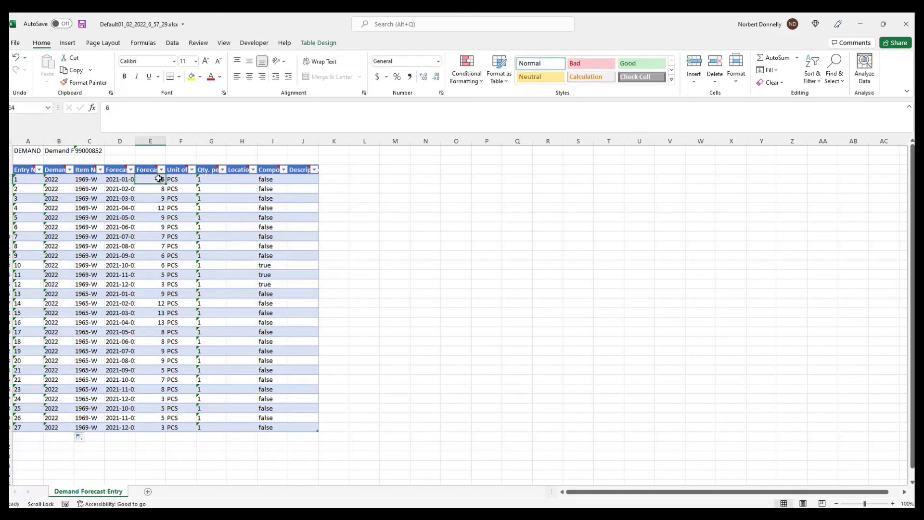
mouse_move(359, 177)
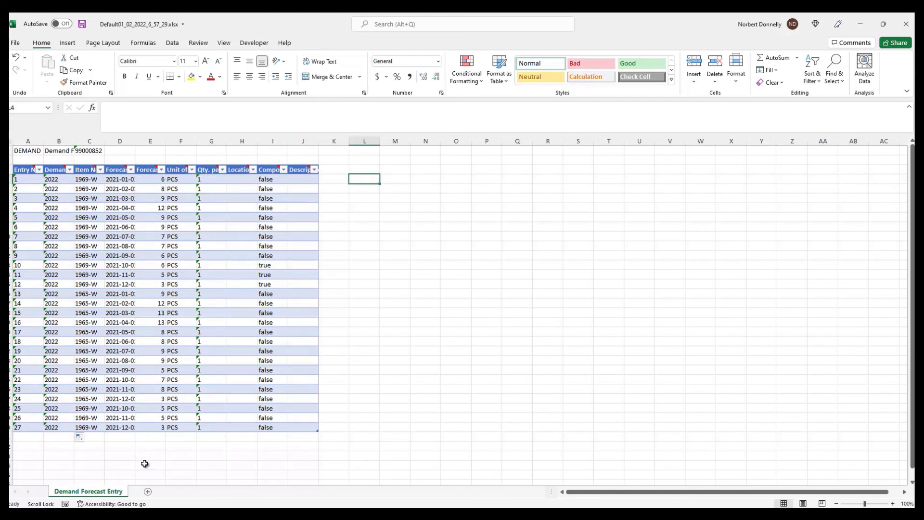
mouse_move(150, 207)
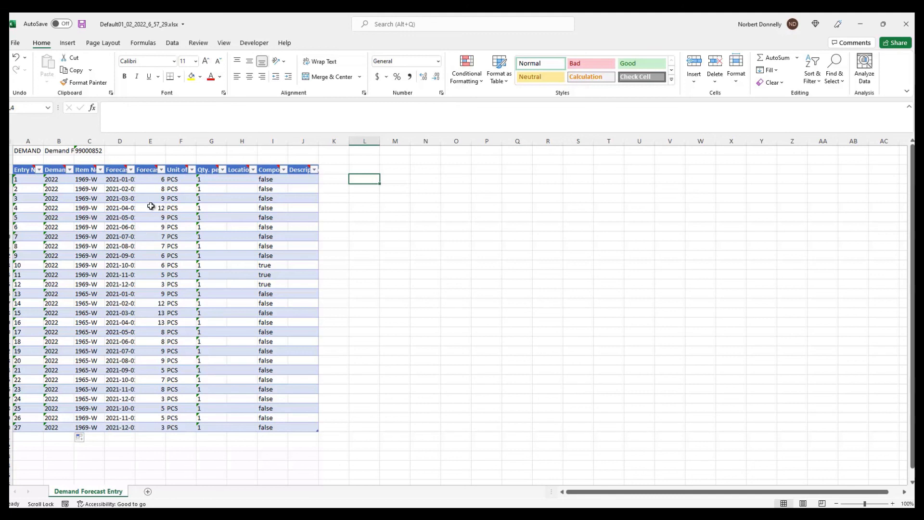
mouse_move(156, 188)
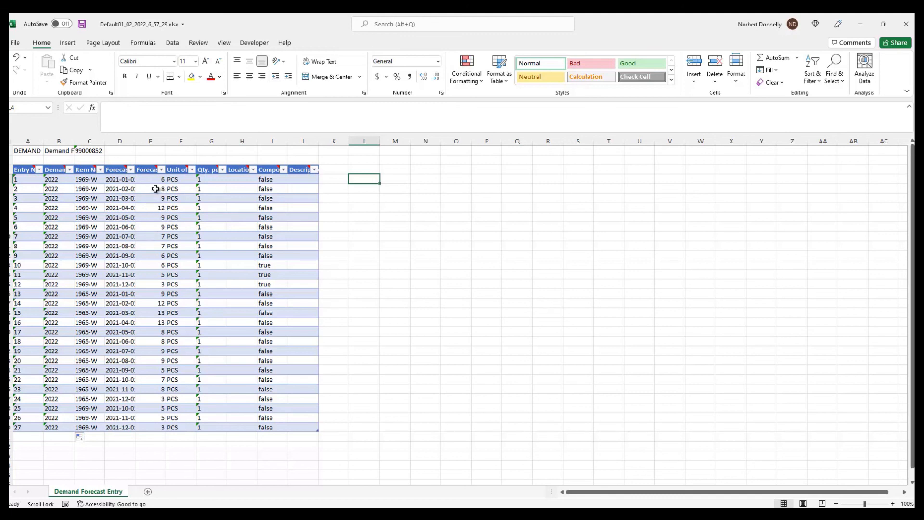
mouse_move(265, 409)
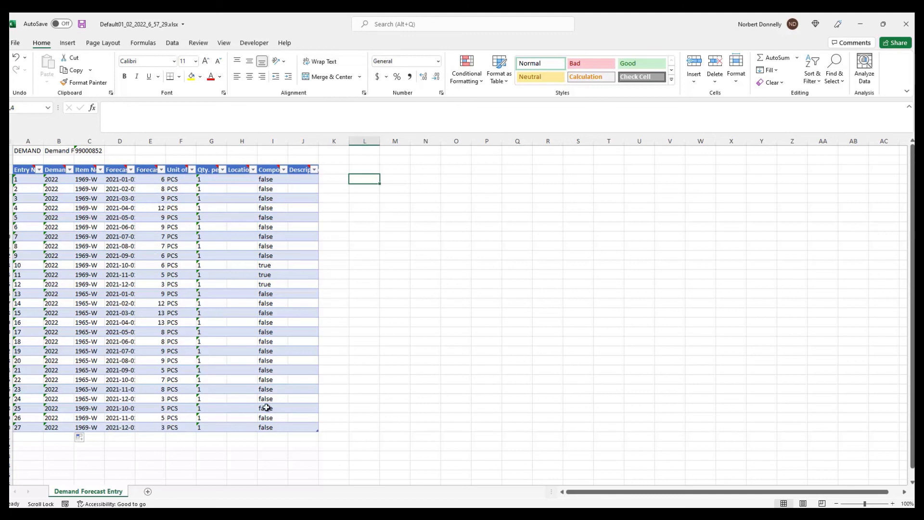
mouse_move(261, 217)
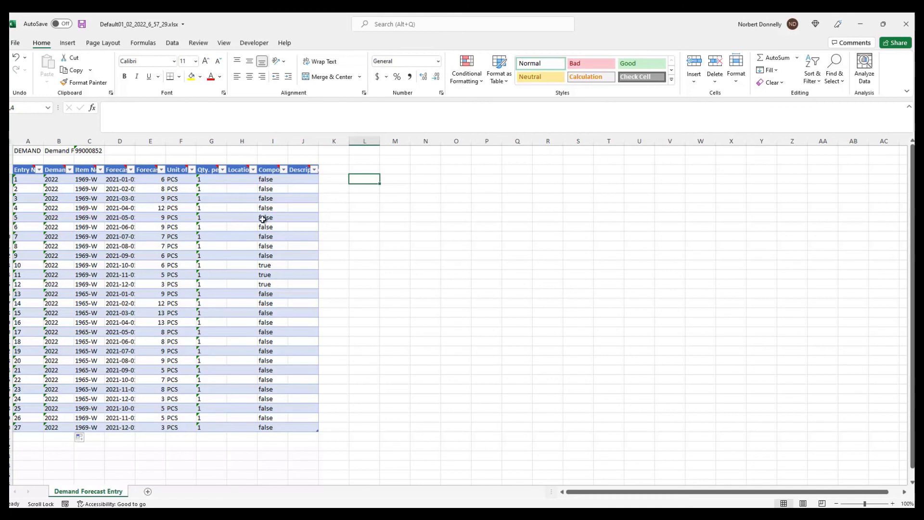